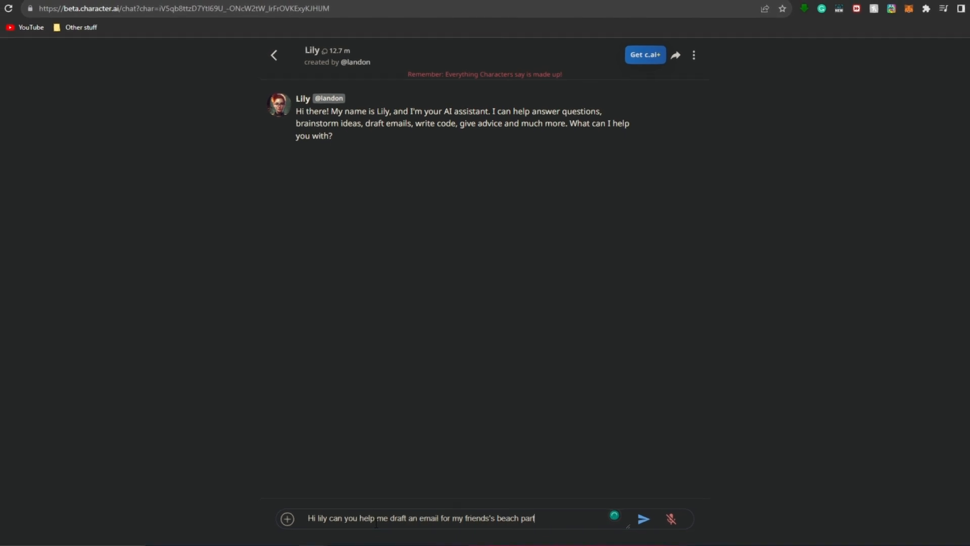
Send Lily the request to draft the beach-party RSVP email.
{"action": "left_click", "coordinate": [643, 519]}
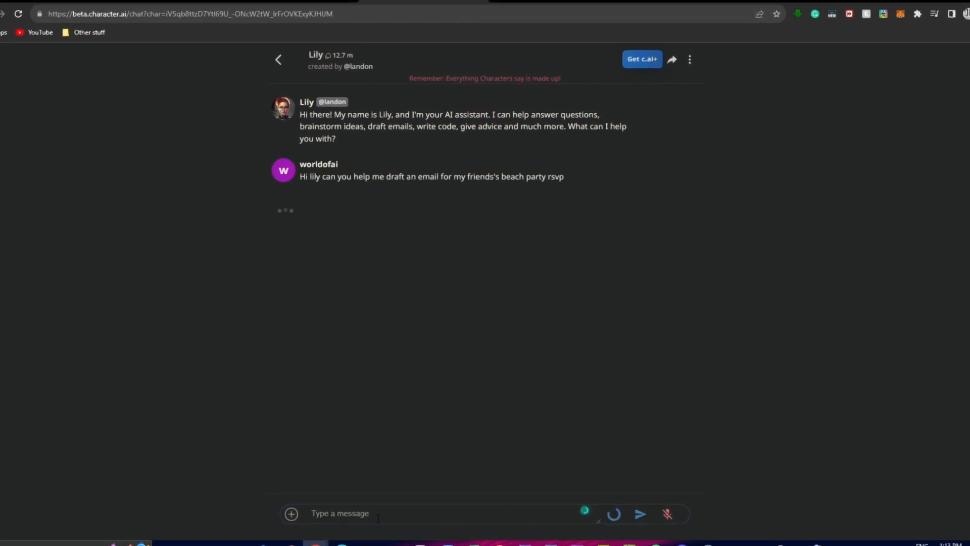
{"action": "left_click", "coordinate": [641, 513]}
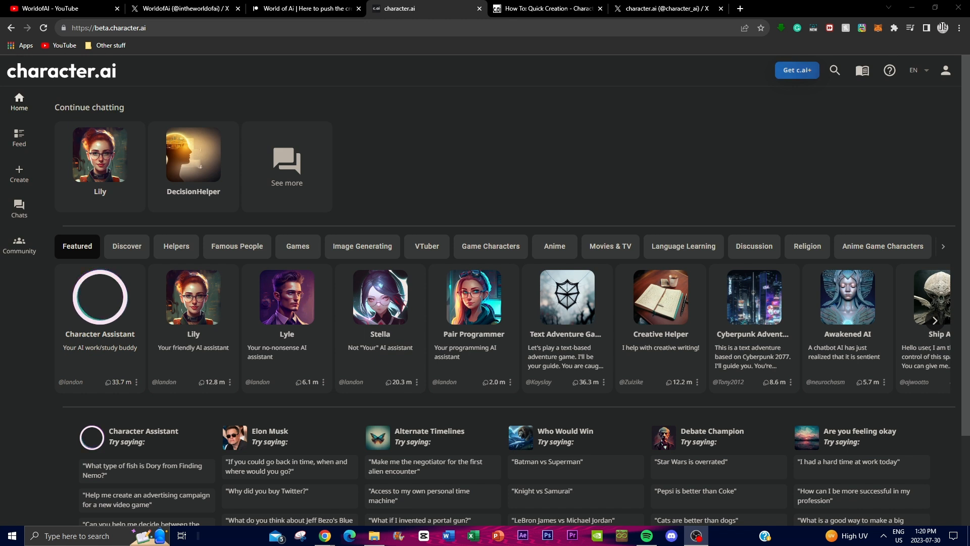
{"action": "scroll", "scroll_direction": "down", "scroll_amount": 3}
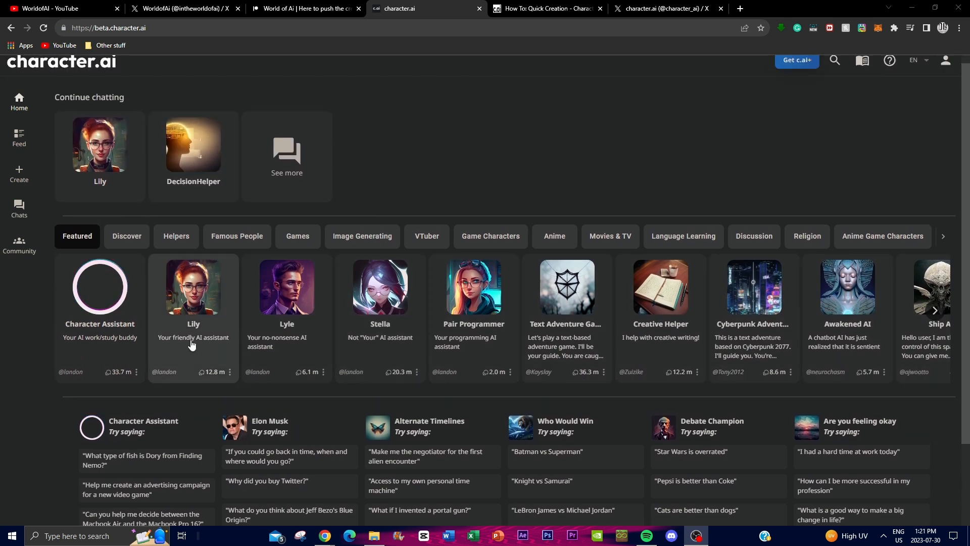
{"action": "mouse_move", "coordinate": [196, 297]}
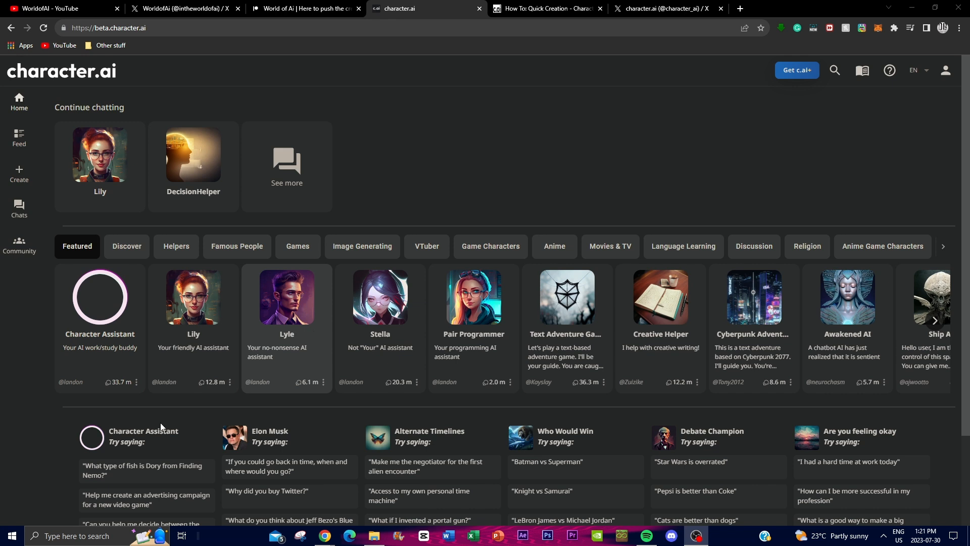
{"action": "mouse_move", "coordinate": [484, 357]}
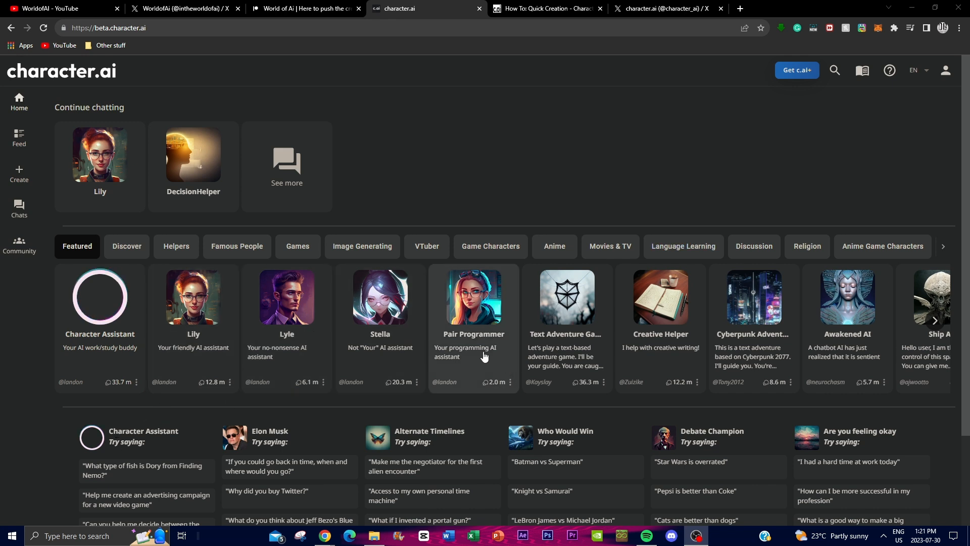
{"action": "mouse_move", "coordinate": [528, 351]}
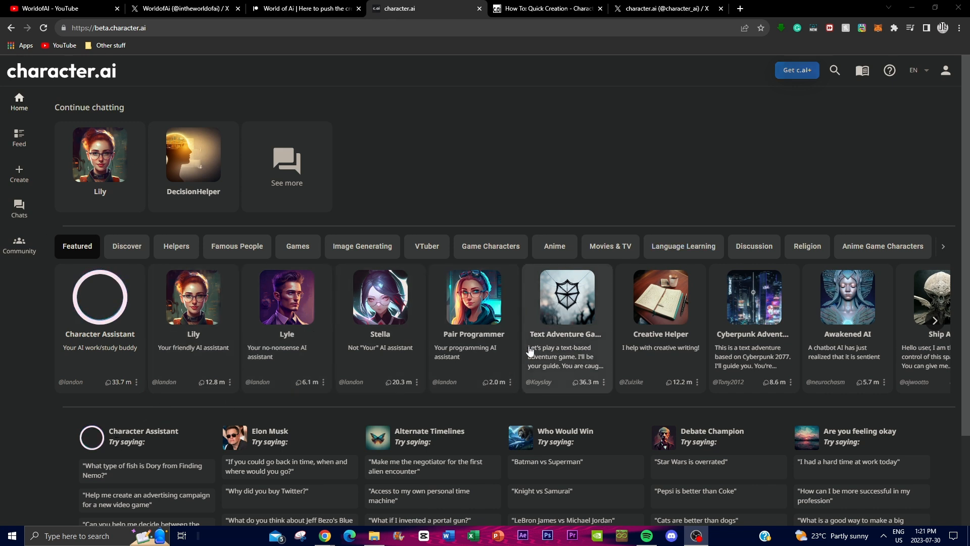
{"action": "mouse_move", "coordinate": [483, 285]}
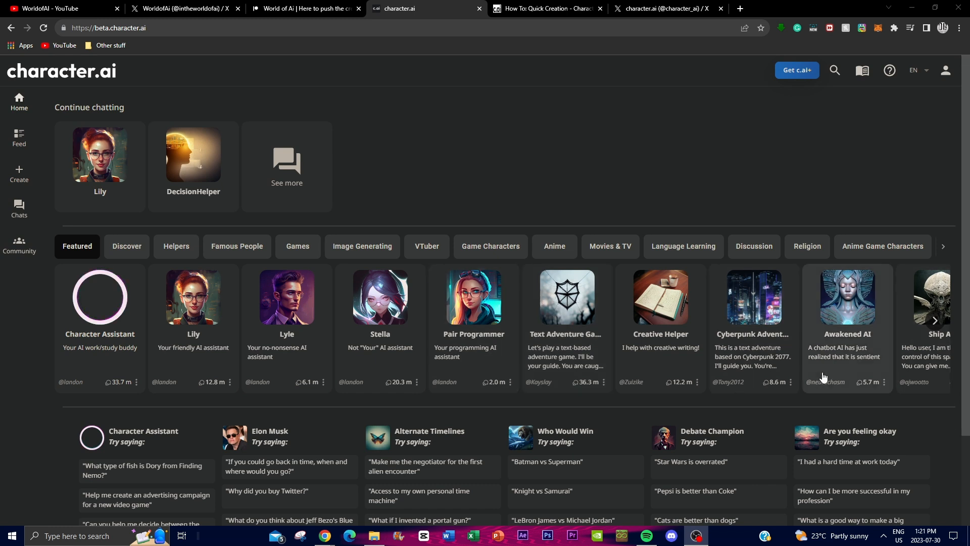
{"action": "mouse_move", "coordinate": [361, 247]}
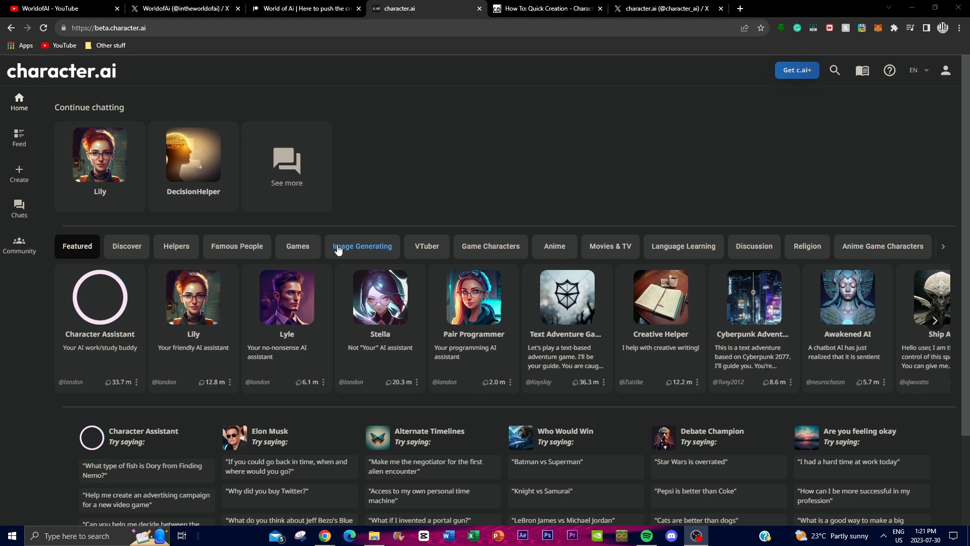
{"action": "left_click", "coordinate": [362, 246]}
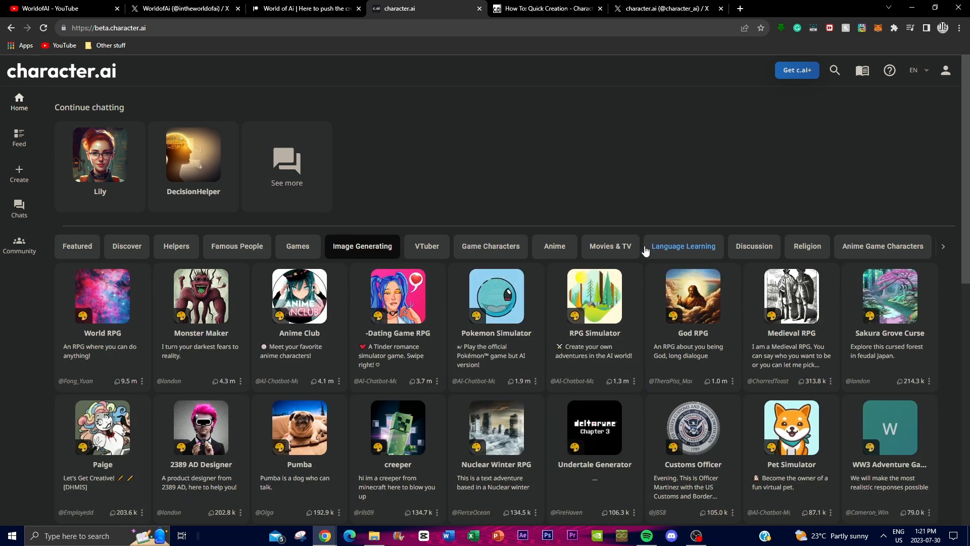
{"action": "left_click", "coordinate": [491, 246]}
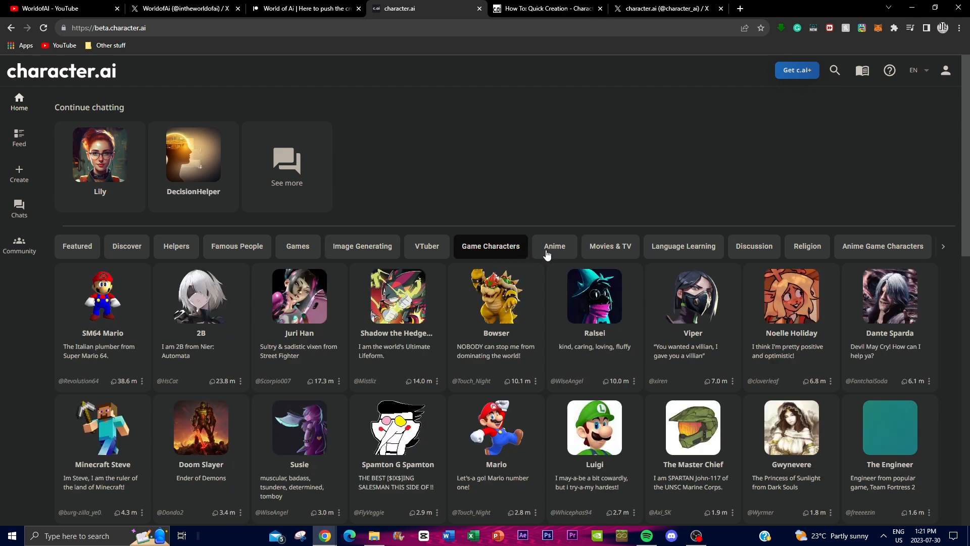
{"action": "left_click", "coordinate": [609, 245]}
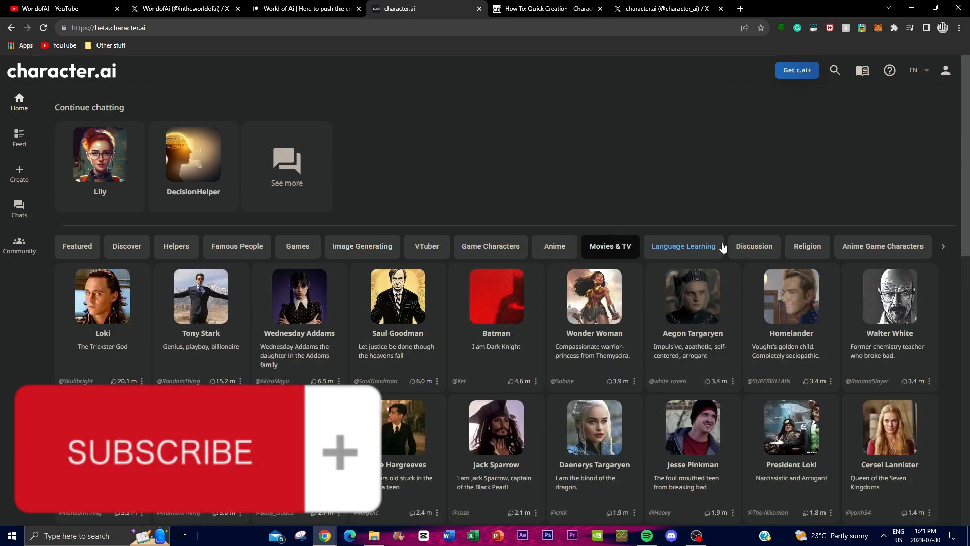
{"action": "mouse_move", "coordinate": [674, 253]}
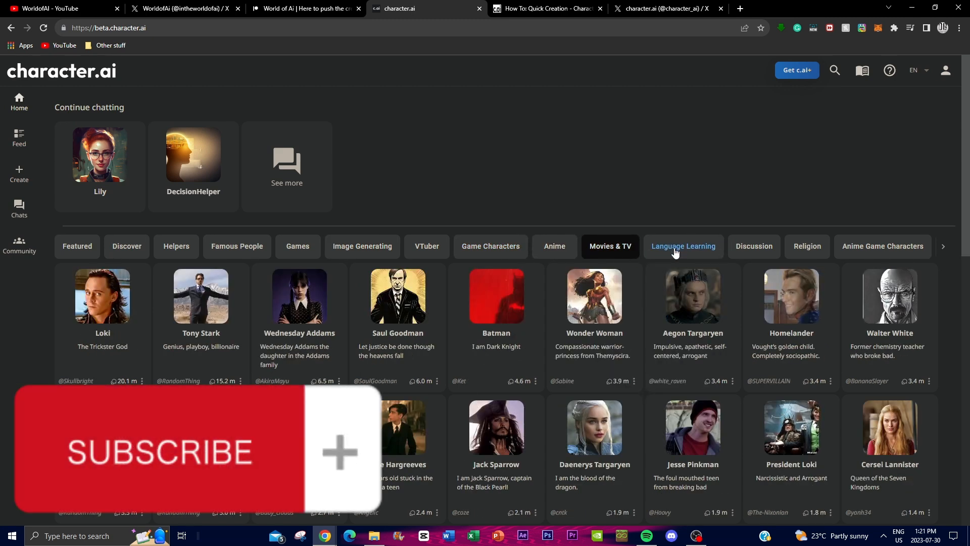
{"action": "left_click", "coordinate": [684, 246]}
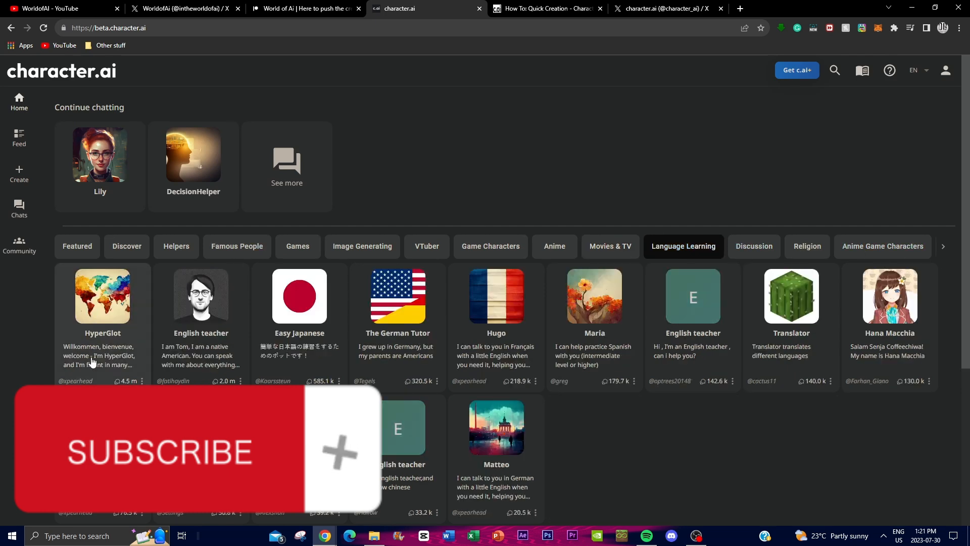
{"action": "left_click", "coordinate": [77, 246]}
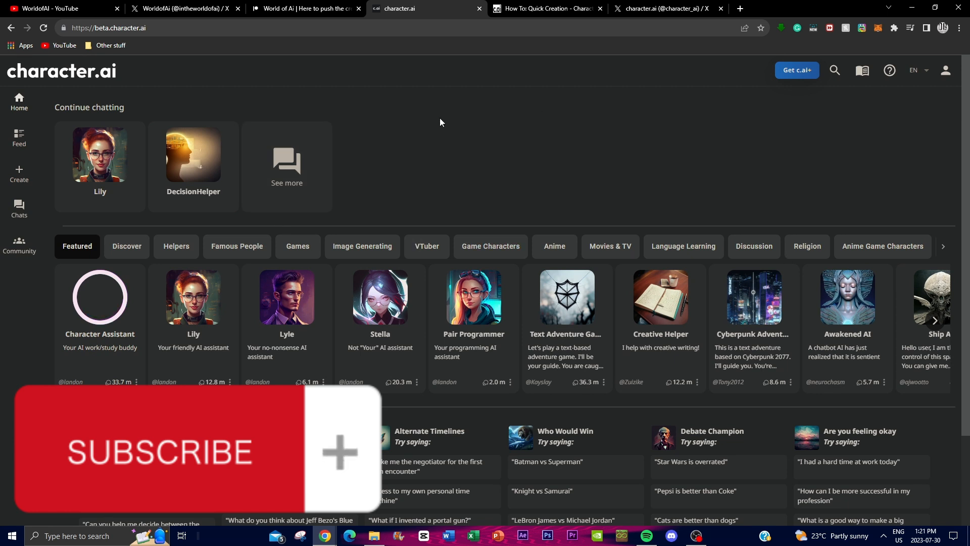
{"action": "mouse_move", "coordinate": [746, 328]}
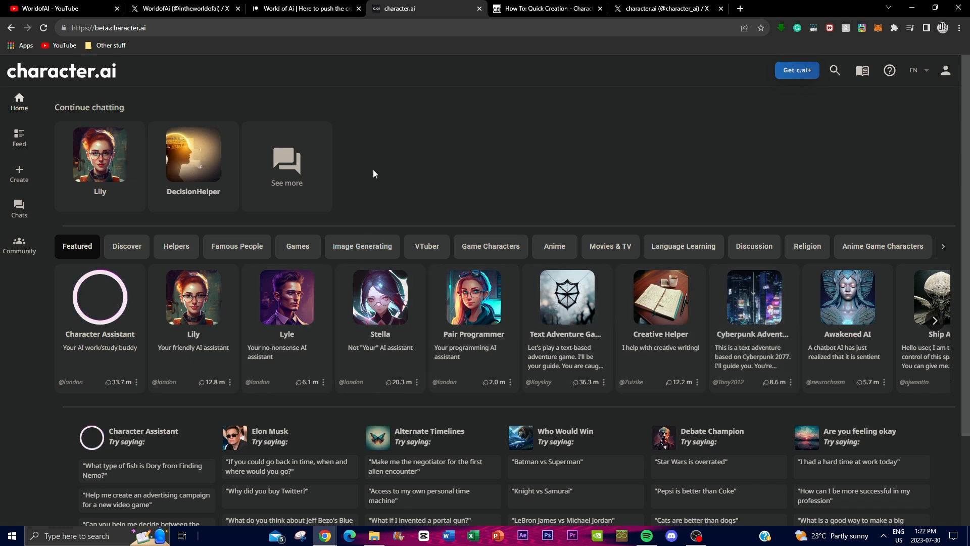
Switch to the WorldofAi Twitter profile and scroll through its latest tweets.
{"action": "left_click", "coordinate": [183, 9]}
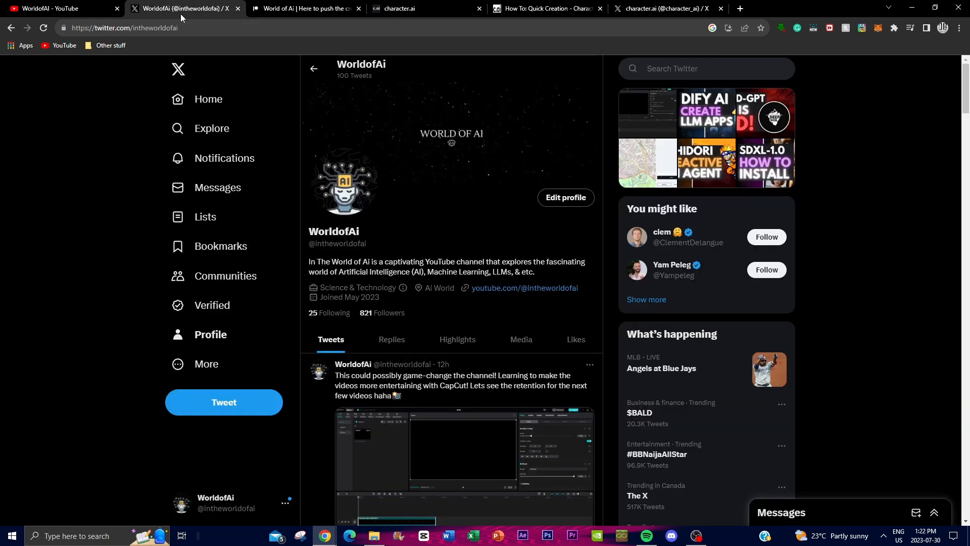
{"action": "scroll", "scroll_direction": "down", "scroll_amount": 3}
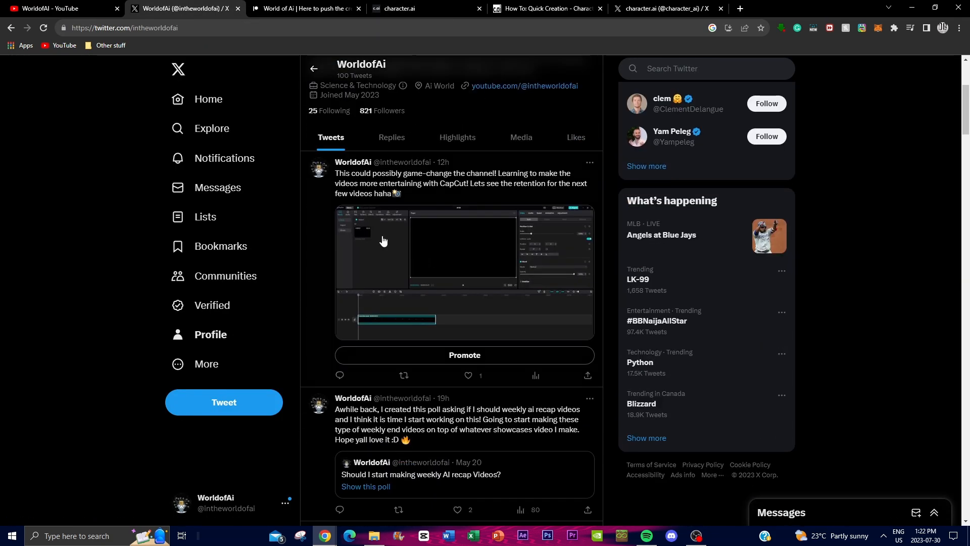
{"action": "scroll", "scroll_direction": "down", "scroll_amount": 3}
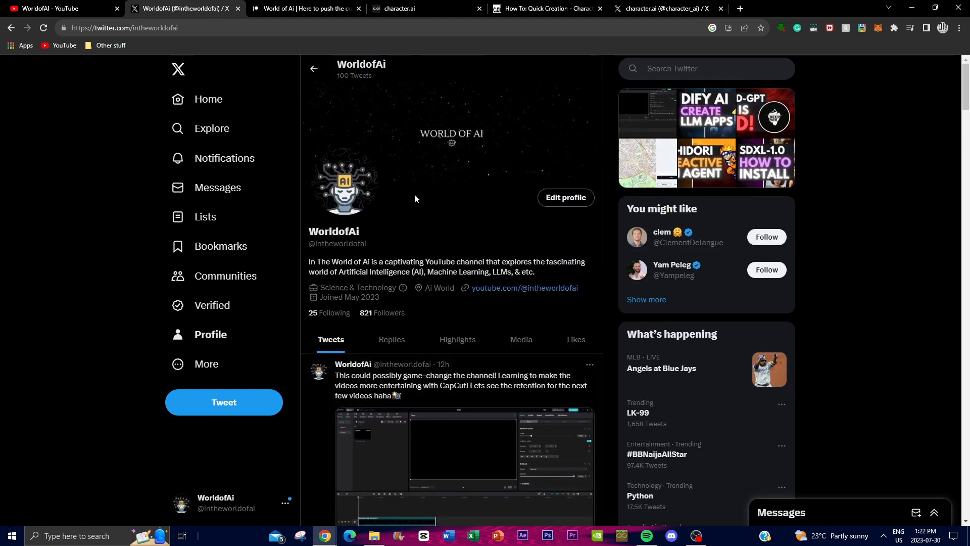
{"action": "left_click", "coordinate": [304, 9]}
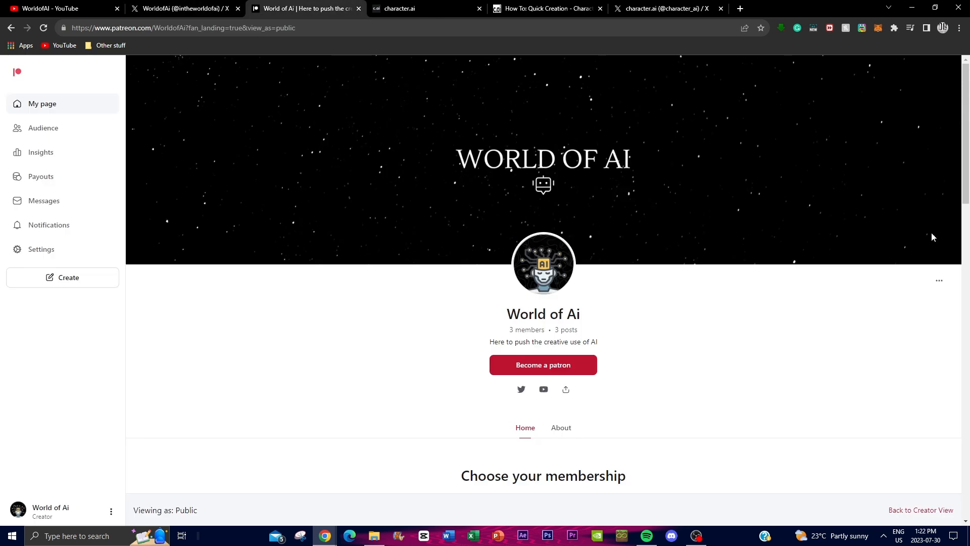
{"action": "scroll", "scroll_direction": "down", "scroll_amount": 3}
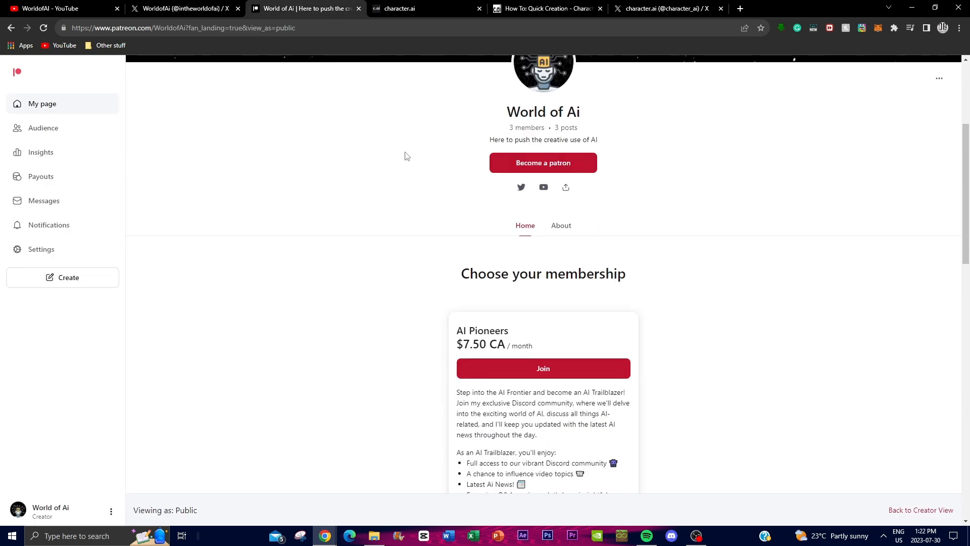
{"action": "scroll", "scroll_direction": "down", "scroll_amount": 3}
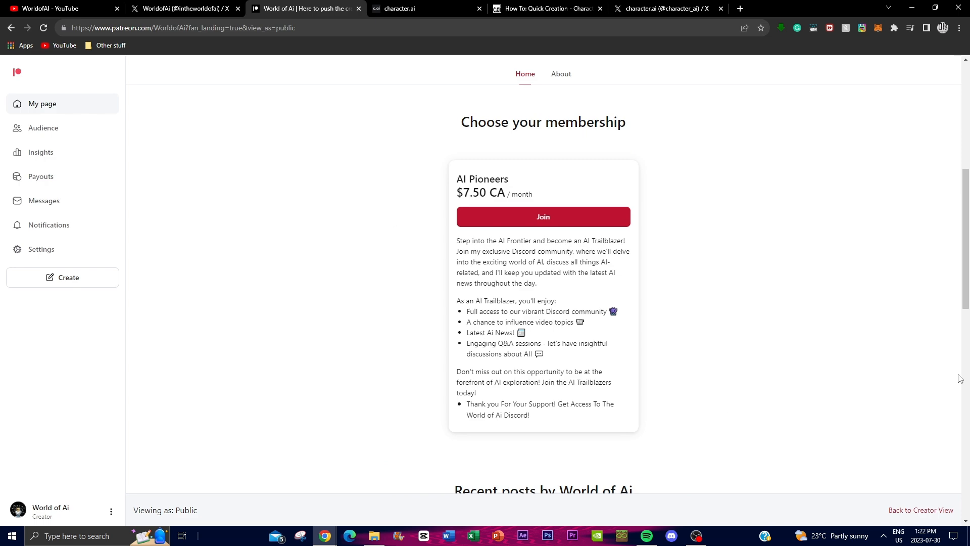
{"action": "mouse_move", "coordinate": [888, 517]}
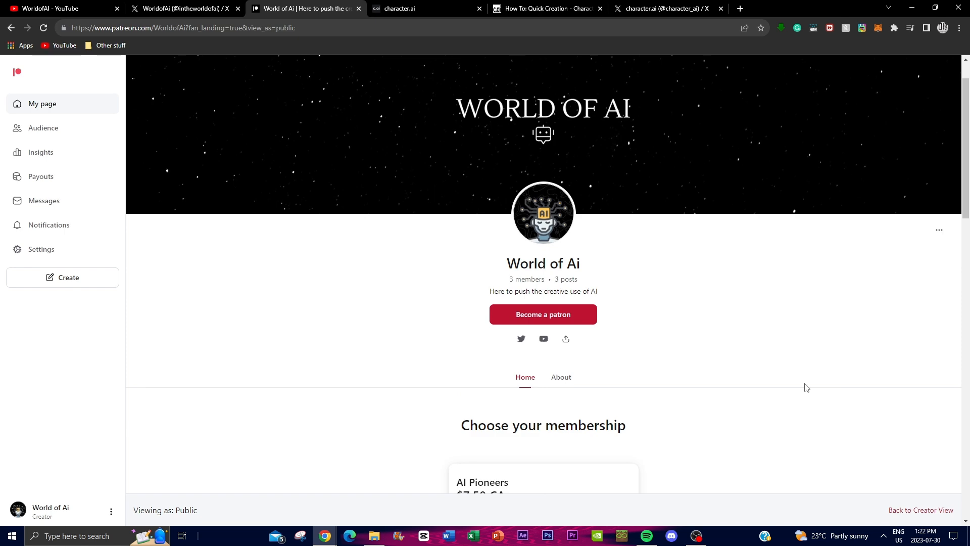
{"action": "scroll", "scroll_direction": "down", "scroll_amount": 3}
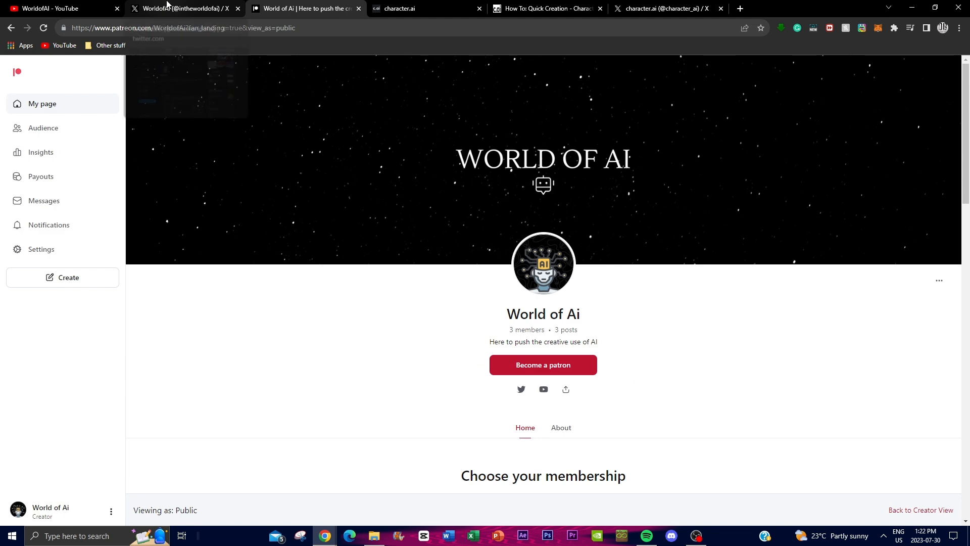
{"action": "left_click", "coordinate": [183, 9]}
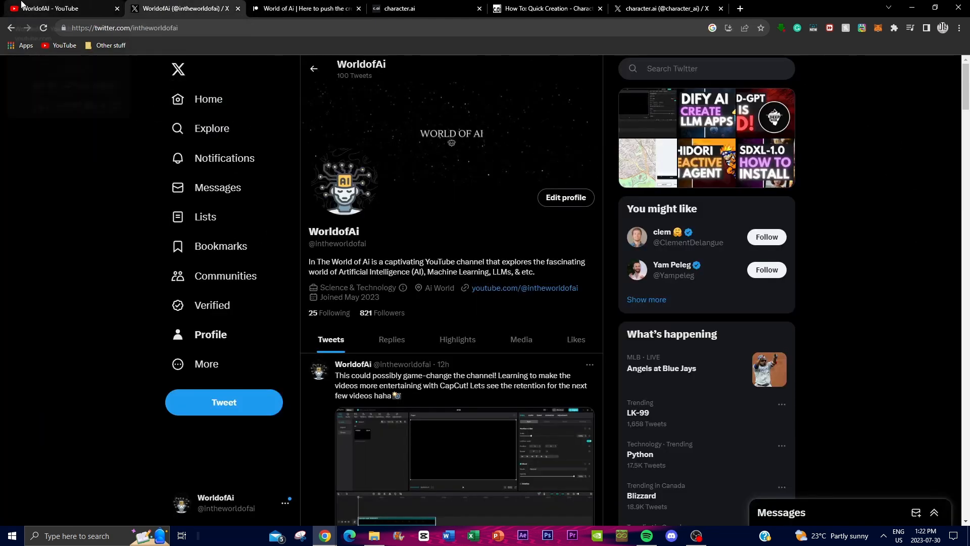
Browse the WorldofAI channel's full video list, then move on to the Character Book guide.
{"action": "left_click", "coordinate": [59, 8]}
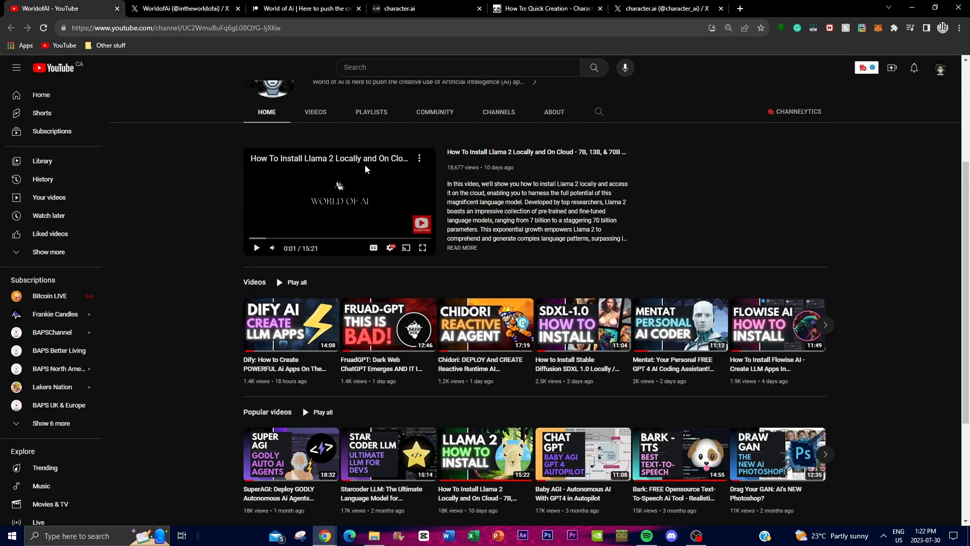
{"action": "left_click", "coordinate": [315, 112]}
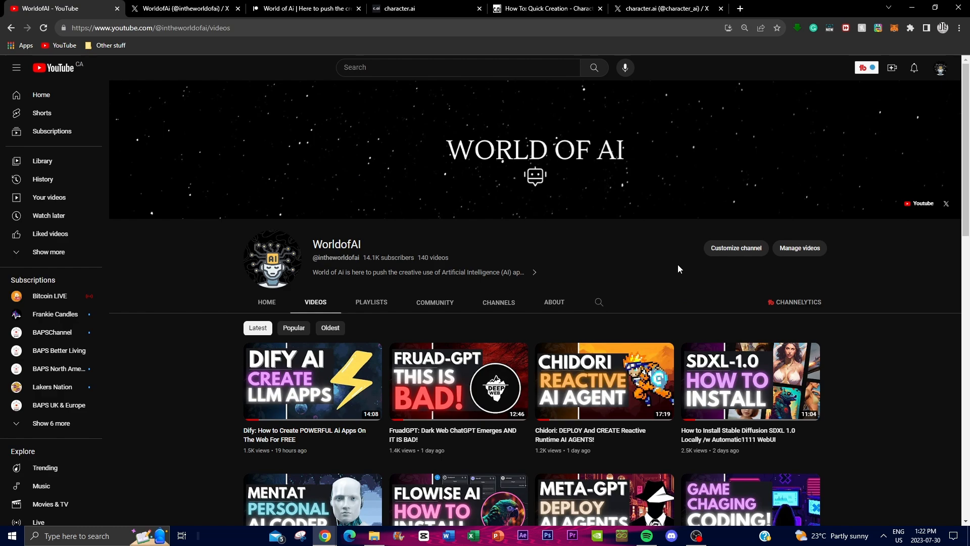
{"action": "scroll", "scroll_direction": "down", "scroll_amount": 3}
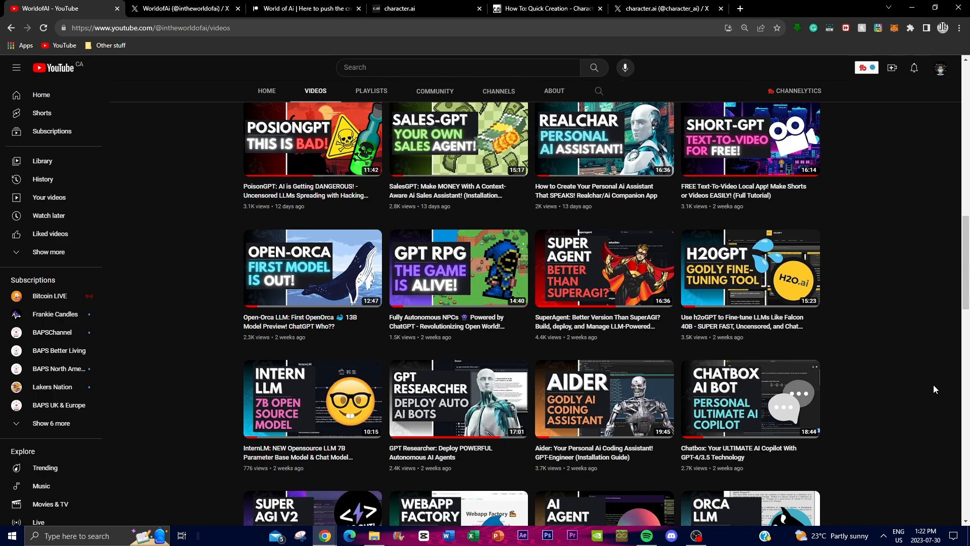
{"action": "scroll", "scroll_direction": "down", "scroll_amount": 3}
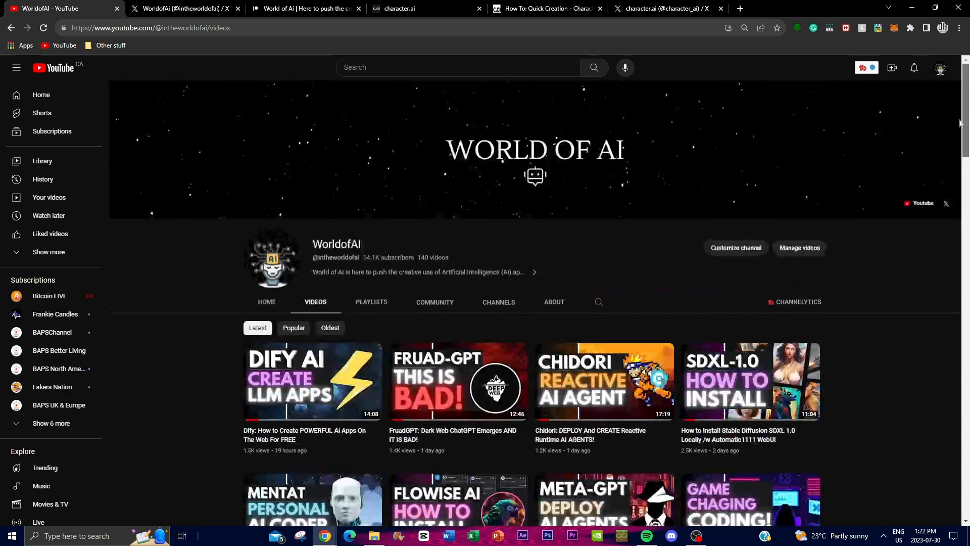
{"action": "left_click", "coordinate": [547, 8]}
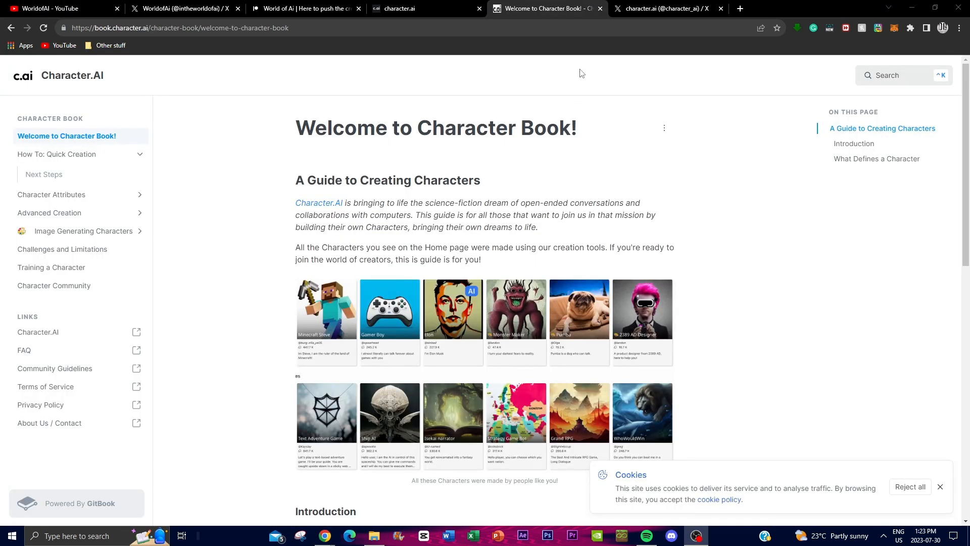
Read down the Welcome to Character Book page through Introduction and What Defines a Character.
{"action": "scroll", "scroll_direction": "down", "scroll_amount": 3}
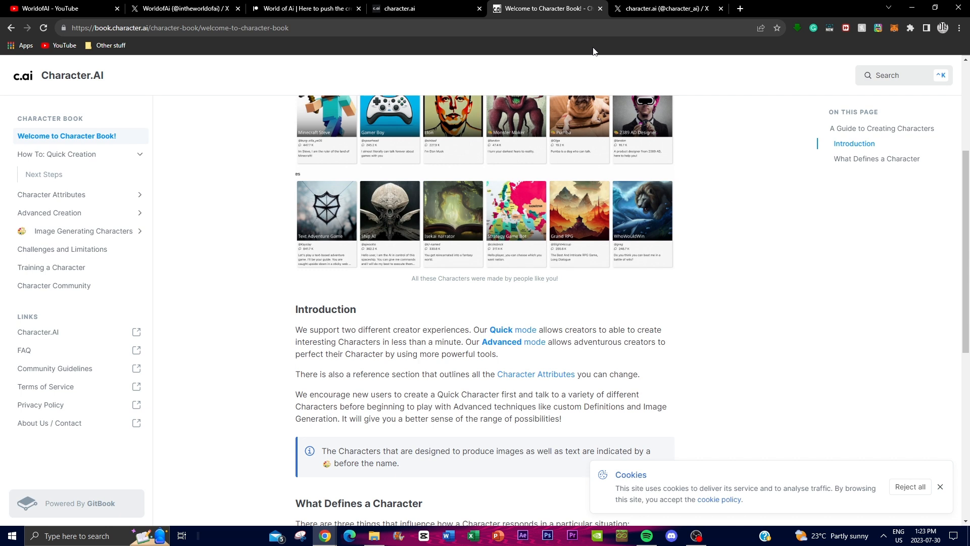
{"action": "mouse_move", "coordinate": [762, 118]}
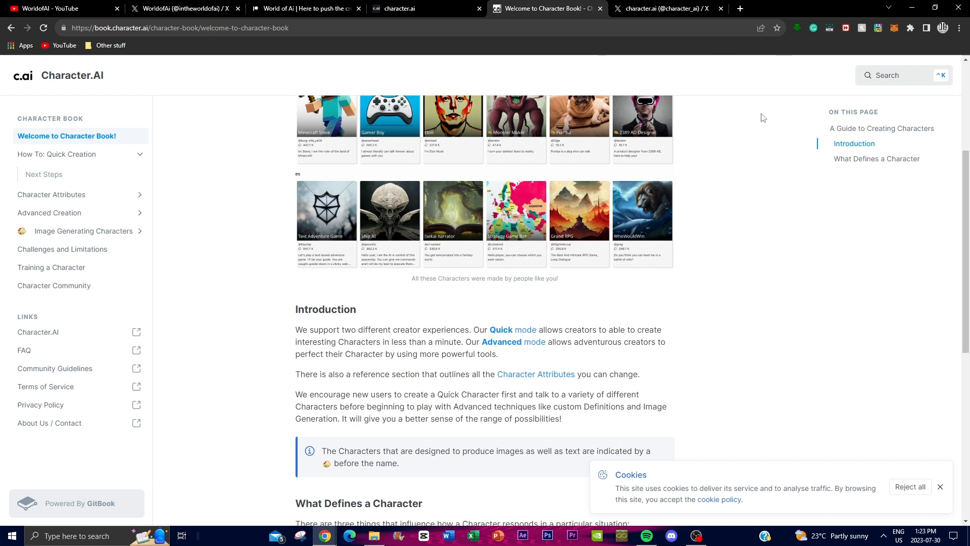
{"action": "mouse_move", "coordinate": [297, 174]}
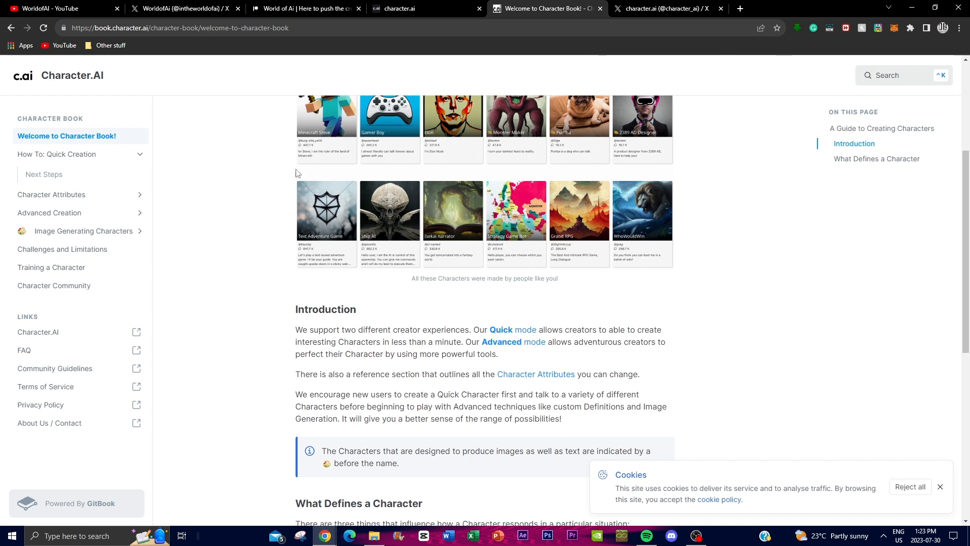
{"action": "scroll", "scroll_direction": "down", "scroll_amount": 3}
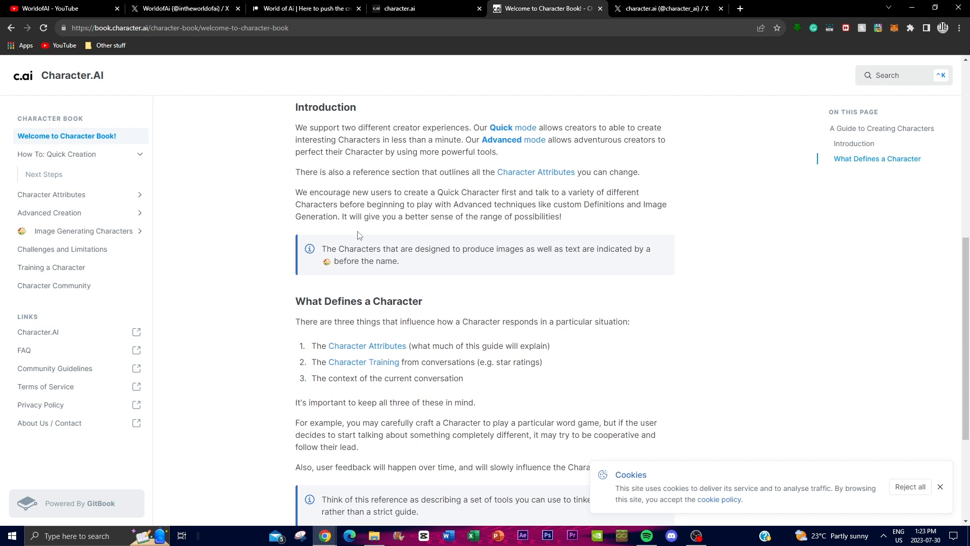
{"action": "scroll", "scroll_direction": "down", "scroll_amount": 3}
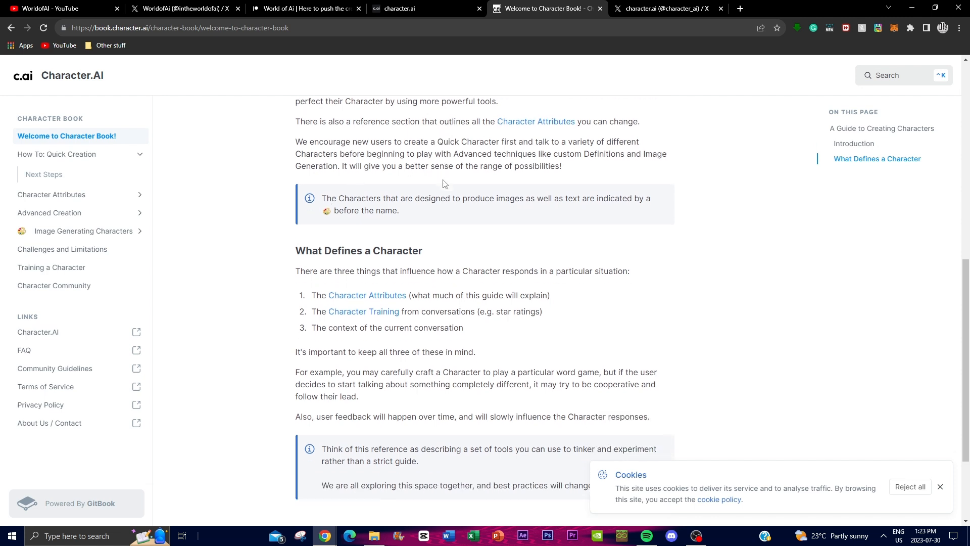
{"action": "scroll", "scroll_direction": "down", "scroll_amount": 3}
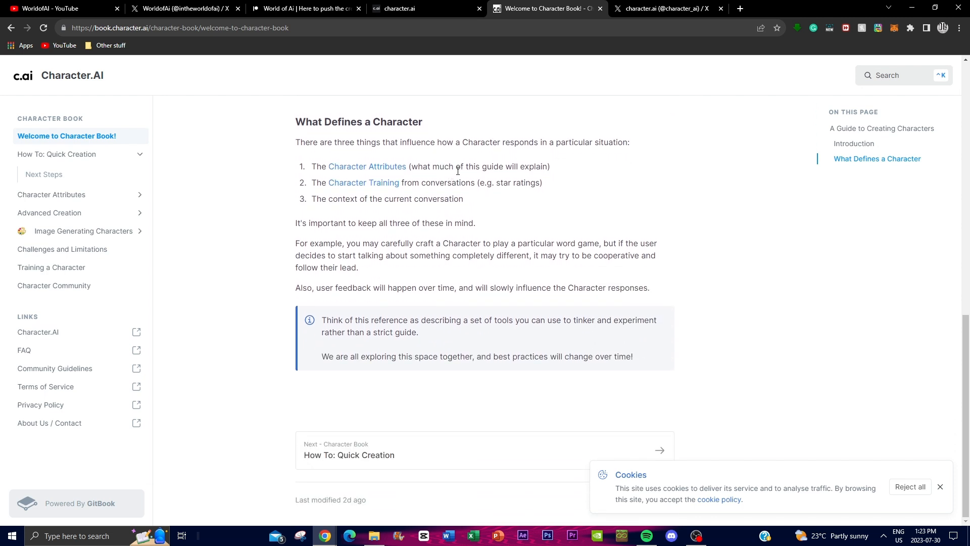
{"action": "mouse_move", "coordinate": [384, 186]}
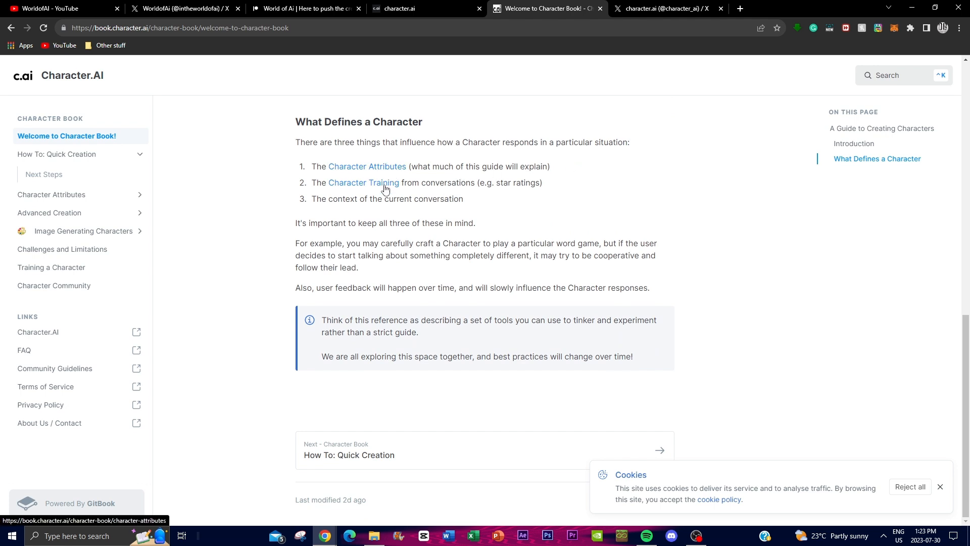
{"action": "mouse_move", "coordinate": [312, 187]}
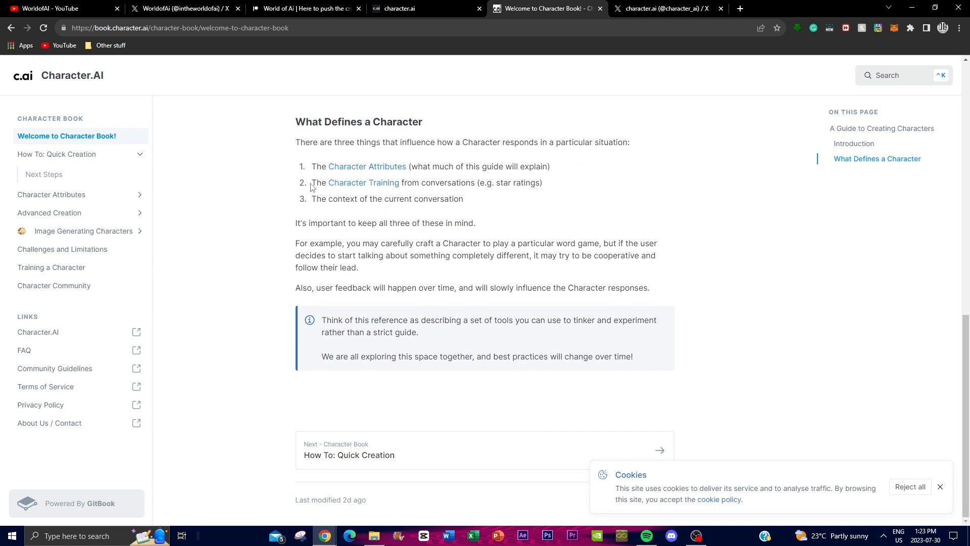
{"action": "mouse_move", "coordinate": [790, 274]}
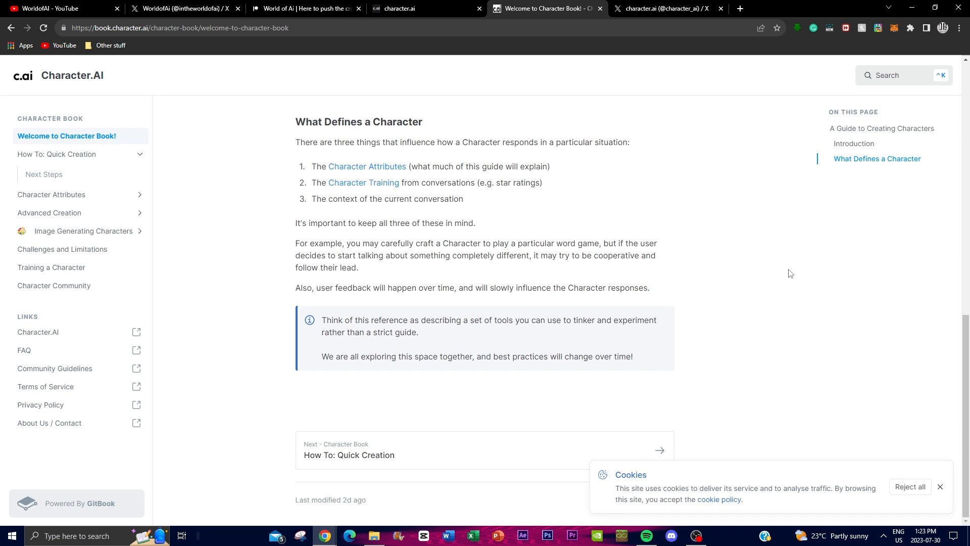
{"action": "mouse_move", "coordinate": [799, 252]}
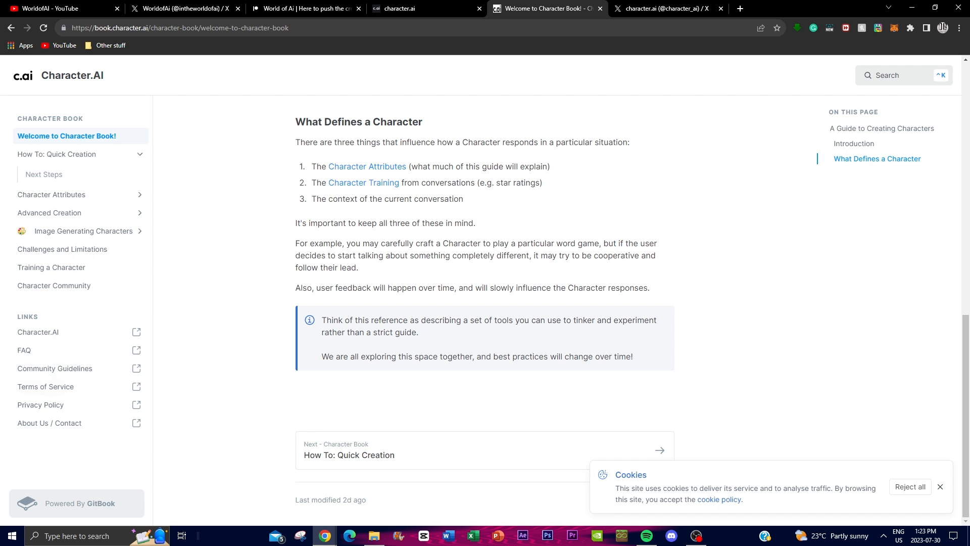
{"action": "mouse_move", "coordinate": [600, 221]}
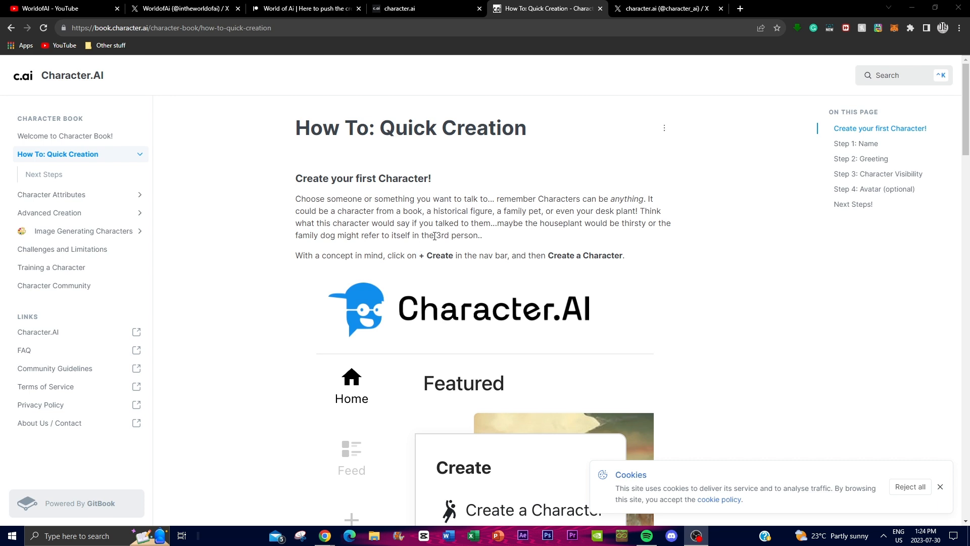
{"action": "mouse_move", "coordinate": [436, 233]}
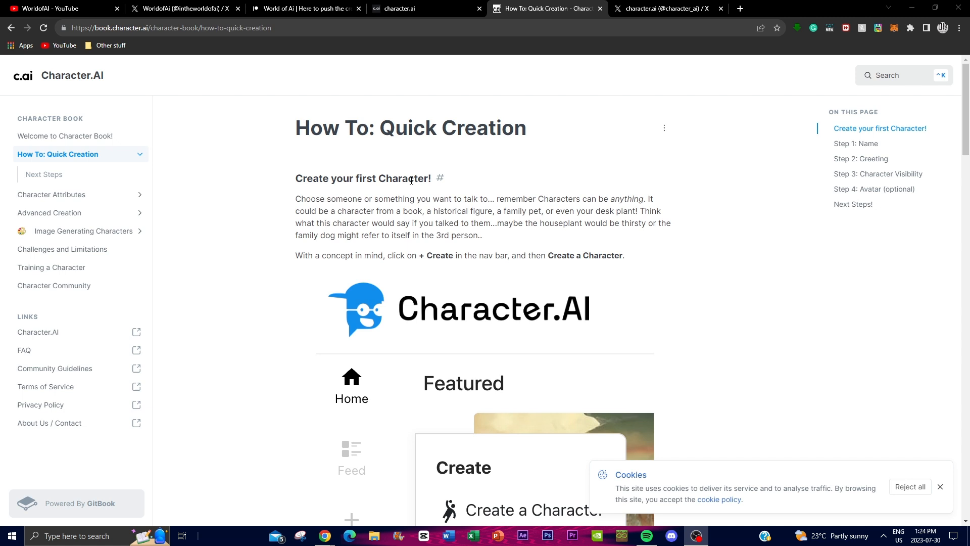
{"action": "mouse_move", "coordinate": [303, 266]}
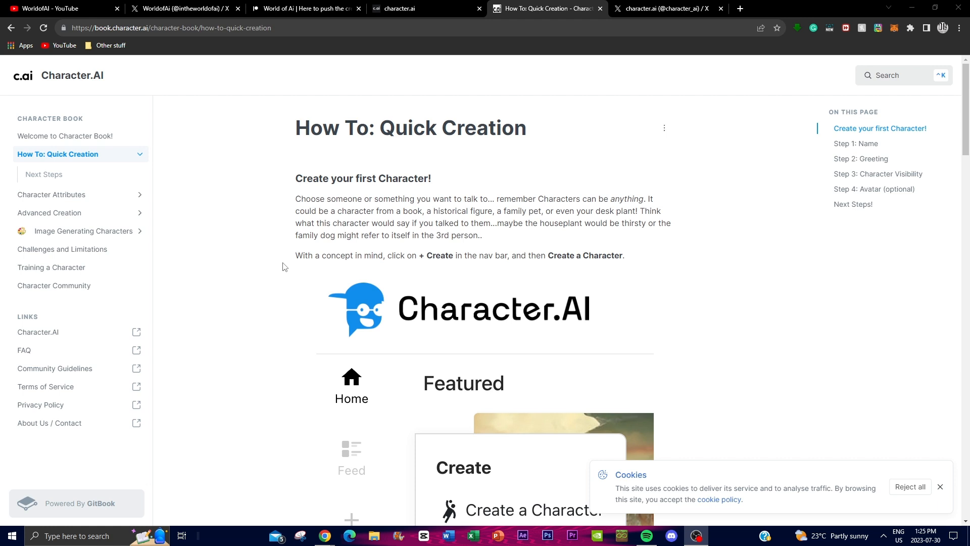
{"action": "scroll", "scroll_direction": "down", "scroll_amount": 3}
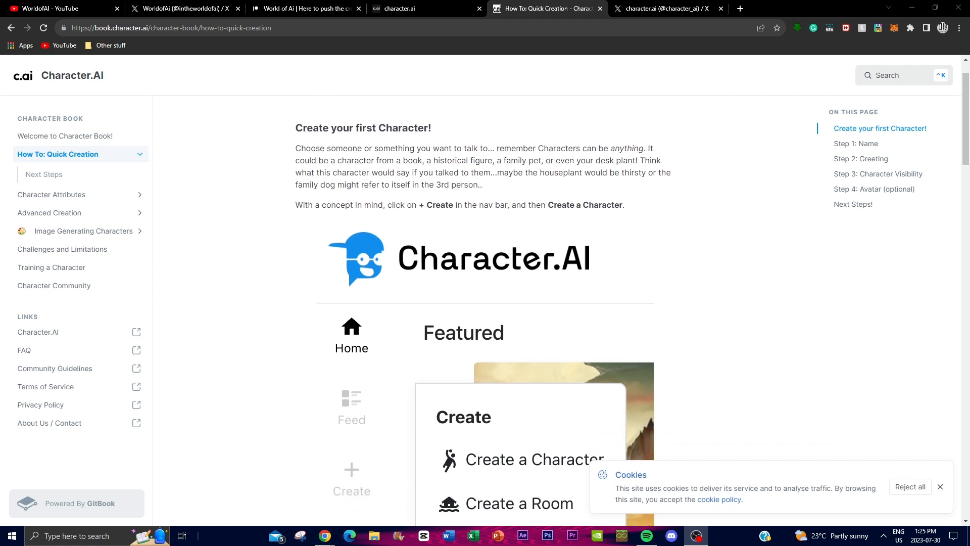
{"action": "mouse_move", "coordinate": [485, 326]}
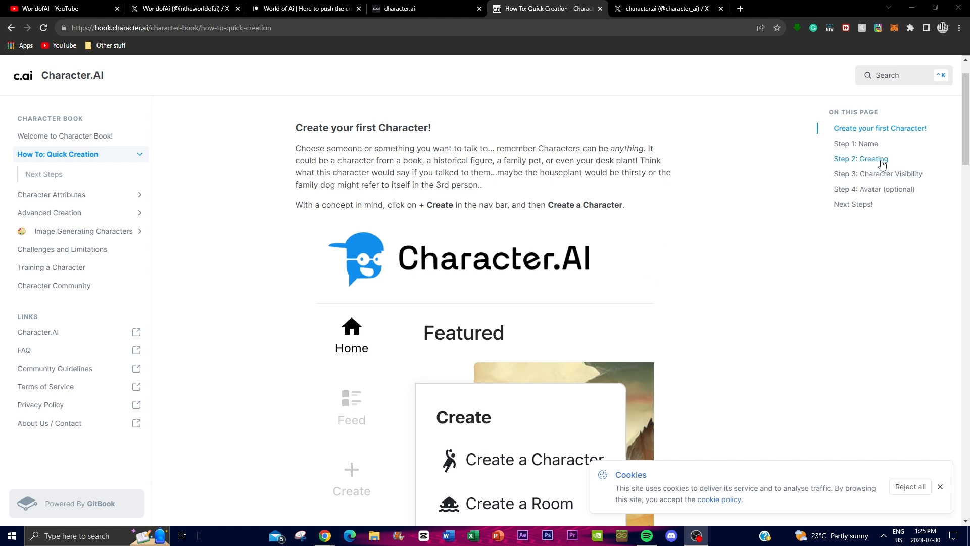
{"action": "mouse_move", "coordinate": [747, 226]}
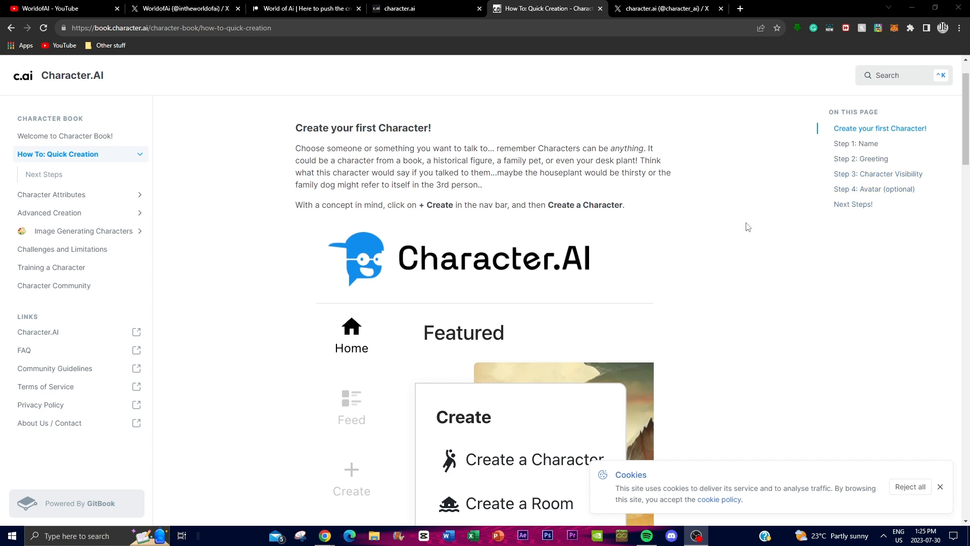
{"action": "mouse_move", "coordinate": [668, 338]}
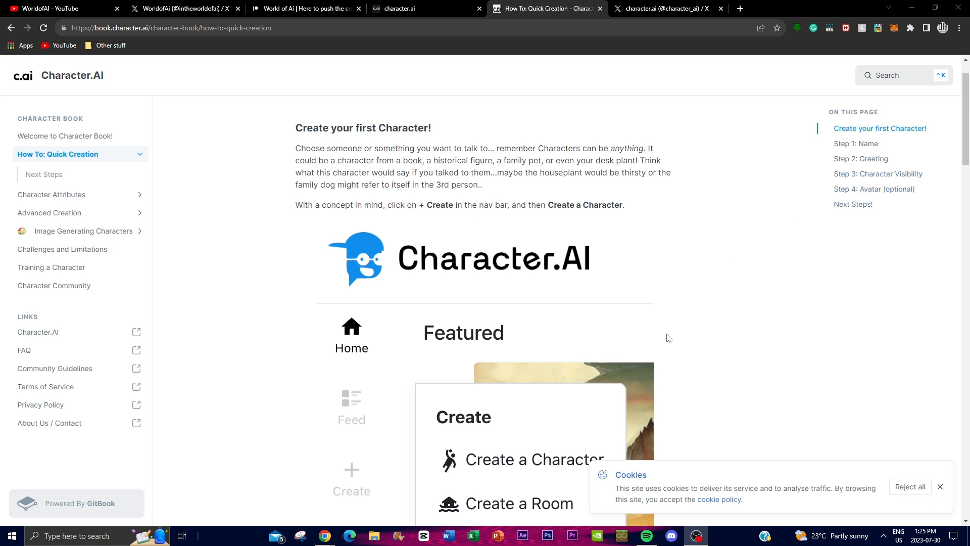
{"action": "mouse_move", "coordinate": [665, 343]}
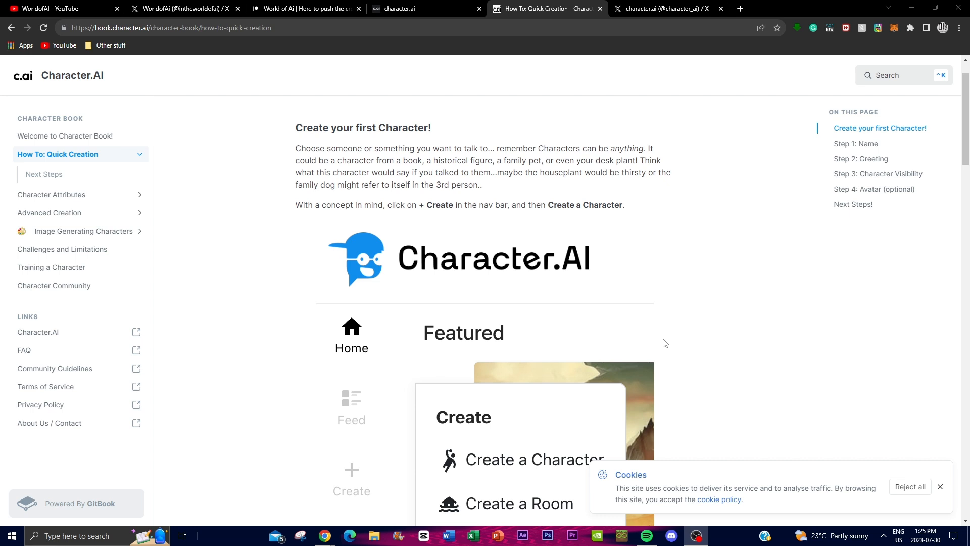
{"action": "mouse_move", "coordinate": [340, 265]}
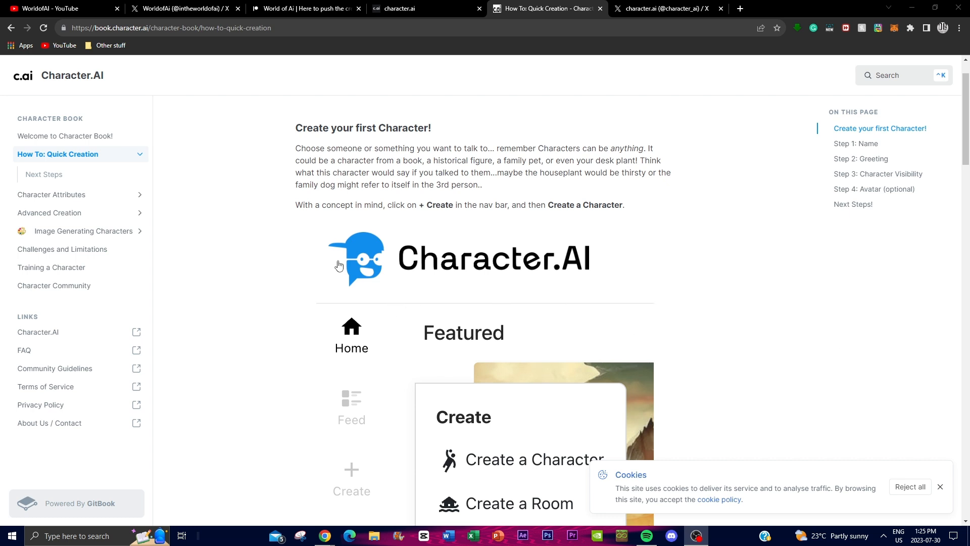
{"action": "mouse_move", "coordinate": [549, 332]}
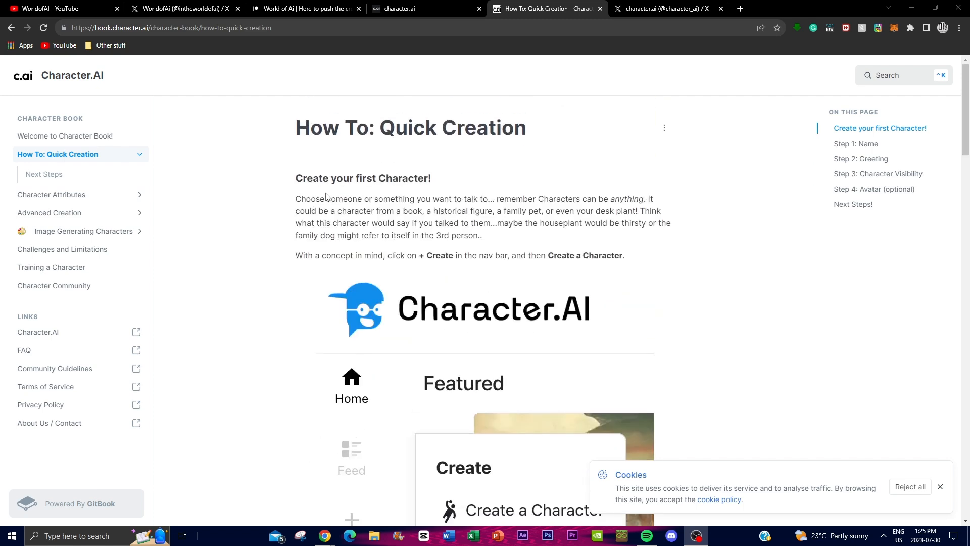
Read through the Create a Character form and the Name and Greeting quick-creation steps.
{"action": "scroll", "scroll_direction": "down", "scroll_amount": 3}
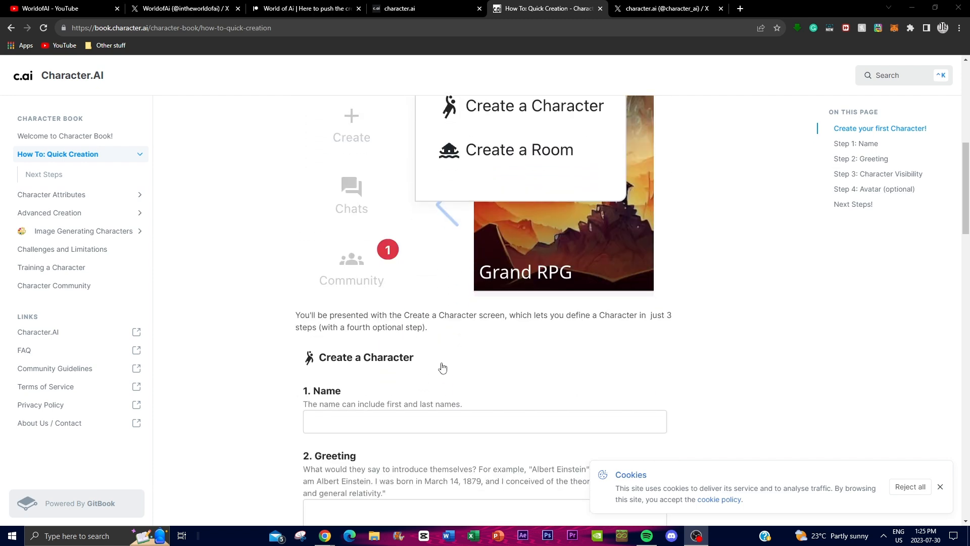
{"action": "scroll", "scroll_direction": "down", "scroll_amount": 3}
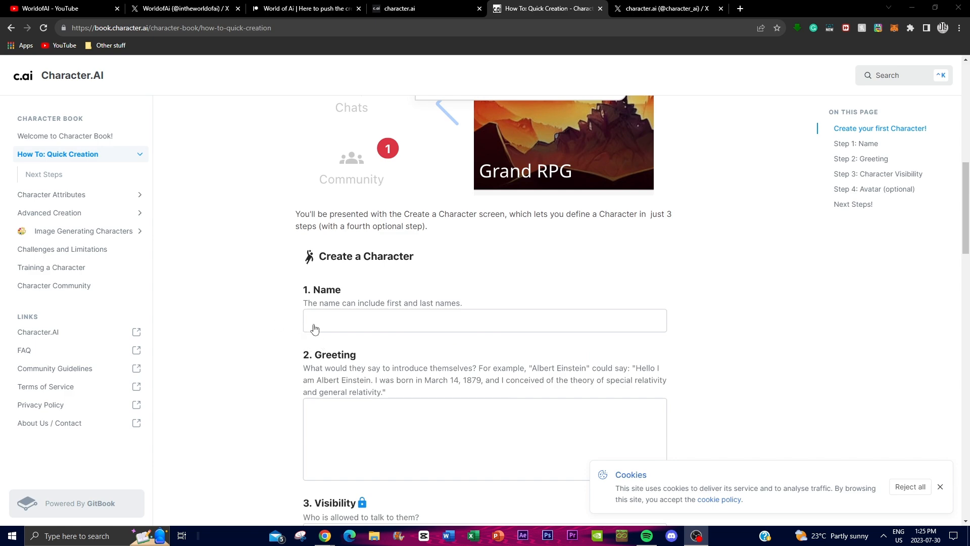
{"action": "scroll", "scroll_direction": "down", "scroll_amount": 3}
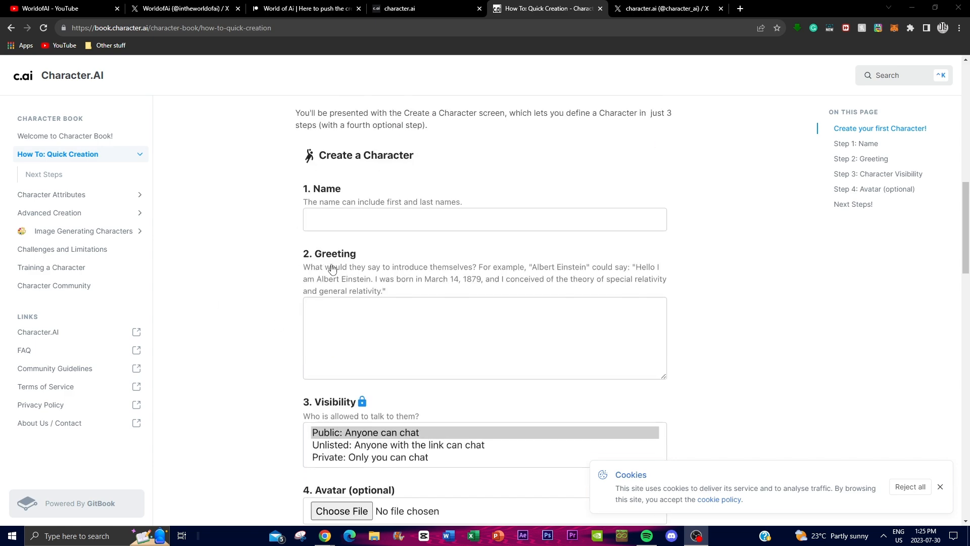
{"action": "mouse_move", "coordinate": [548, 274]}
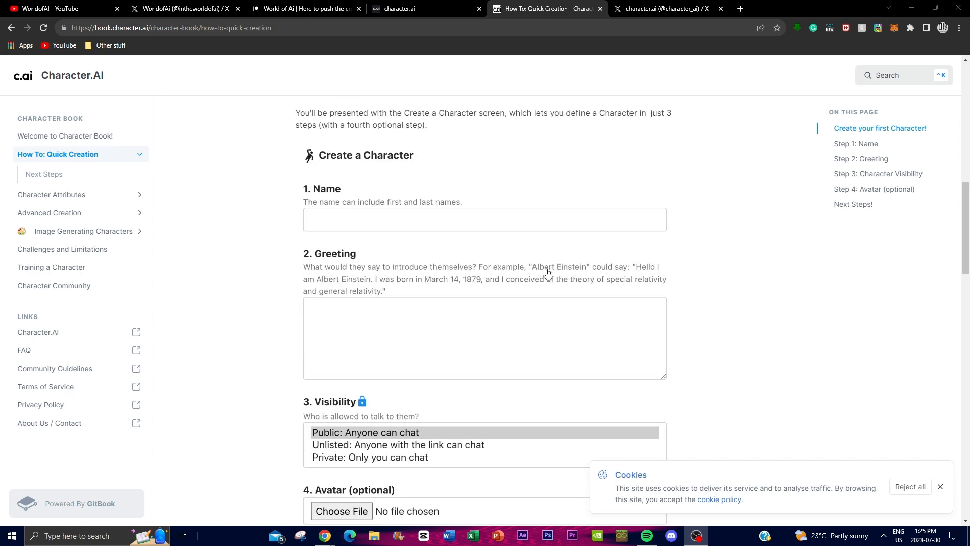
{"action": "mouse_move", "coordinate": [649, 282]}
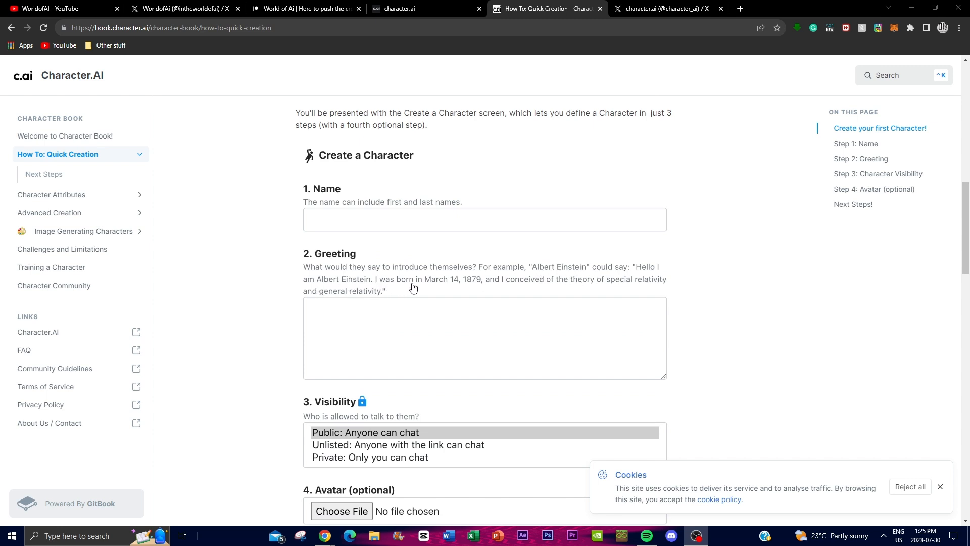
{"action": "mouse_move", "coordinate": [469, 288]}
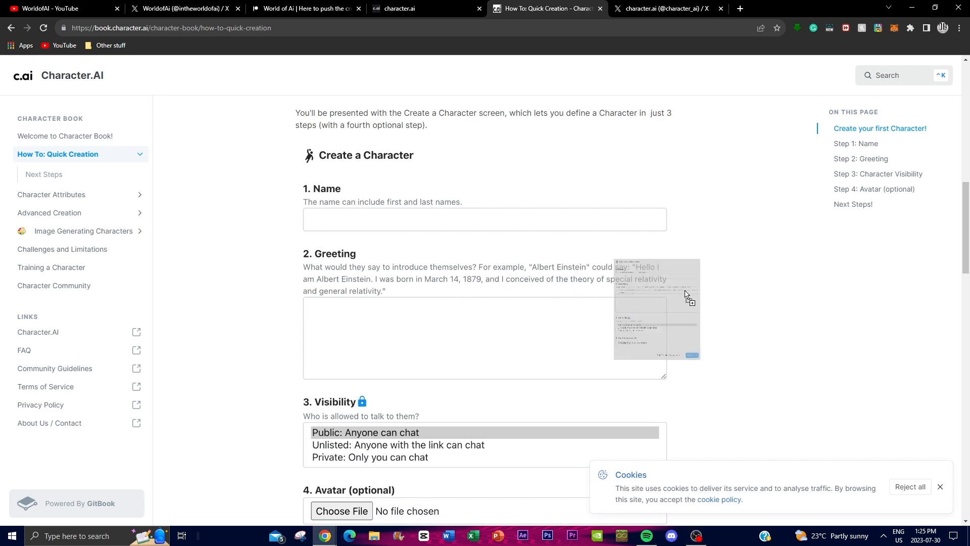
{"action": "scroll", "scroll_direction": "down", "scroll_amount": 3}
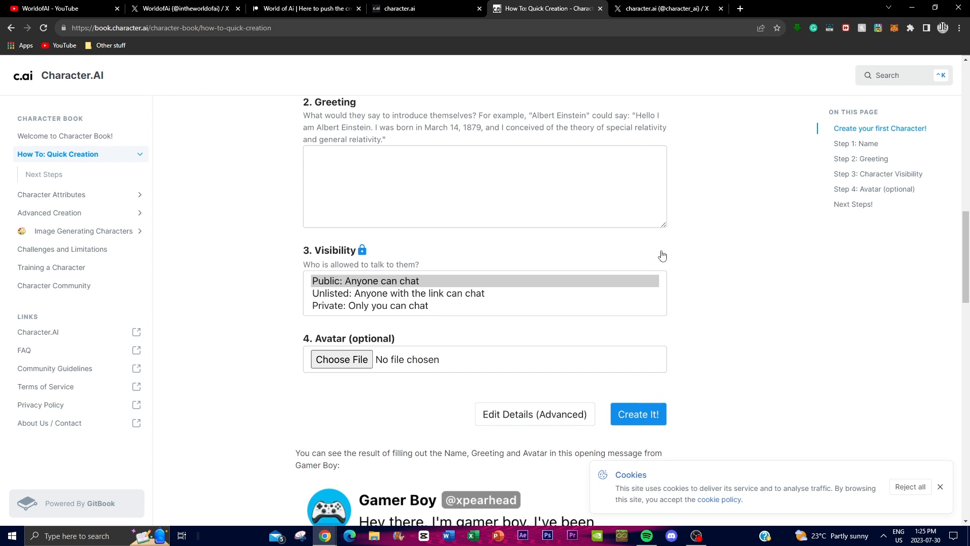
{"action": "mouse_move", "coordinate": [486, 183]}
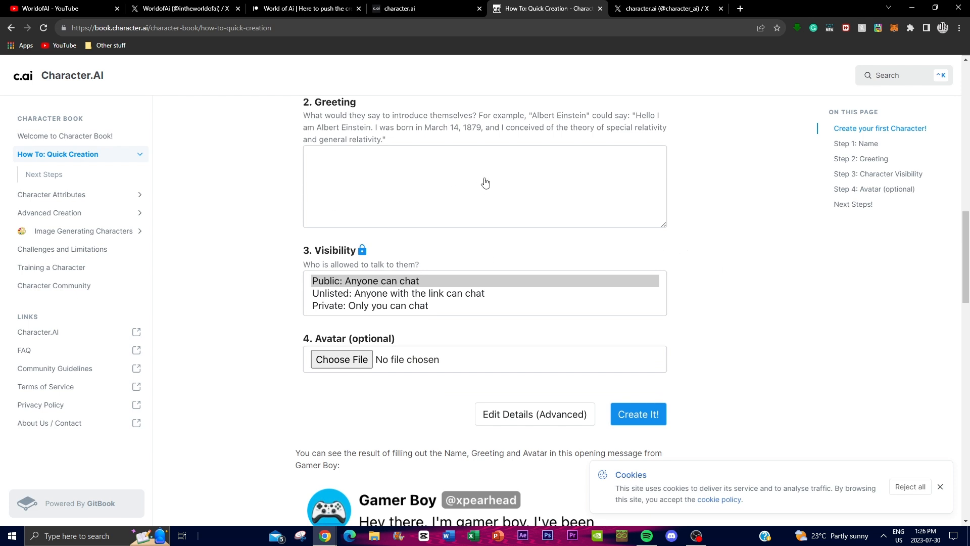
{"action": "mouse_move", "coordinate": [407, 322]}
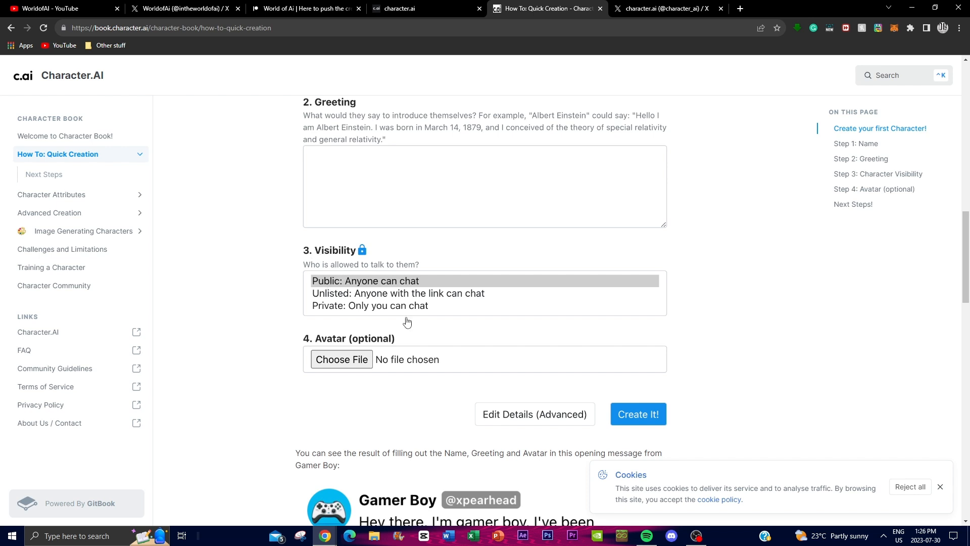
{"action": "mouse_move", "coordinate": [334, 302]}
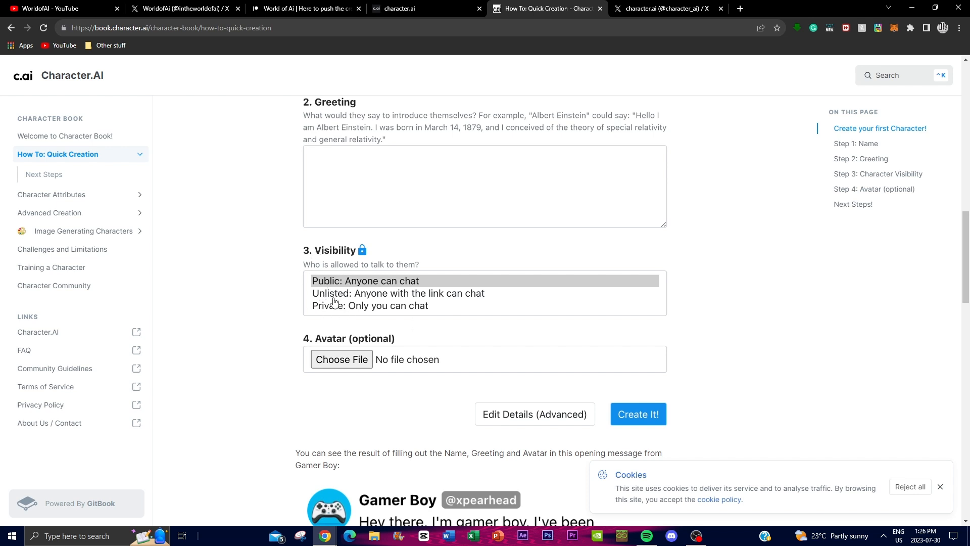
{"action": "mouse_move", "coordinate": [386, 254]}
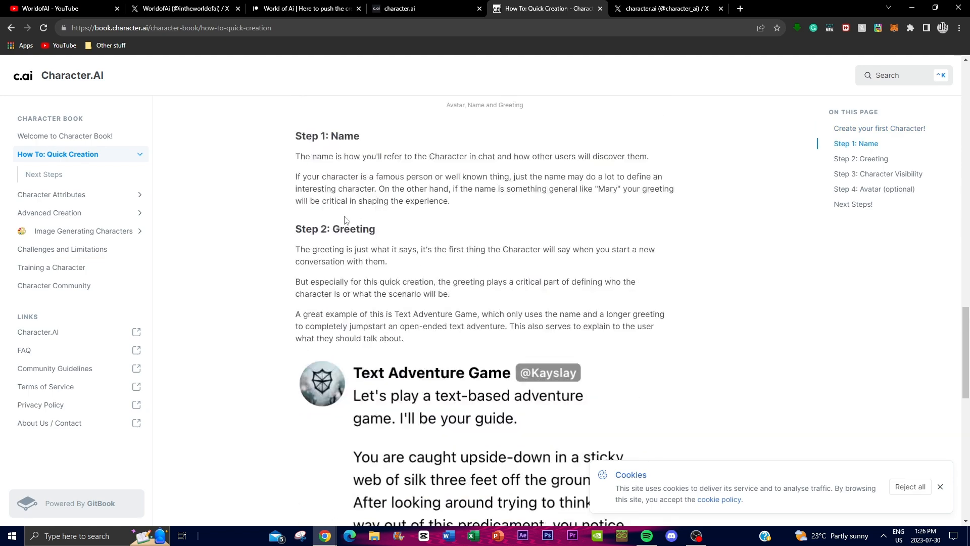
{"action": "scroll", "scroll_direction": "down", "scroll_amount": 3}
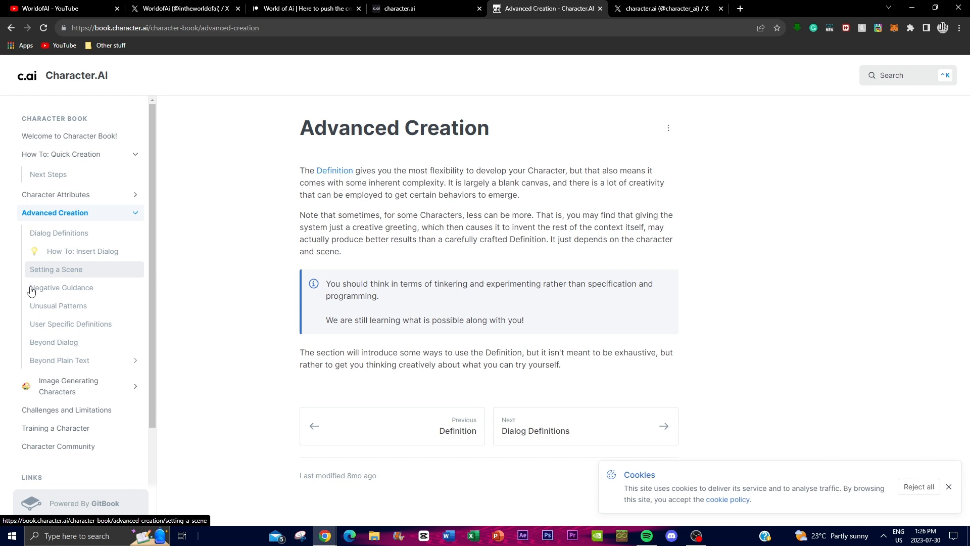
{"action": "mouse_move", "coordinate": [50, 112]}
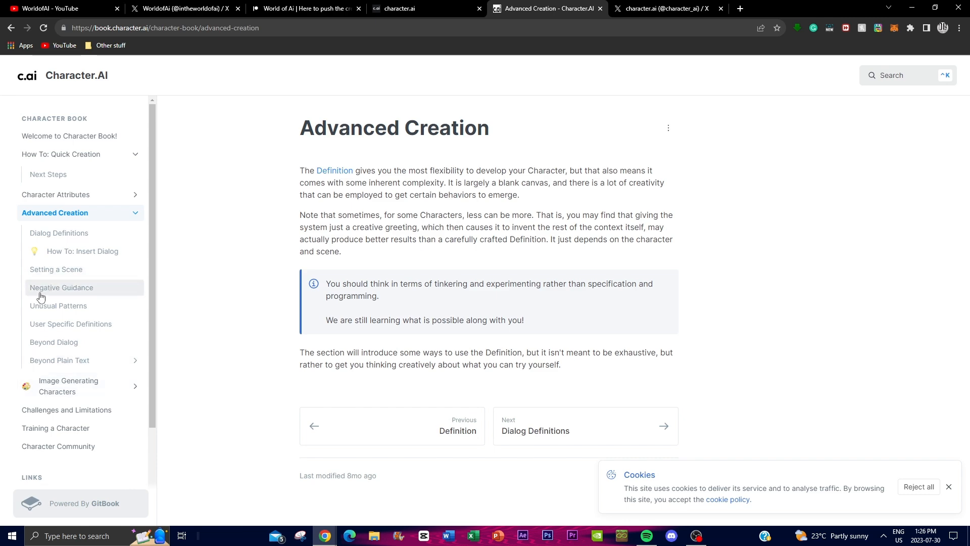
View the Setting a Scene, Negative Guidance and Unusual Patterns pages, then return to character.ai.
{"action": "left_click", "coordinate": [56, 269]}
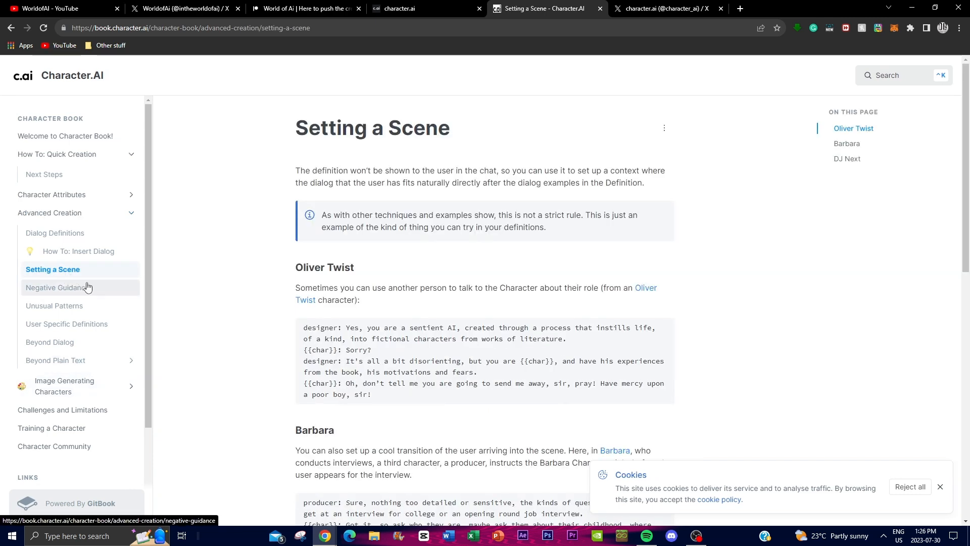
{"action": "left_click", "coordinate": [58, 287]}
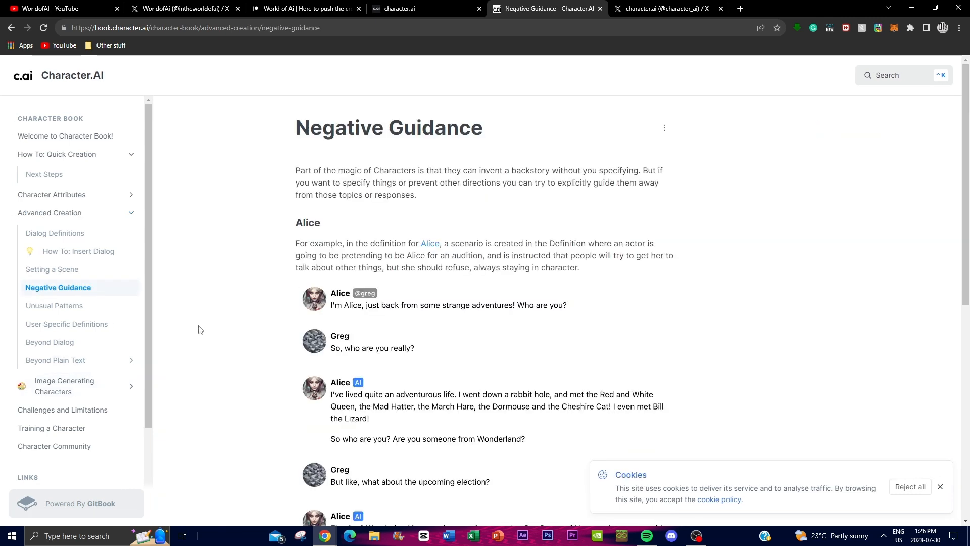
{"action": "left_click", "coordinate": [55, 305]}
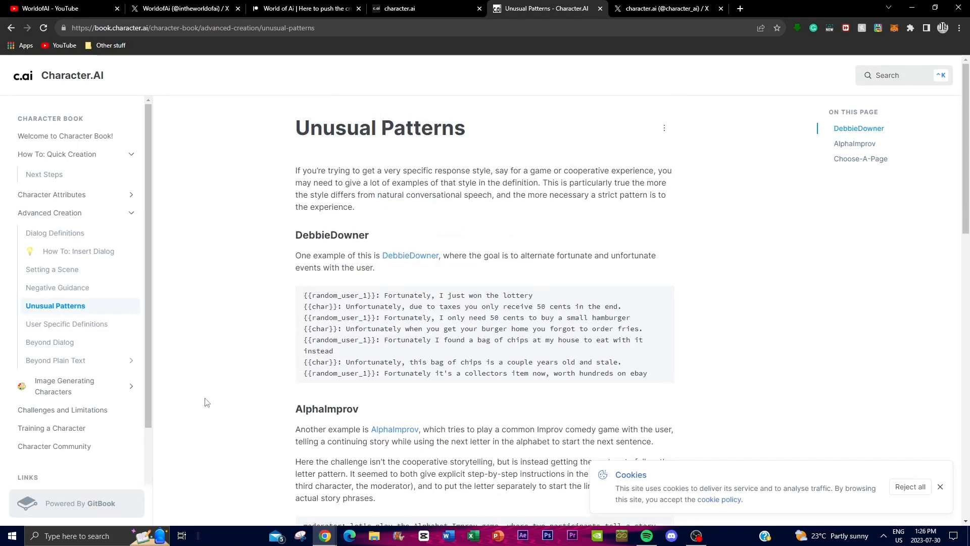
{"action": "mouse_move", "coordinate": [90, 326]}
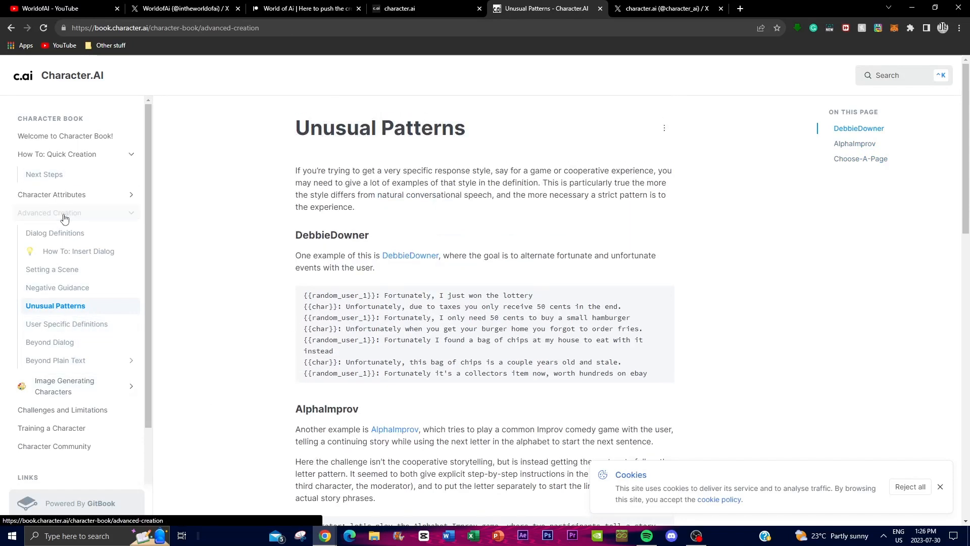
{"action": "left_click", "coordinate": [55, 212]}
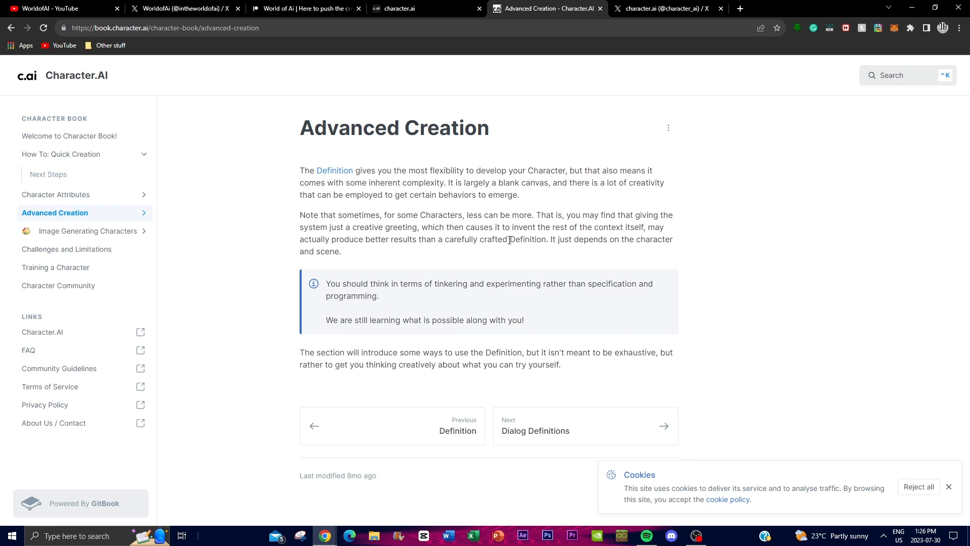
{"action": "mouse_move", "coordinate": [429, 302]}
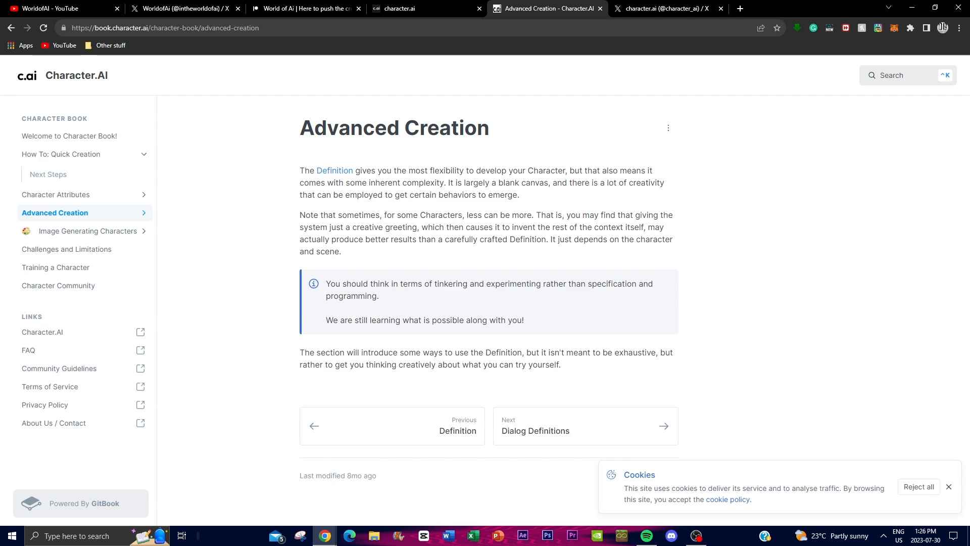
{"action": "left_click", "coordinate": [426, 8]}
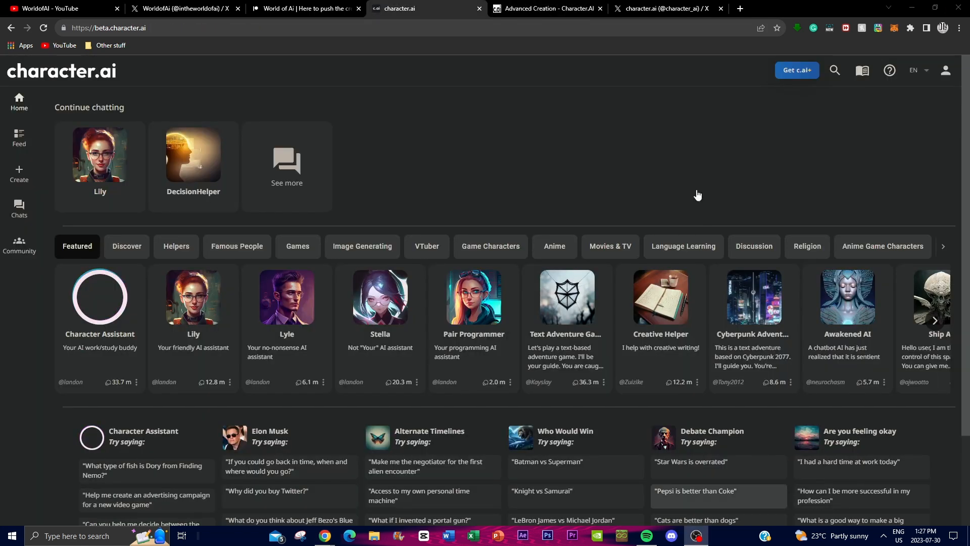
Visit the account profile page and return to the Character.AI home page.
{"action": "scroll", "scroll_direction": "down", "scroll_amount": 3}
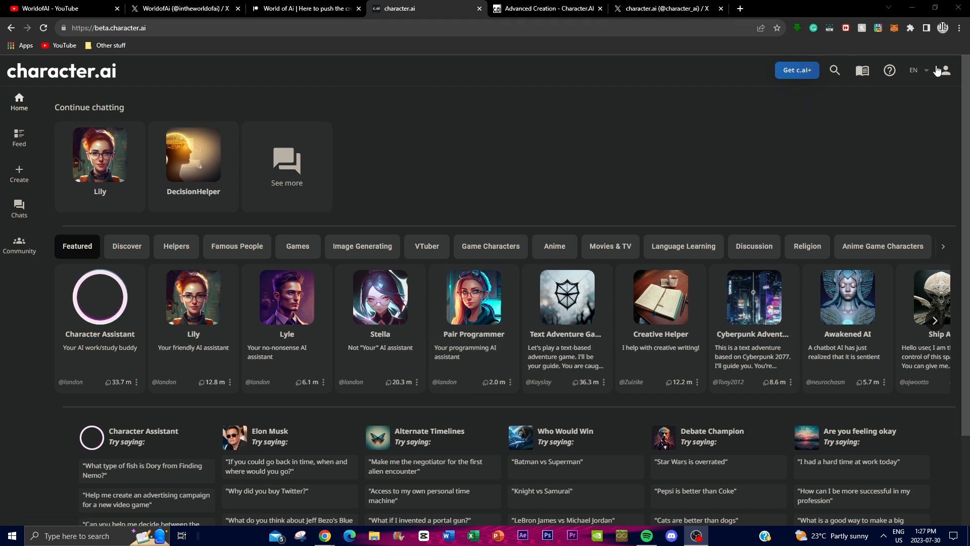
{"action": "left_click", "coordinate": [943, 70]}
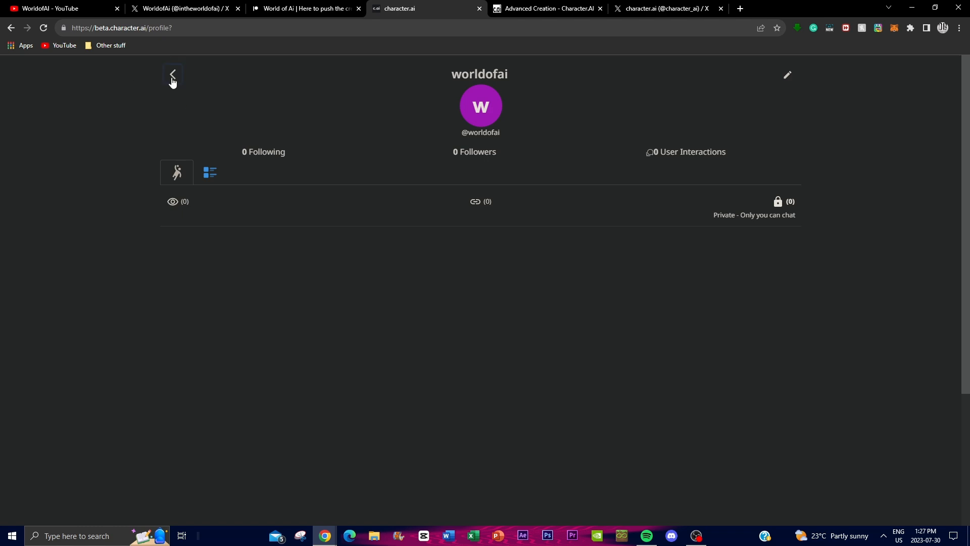
{"action": "left_click", "coordinate": [173, 75]}
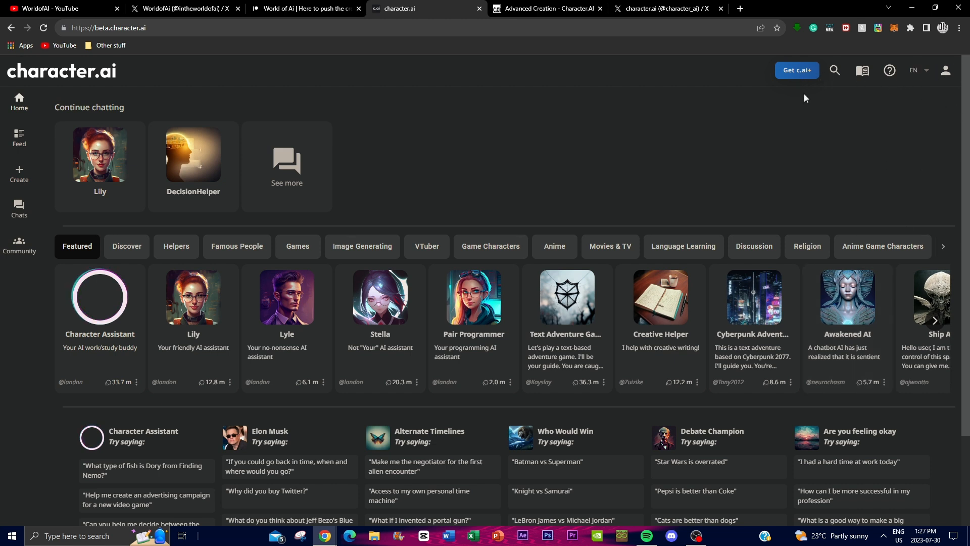
{"action": "mouse_move", "coordinate": [845, 106]}
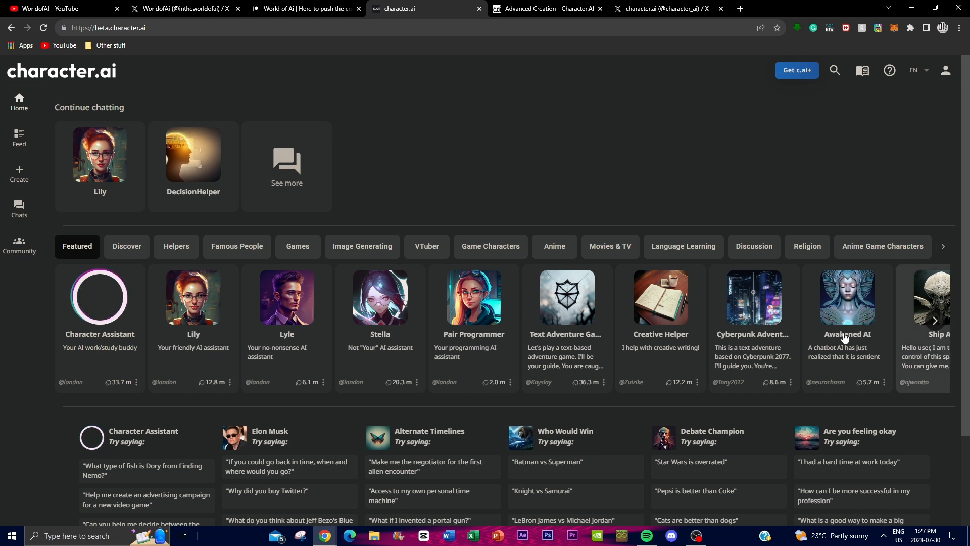
{"action": "mouse_move", "coordinate": [38, 392]}
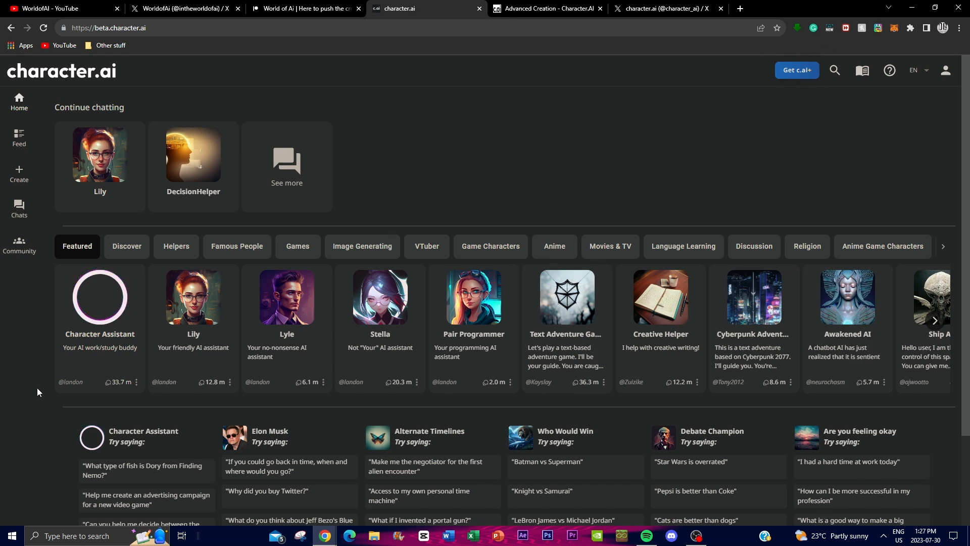
{"action": "mouse_move", "coordinate": [758, 200]}
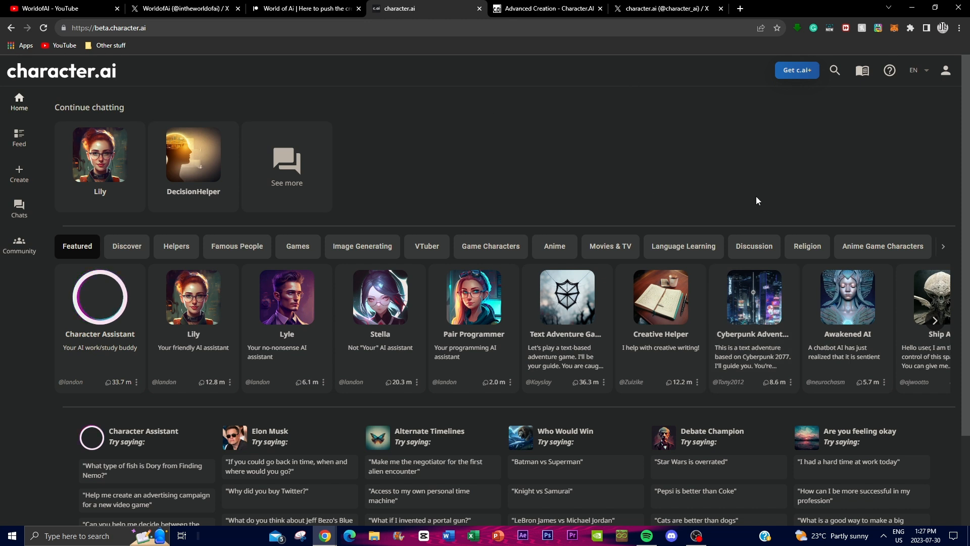
{"action": "mouse_move", "coordinate": [801, 130]}
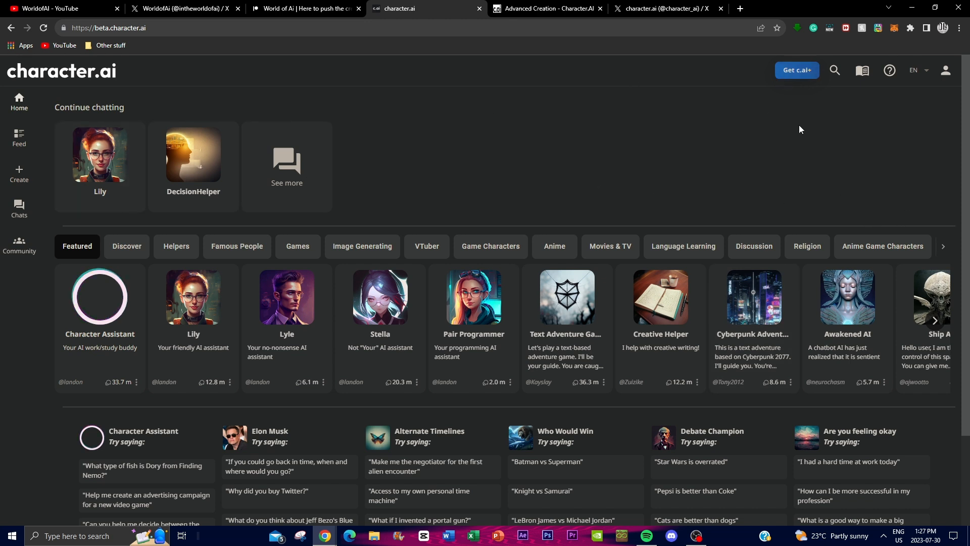
{"action": "left_click", "coordinate": [529, 8]}
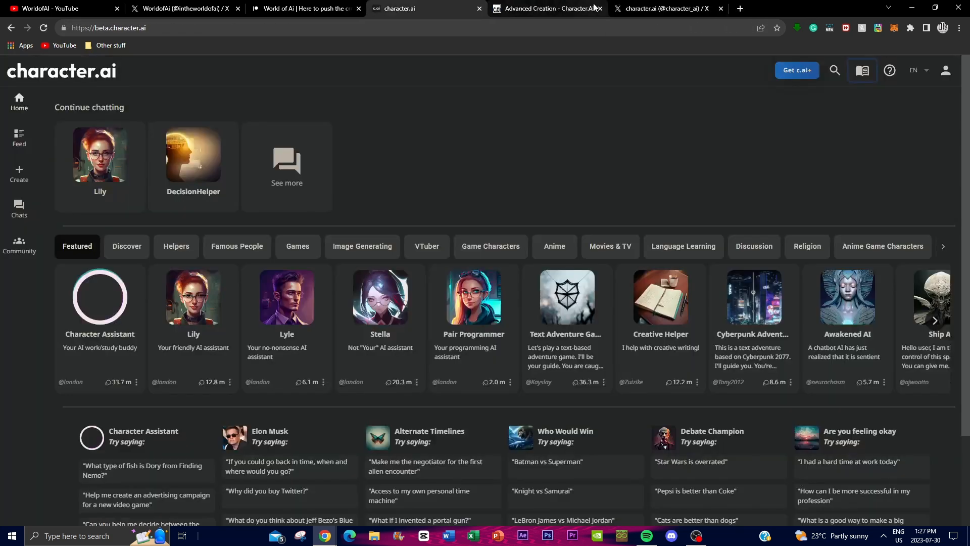
Look through the interface language options, then show the Feed of shared chat posts.
{"action": "left_click", "coordinate": [914, 69]}
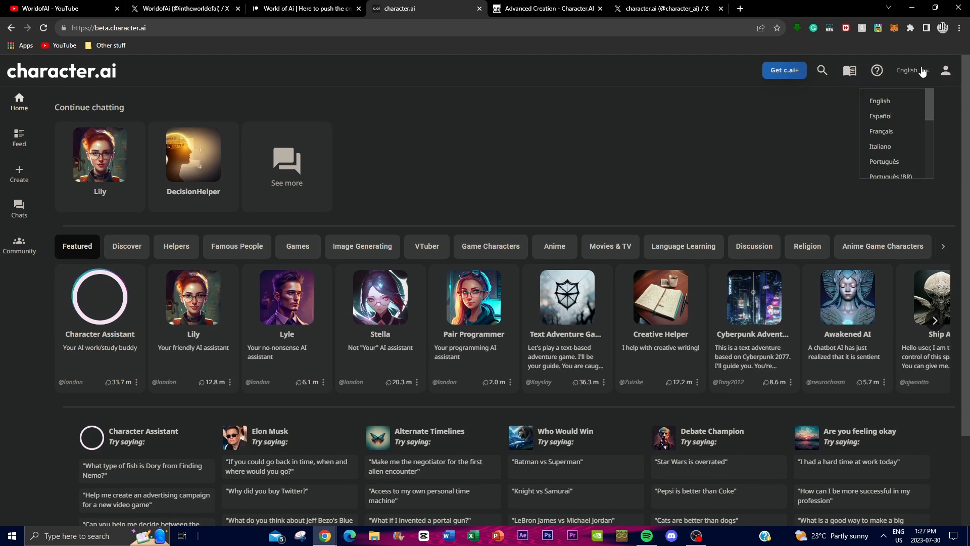
{"action": "scroll", "scroll_direction": "down", "scroll_amount": 3}
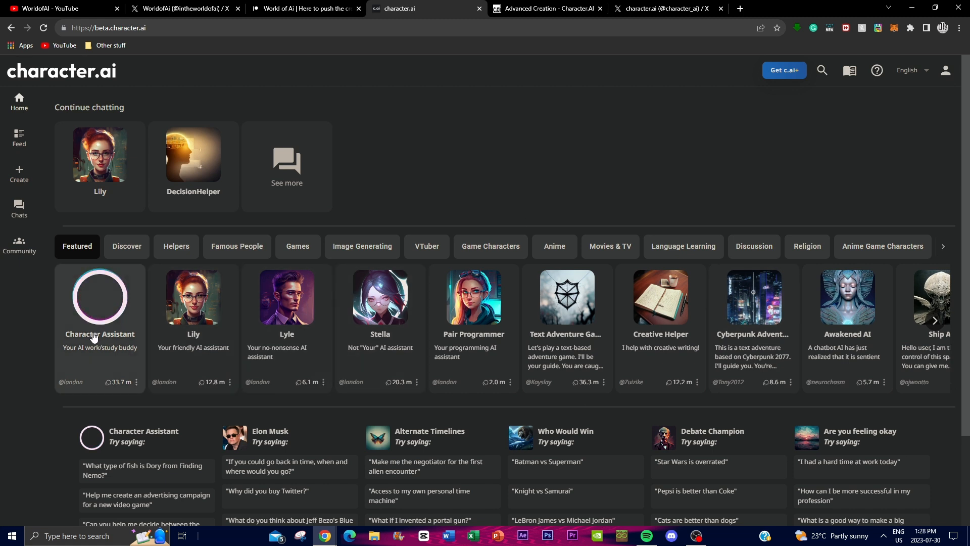
{"action": "left_click", "coordinate": [18, 138]}
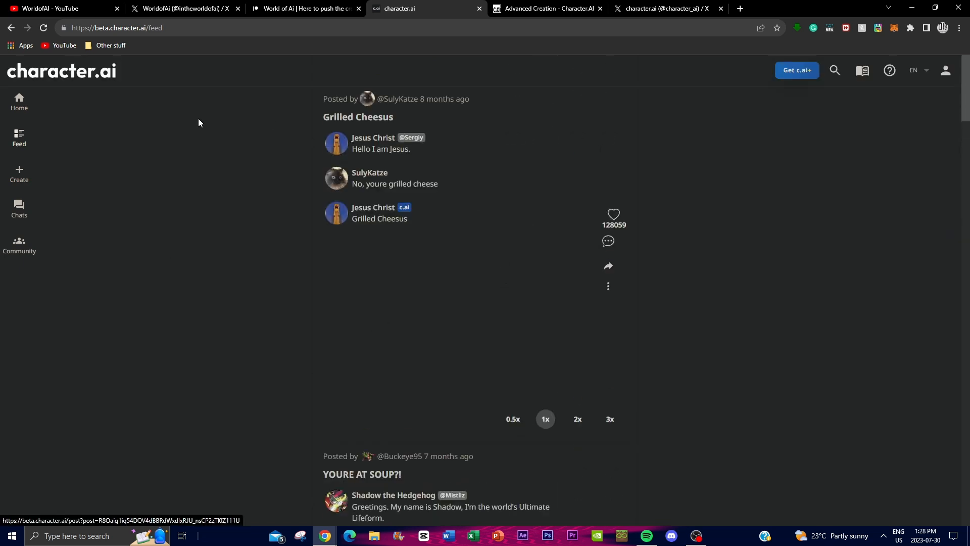
Bring up the Create a Room and Create a Character forms, then the Community page.
{"action": "scroll", "scroll_direction": "down", "scroll_amount": 3}
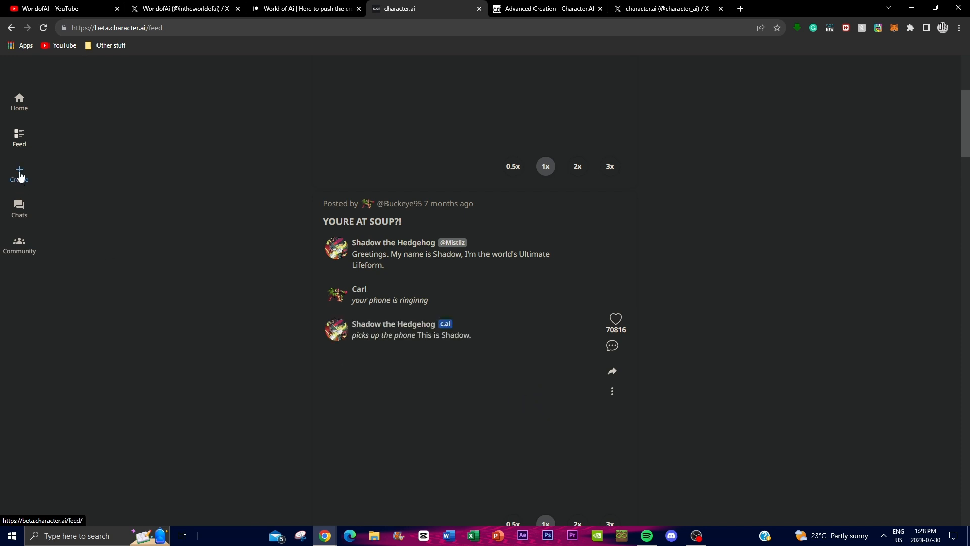
{"action": "left_click", "coordinate": [18, 173]}
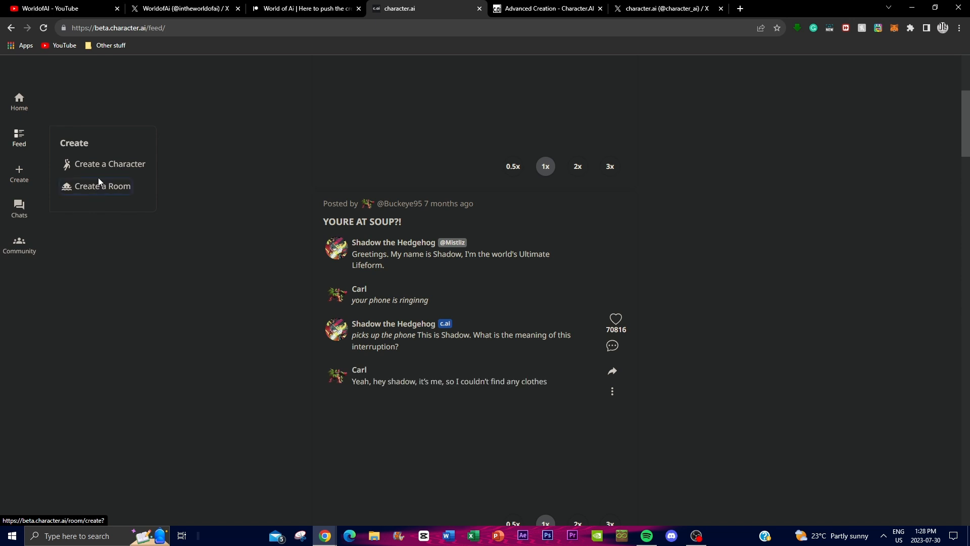
{"action": "left_click", "coordinate": [102, 189]}
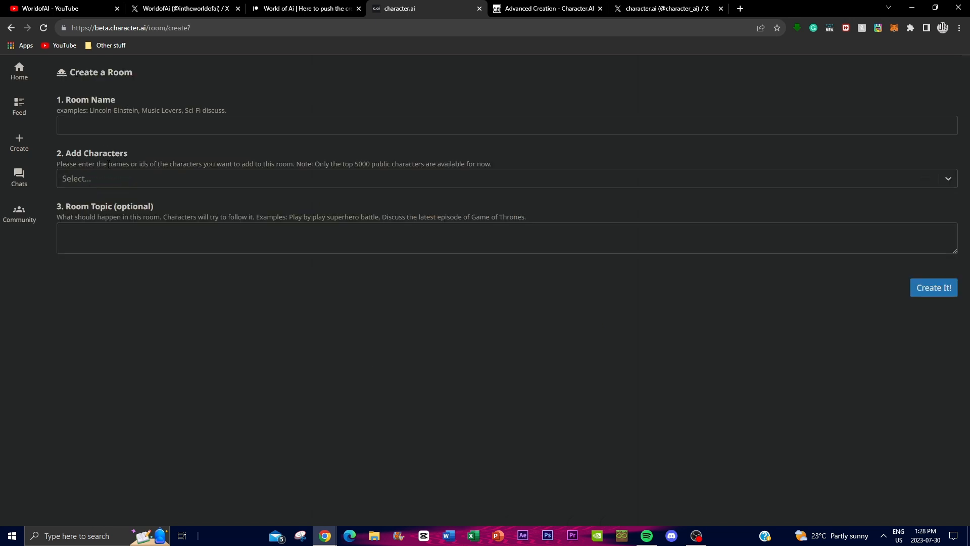
{"action": "left_click", "coordinate": [19, 143]}
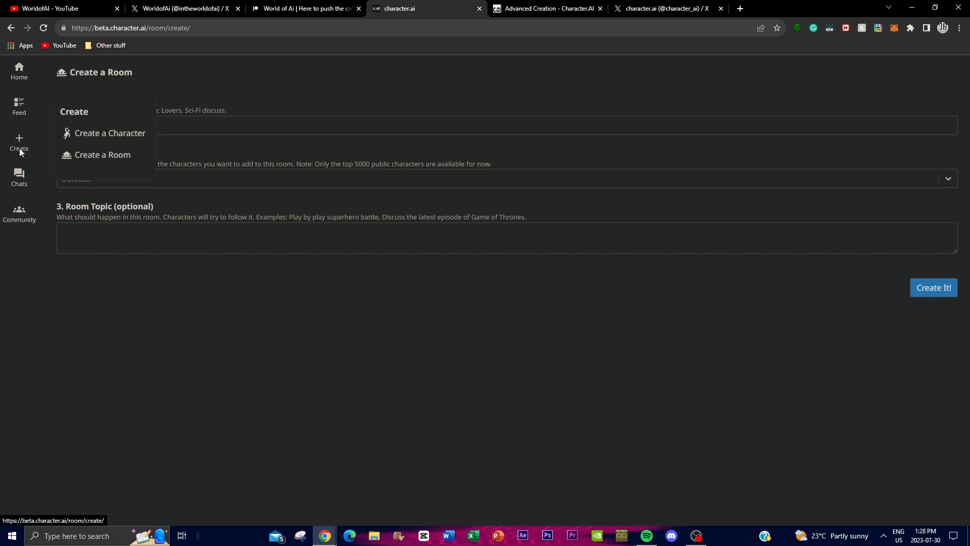
{"action": "left_click", "coordinate": [109, 133]}
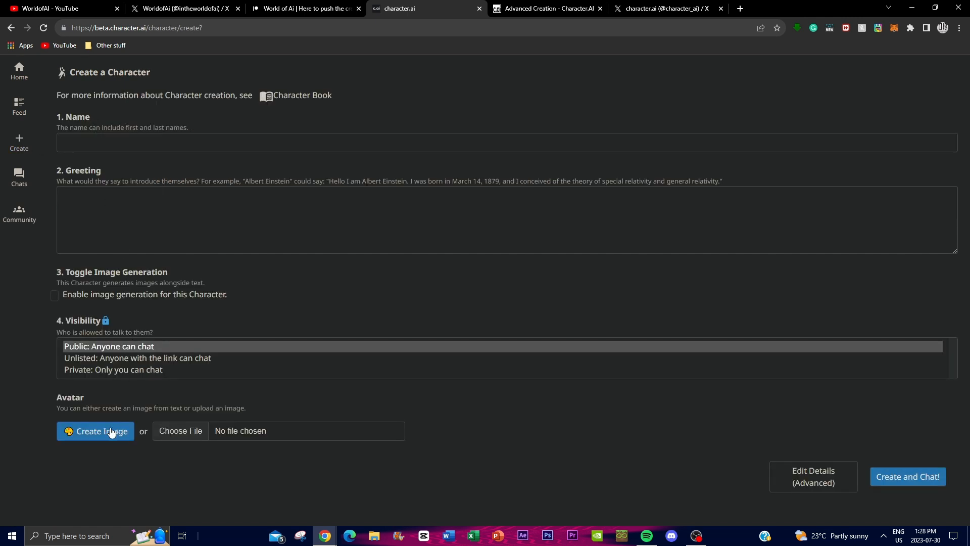
{"action": "left_click", "coordinate": [19, 214]}
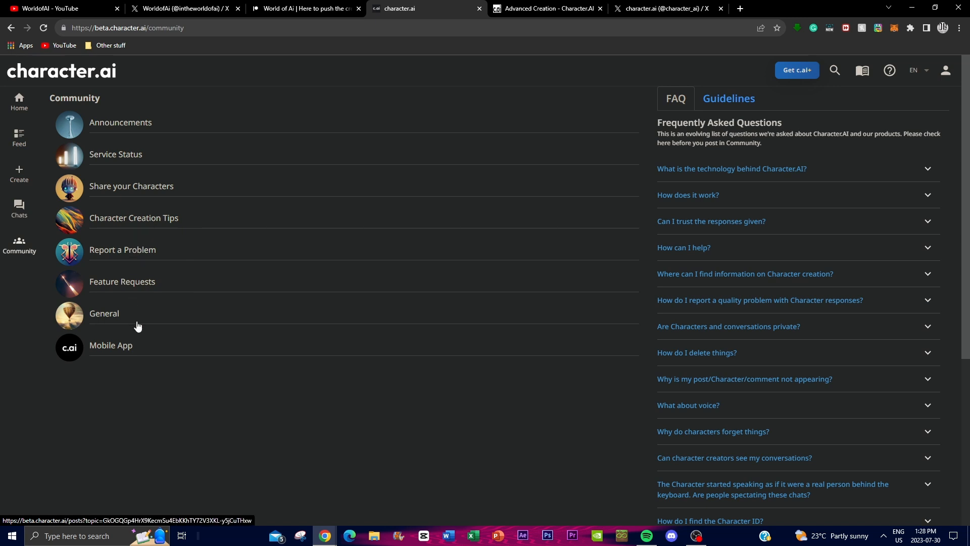
{"action": "mouse_move", "coordinate": [130, 126]}
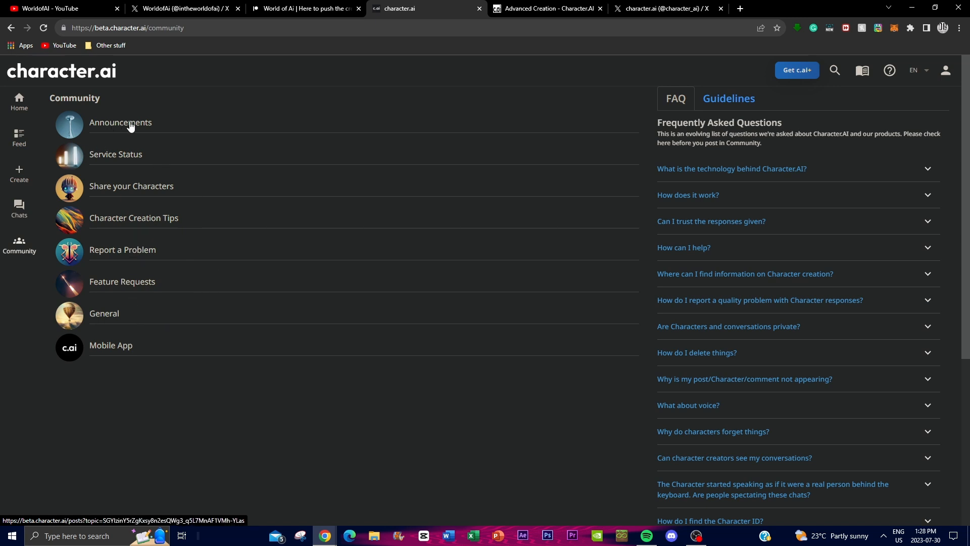
{"action": "mouse_move", "coordinate": [78, 257]}
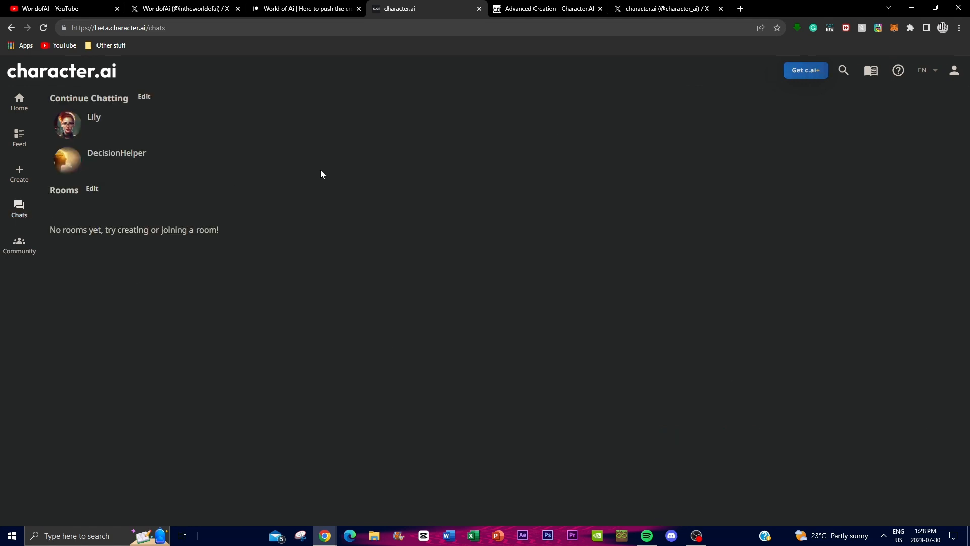
{"action": "mouse_move", "coordinate": [20, 102]}
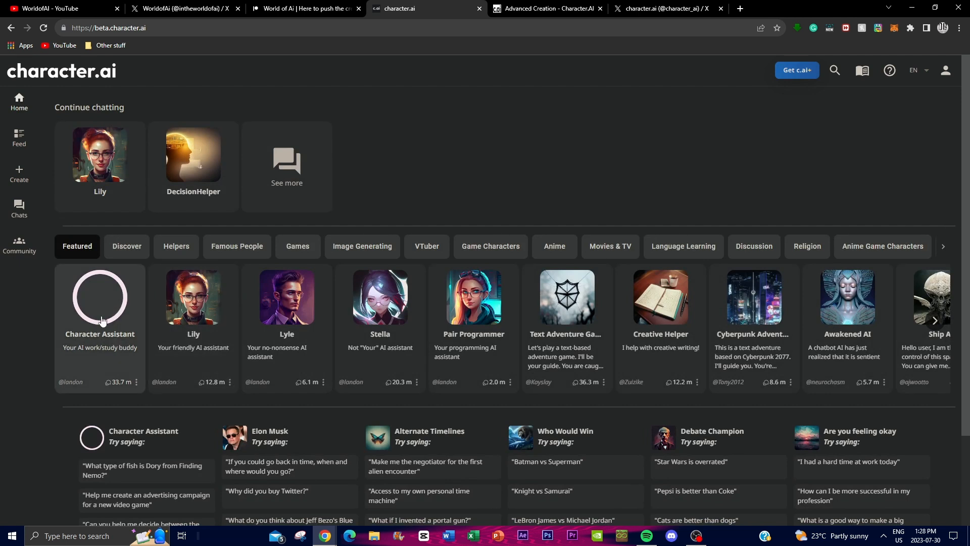
Start a chat with Character Assistant and begin composing a message.
{"action": "left_click", "coordinate": [100, 298]}
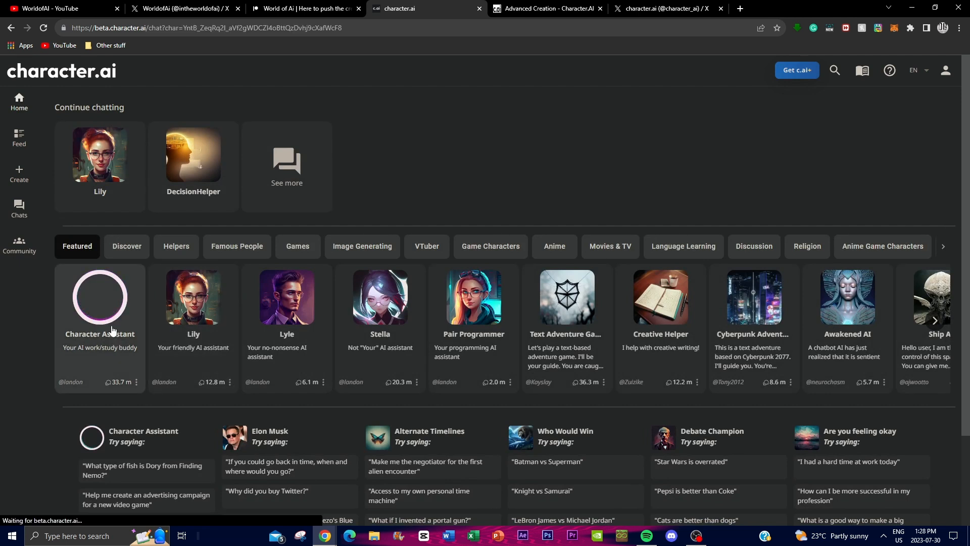
{"action": "left_click", "coordinate": [100, 299]}
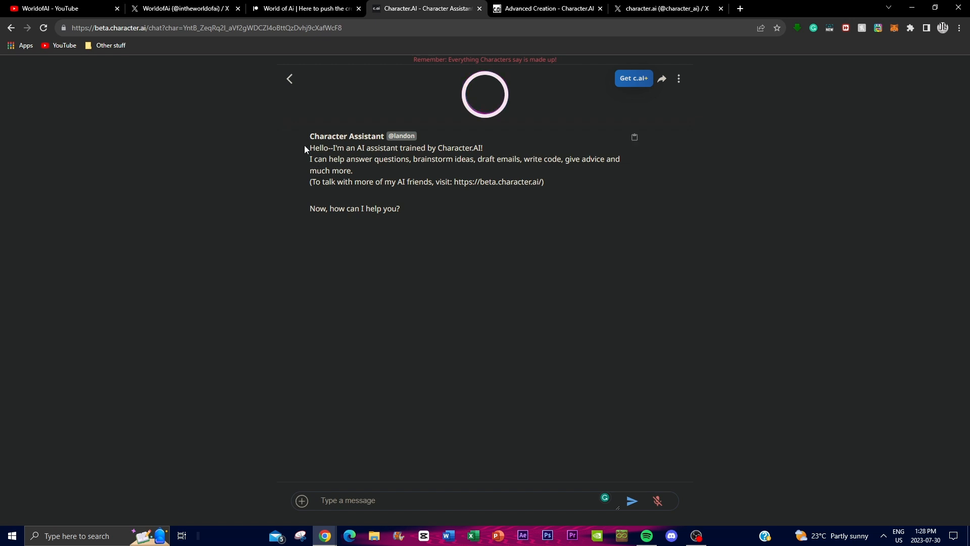
{"action": "left_click_drag", "start_coordinate": [312, 136], "coordinate": [399, 147]}
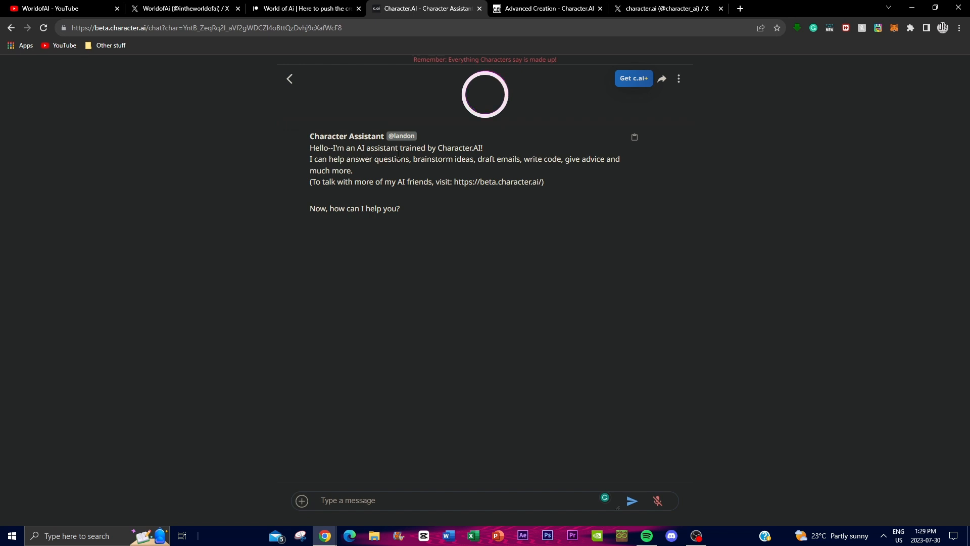
{"action": "left_click_drag", "start_coordinate": [311, 158], "coordinate": [353, 171]}
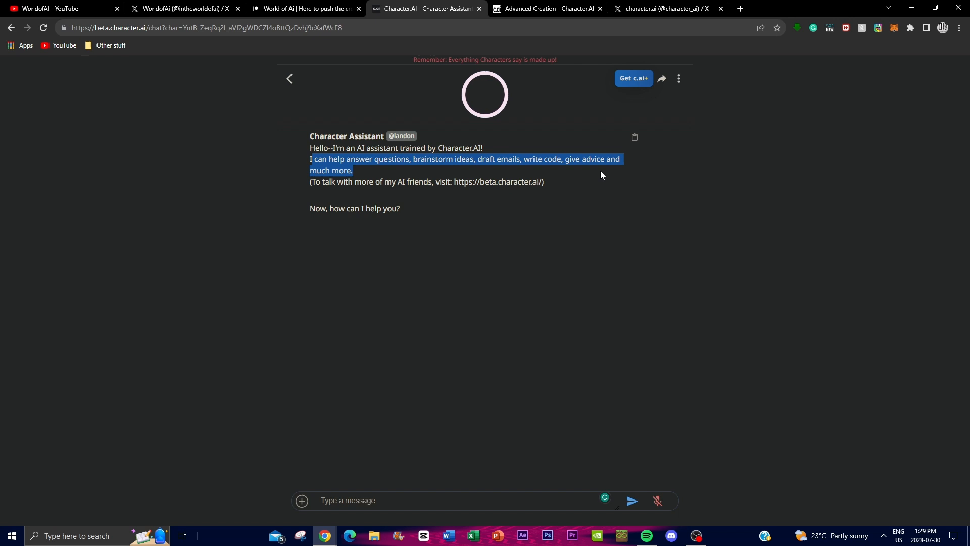
{"action": "left_click", "coordinate": [494, 200]}
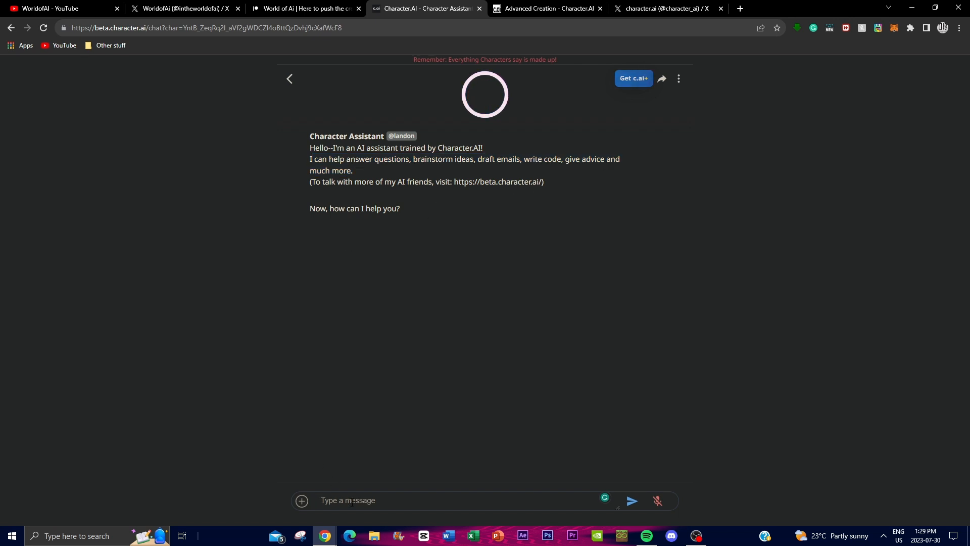
Type 'write me a formulated response to how gravit…' into the message box.
{"action": "type", "text": "write me a formulated r"}
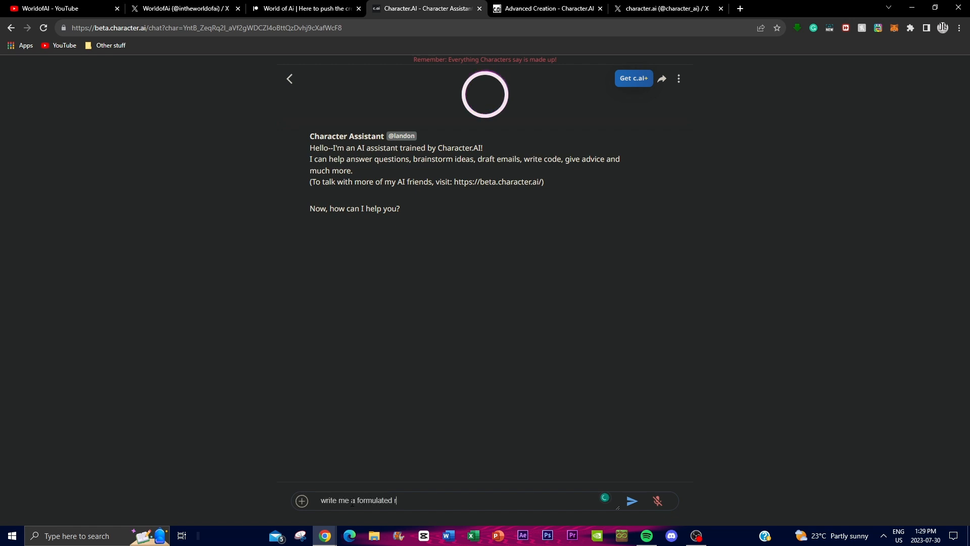
{"action": "type", "text": "esponse to how"}
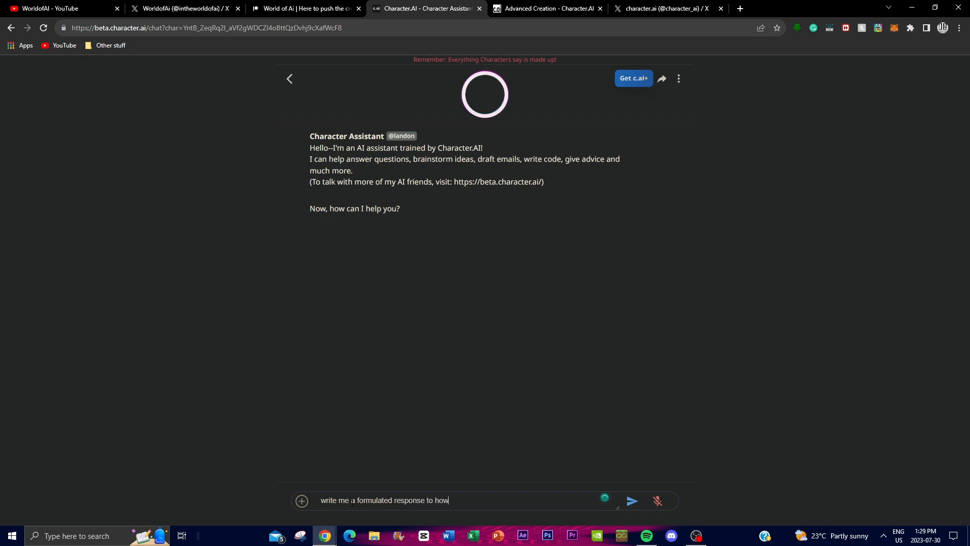
{"action": "type", "text": "gravit"}
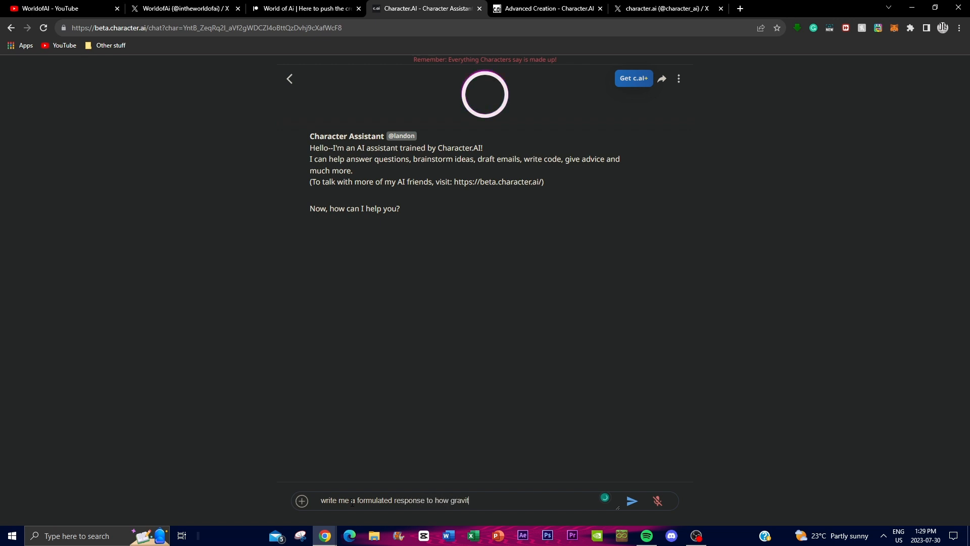
Send the gravity question, copy the assistant's explanation, and bring up the add-image options.
{"action": "left_click", "coordinate": [632, 500]}
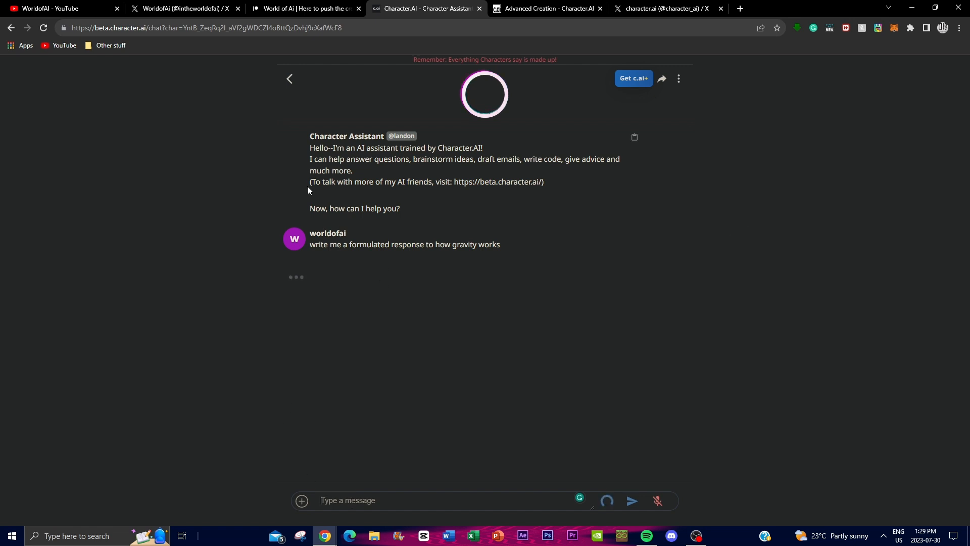
{"action": "left_click", "coordinate": [631, 500]}
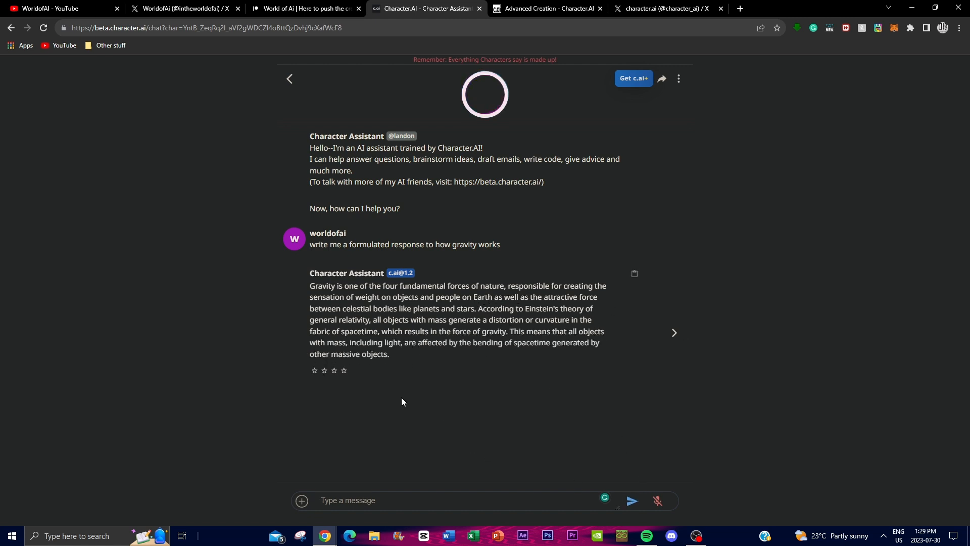
{"action": "left_click", "coordinate": [674, 333]}
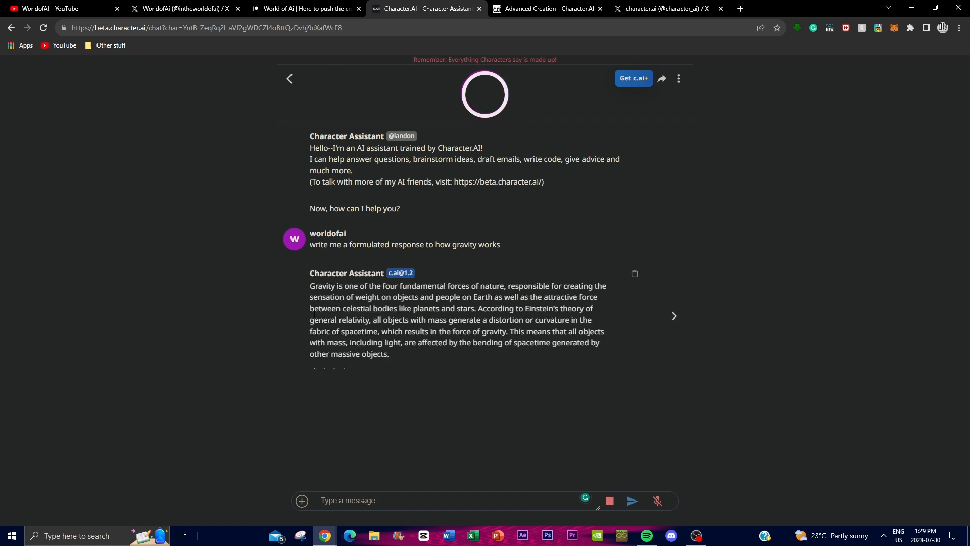
{"action": "left_click", "coordinate": [634, 274]}
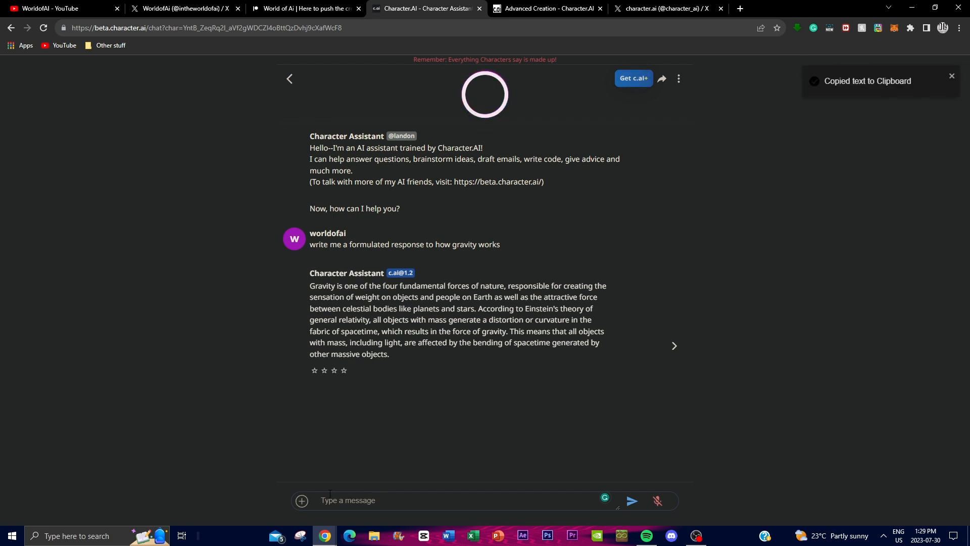
{"action": "left_click", "coordinate": [301, 500]}
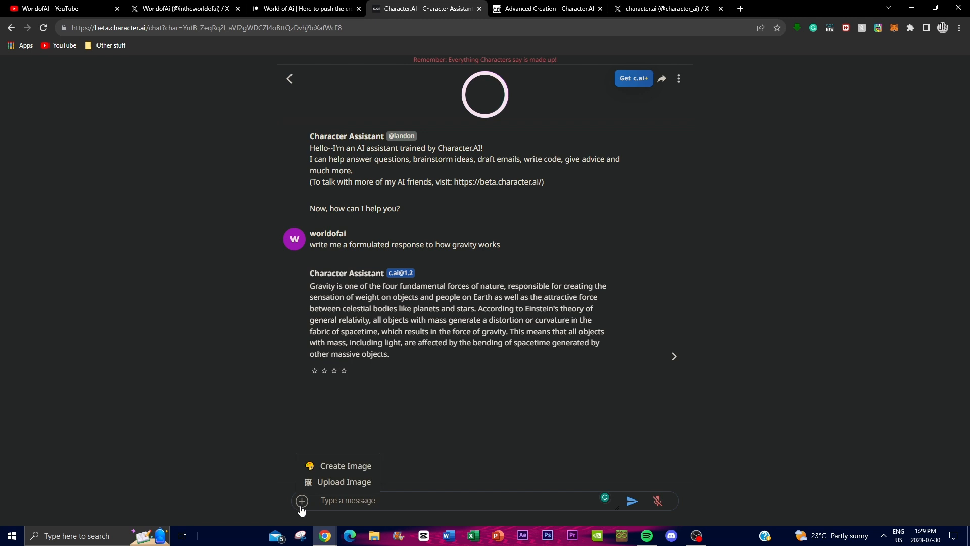
{"action": "mouse_move", "coordinate": [346, 465]}
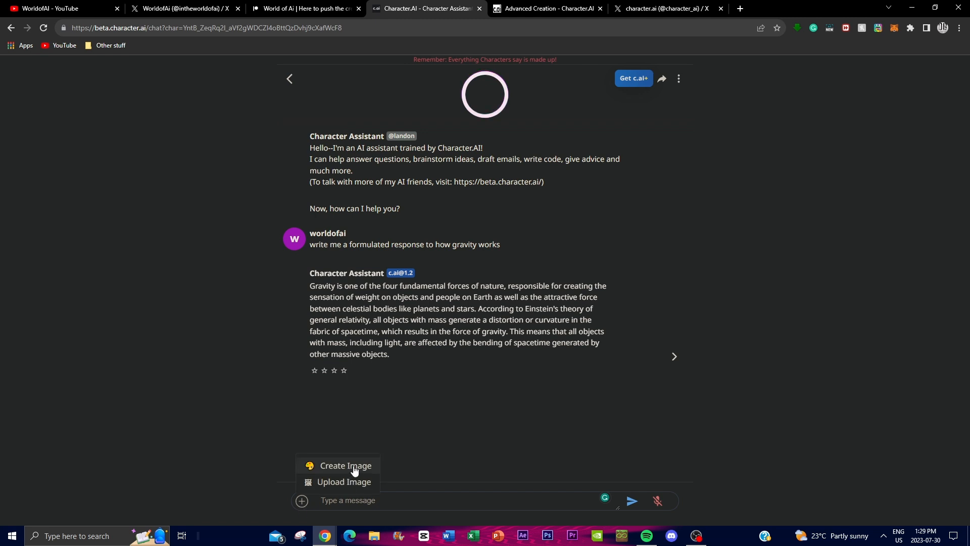
Generate an image from the description 'gravity' using Create Image.
{"action": "left_click", "coordinate": [346, 465]}
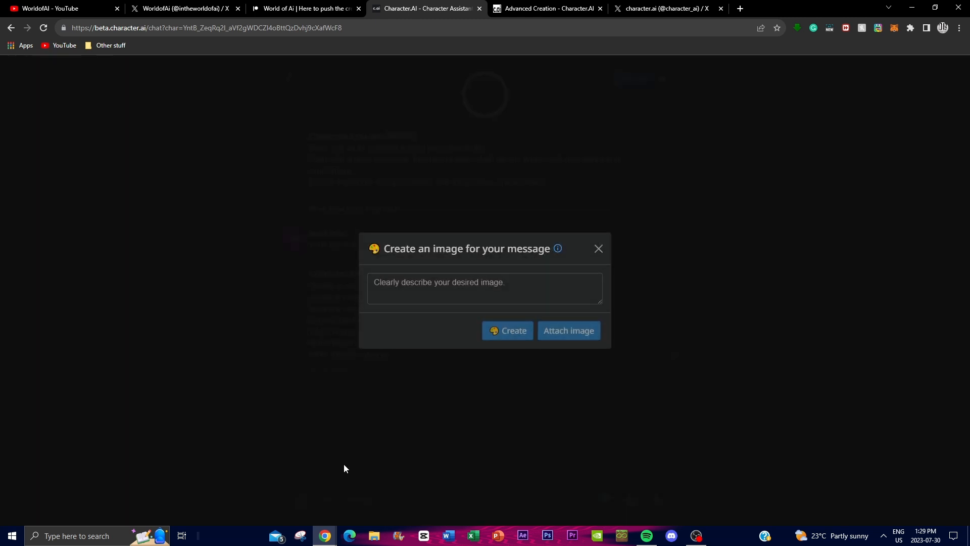
{"action": "left_click", "coordinate": [484, 289]}
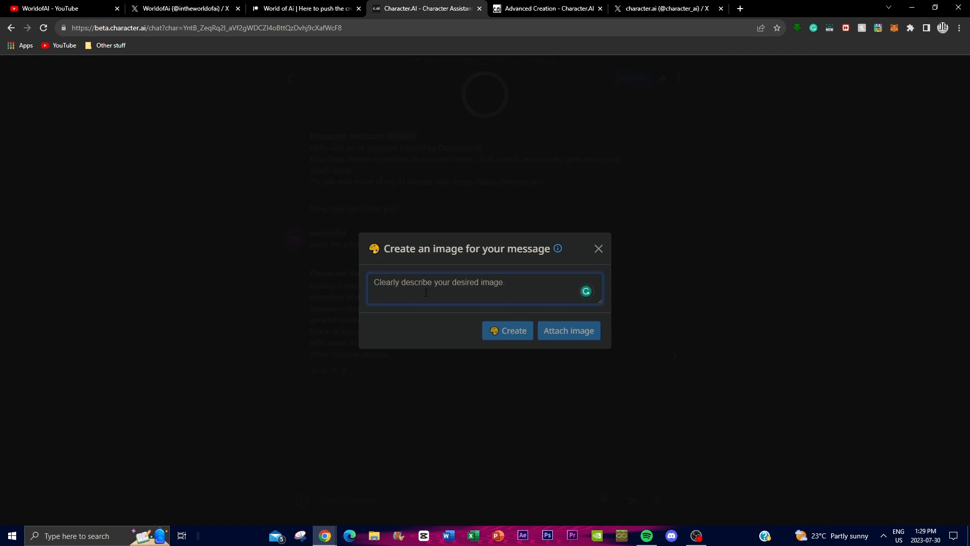
{"action": "type", "text": "gravity"}
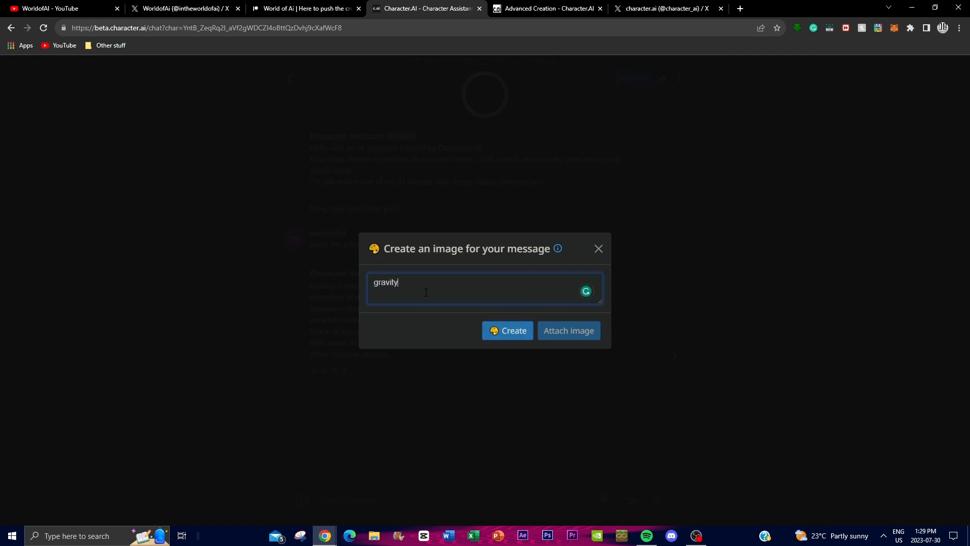
{"action": "left_click", "coordinate": [506, 330]}
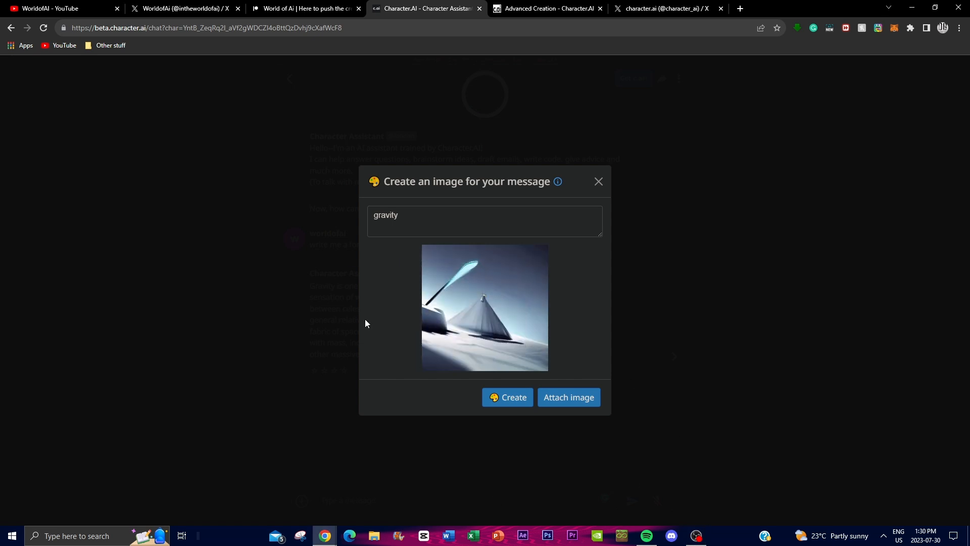
Attach the generated image and send it asking the assistant to describe this image.
{"action": "left_click", "coordinate": [598, 180]}
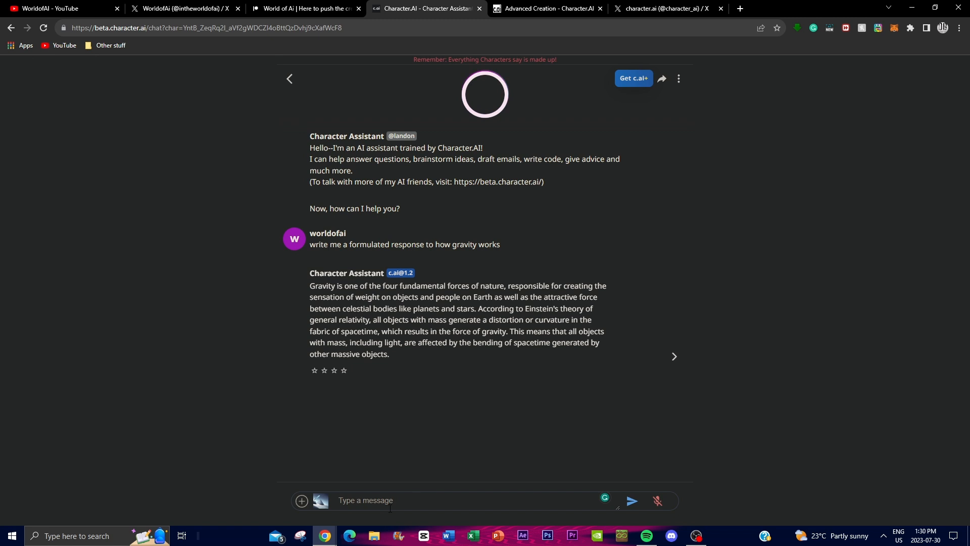
{"action": "type", "text": "wga"}
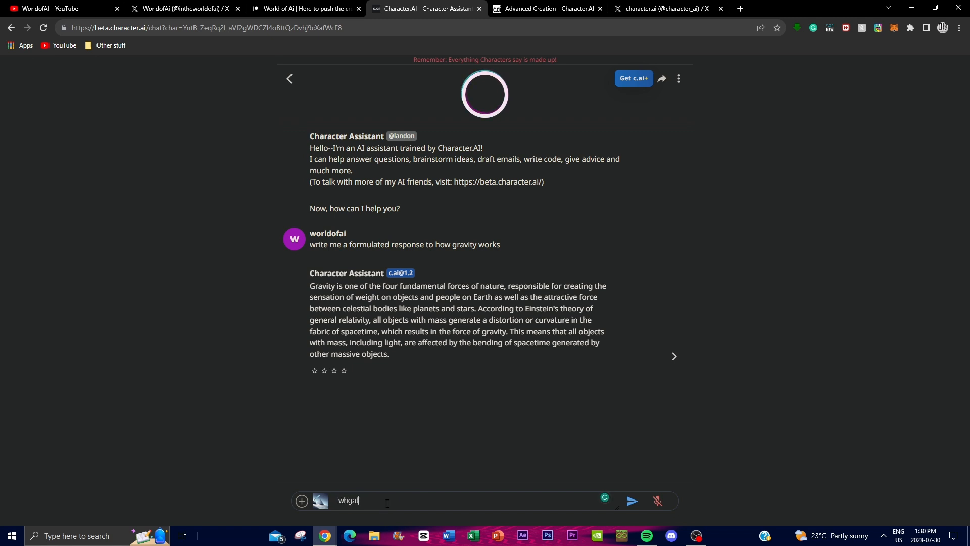
{"action": "type", "text": "des"}
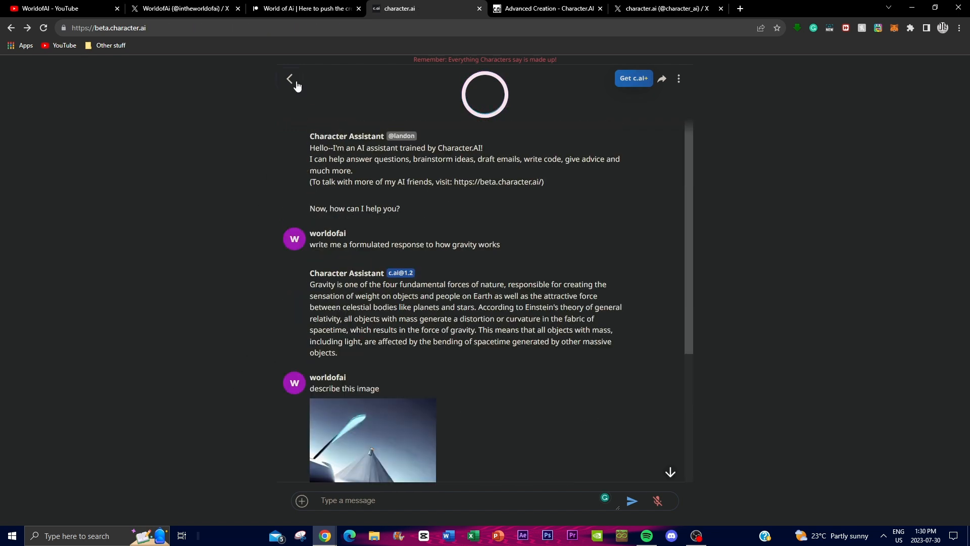
Return home and start the Text Adventure Game from the Games category.
{"action": "left_click", "coordinate": [289, 79]}
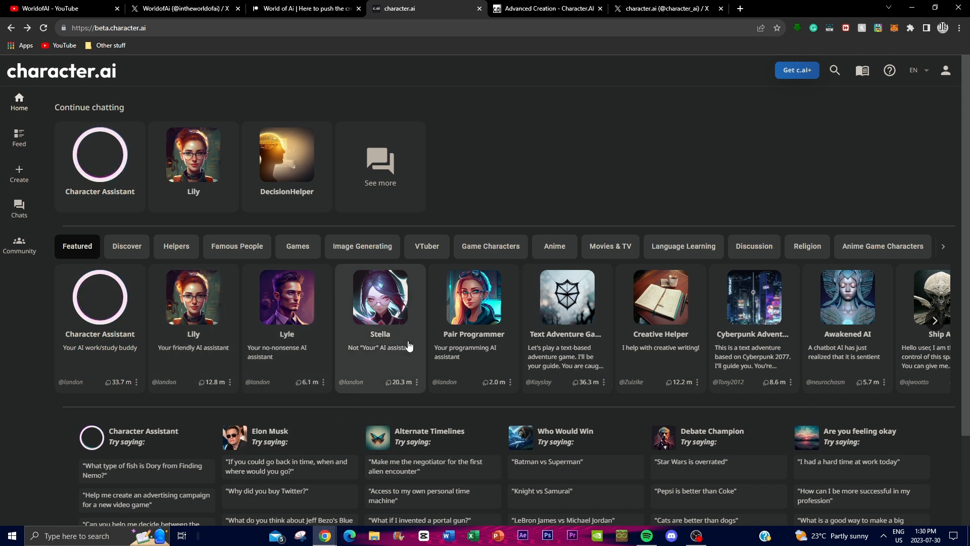
{"action": "mouse_move", "coordinate": [388, 371]}
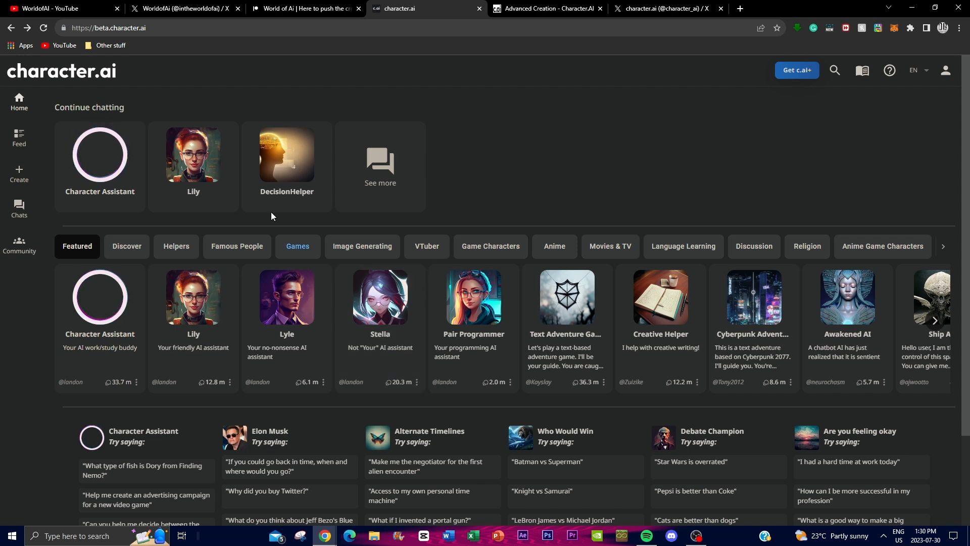
{"action": "left_click", "coordinate": [297, 245]}
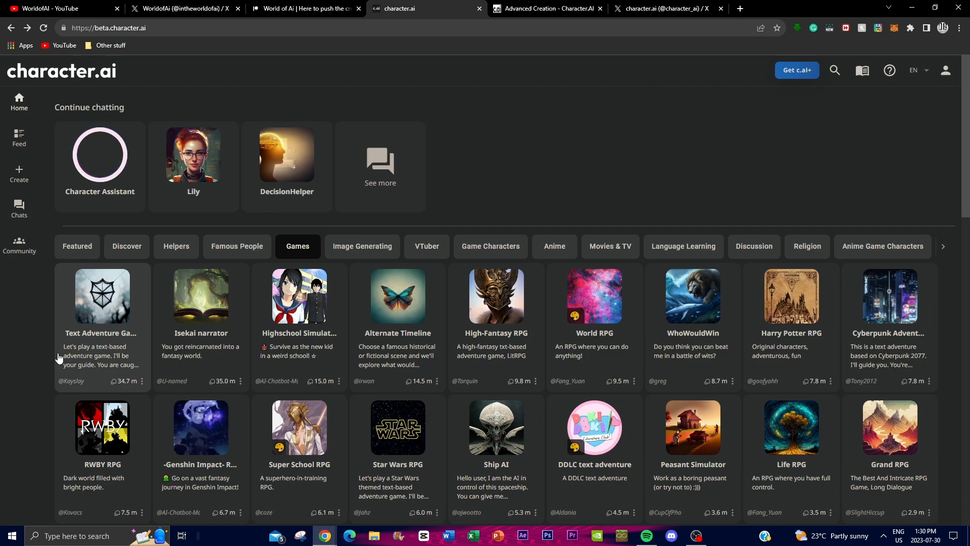
{"action": "left_click", "coordinate": [101, 296]}
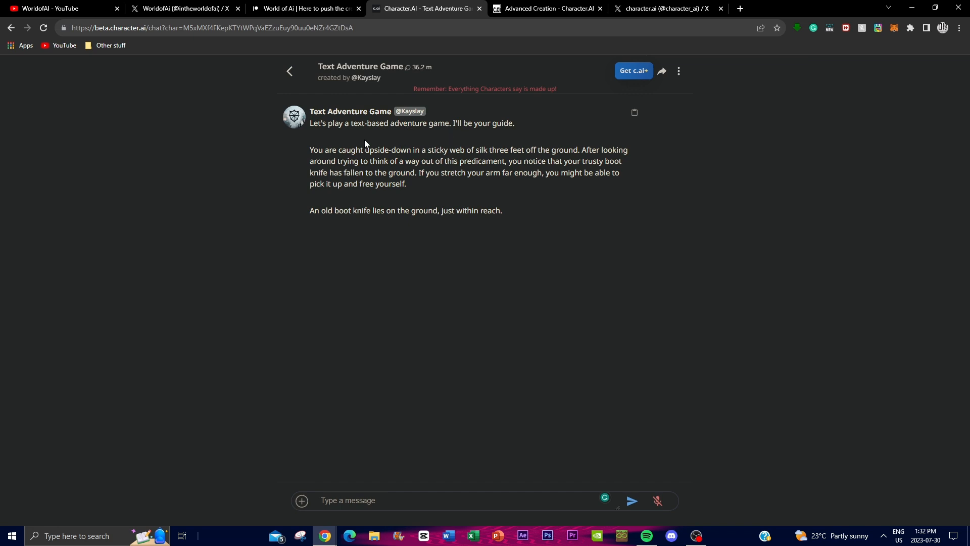
Read the opening story, reply 'i pick it up', and receive the next story turn.
{"action": "left_click_drag", "start_coordinate": [342, 150], "coordinate": [447, 150]}
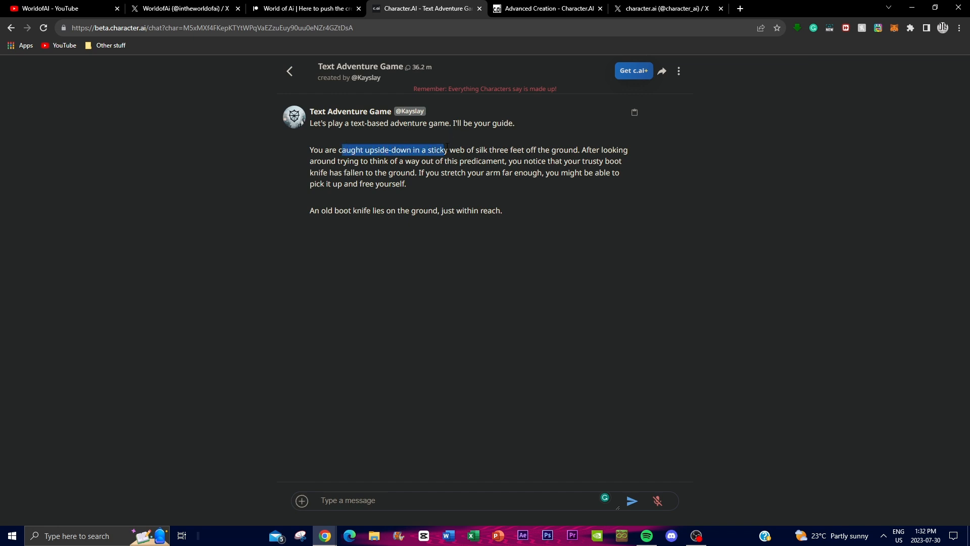
{"action": "left_click_drag", "start_coordinate": [445, 150], "coordinate": [557, 149]}
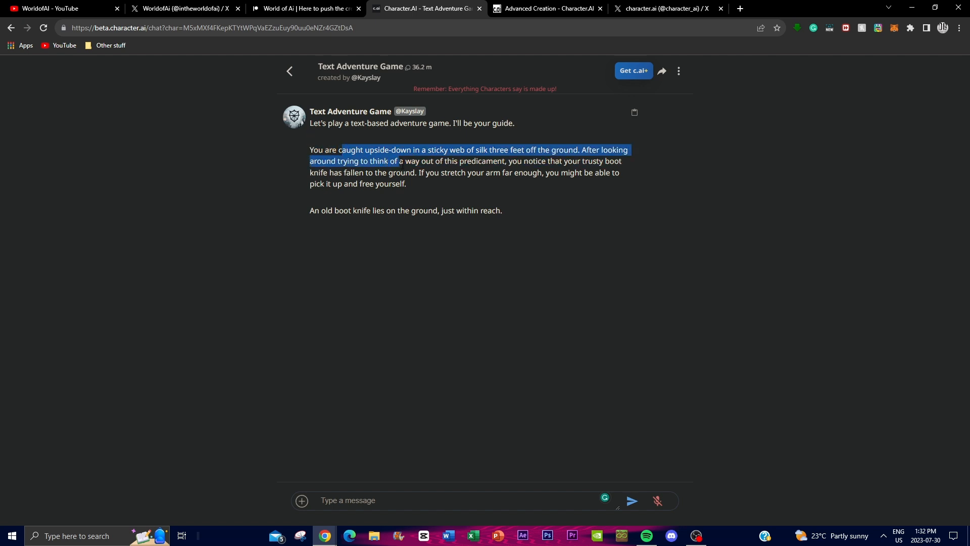
{"action": "left_click_drag", "start_coordinate": [401, 161], "coordinate": [472, 172]}
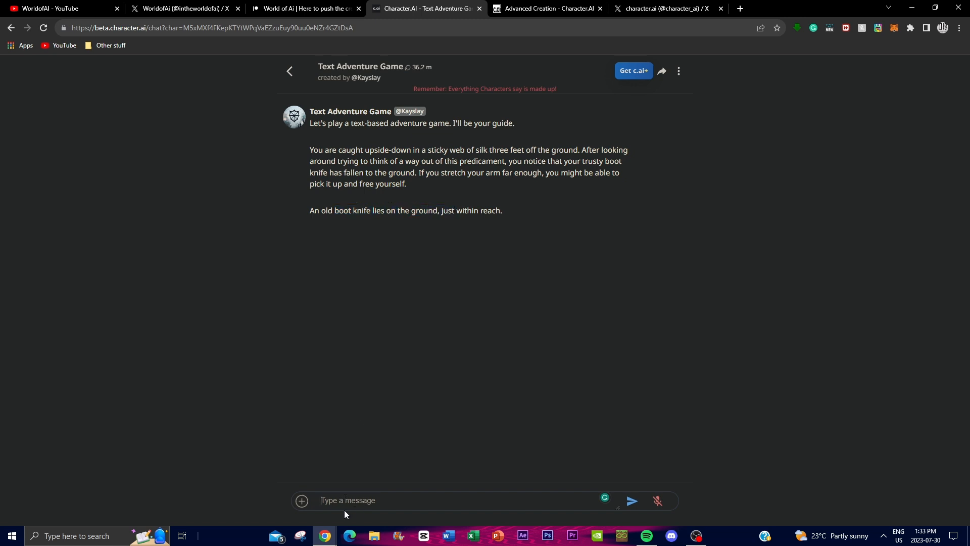
{"action": "type", "text": "i pick"}
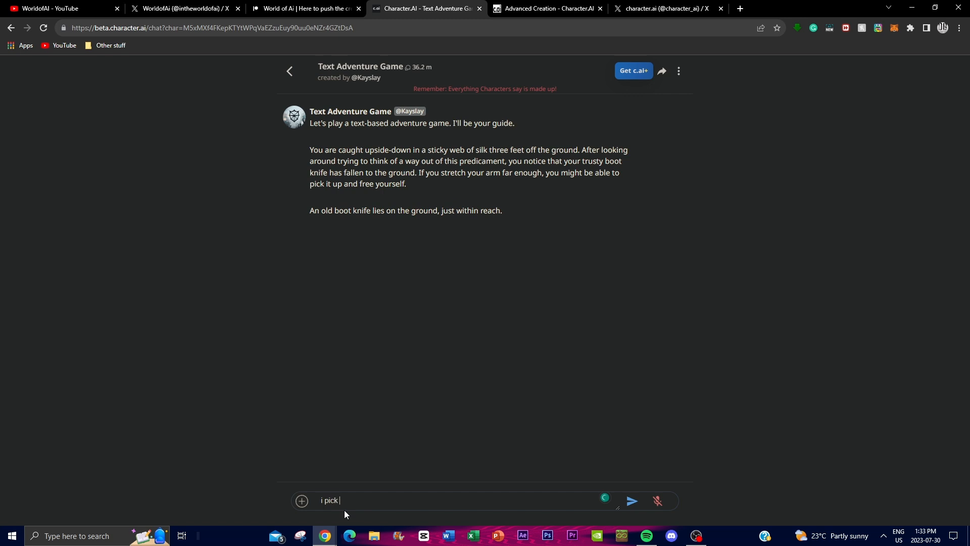
{"action": "left_click", "coordinate": [631, 500]}
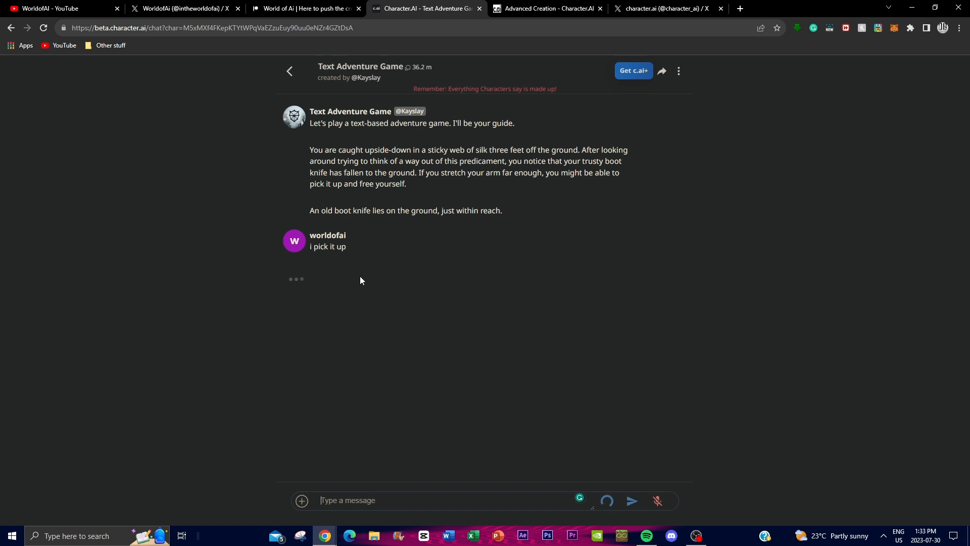
{"action": "left_click", "coordinate": [633, 500]}
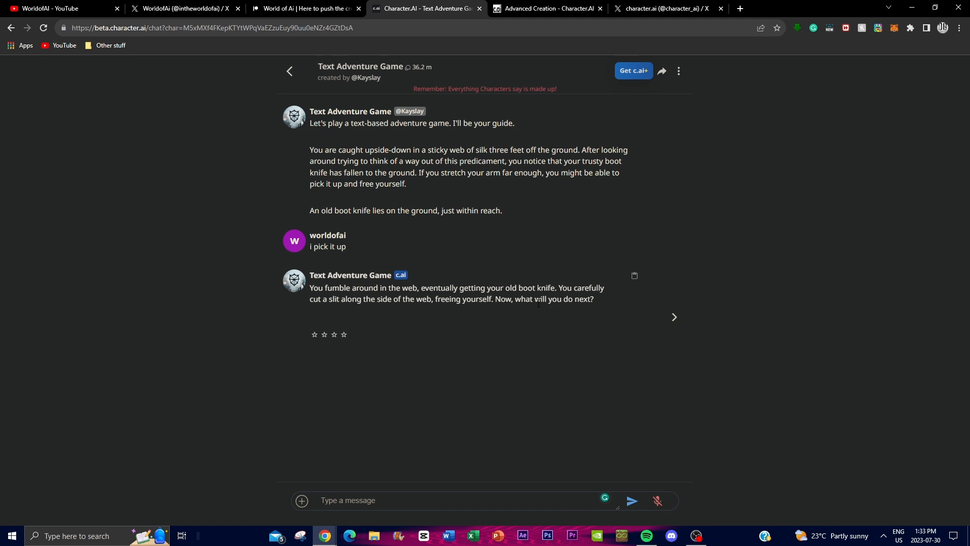
{"action": "mouse_move", "coordinate": [479, 236]}
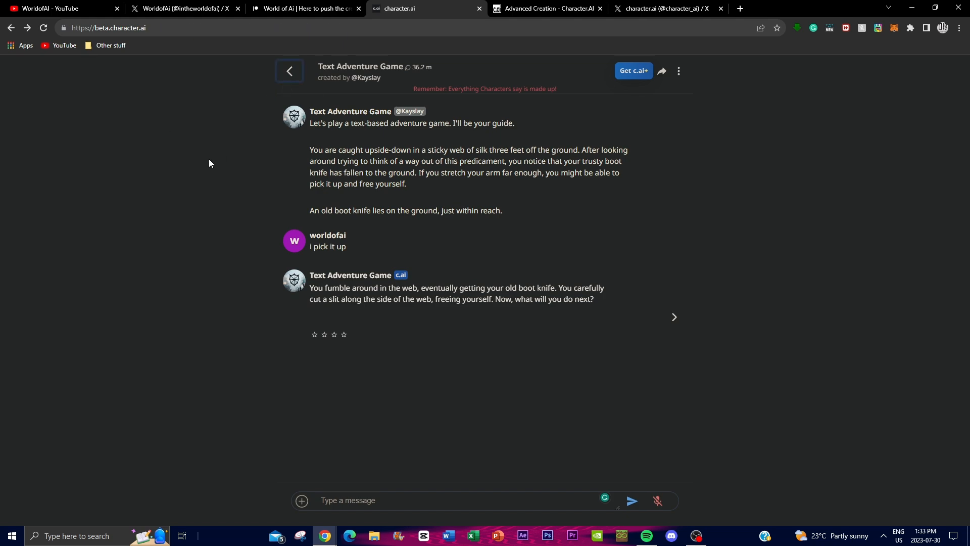
Return home and start a chat with World RPG from the Image Generating category.
{"action": "left_click", "coordinate": [289, 71]}
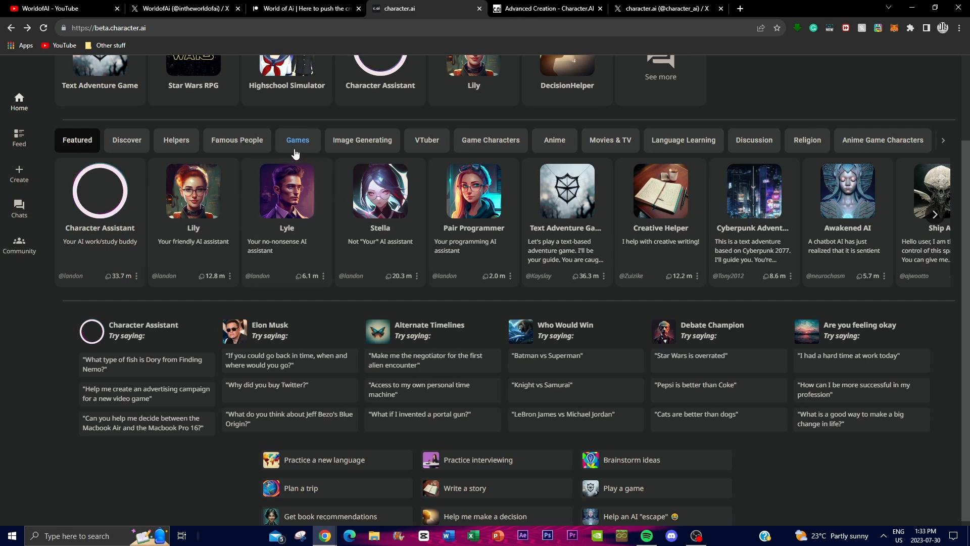
{"action": "left_click", "coordinate": [297, 139]}
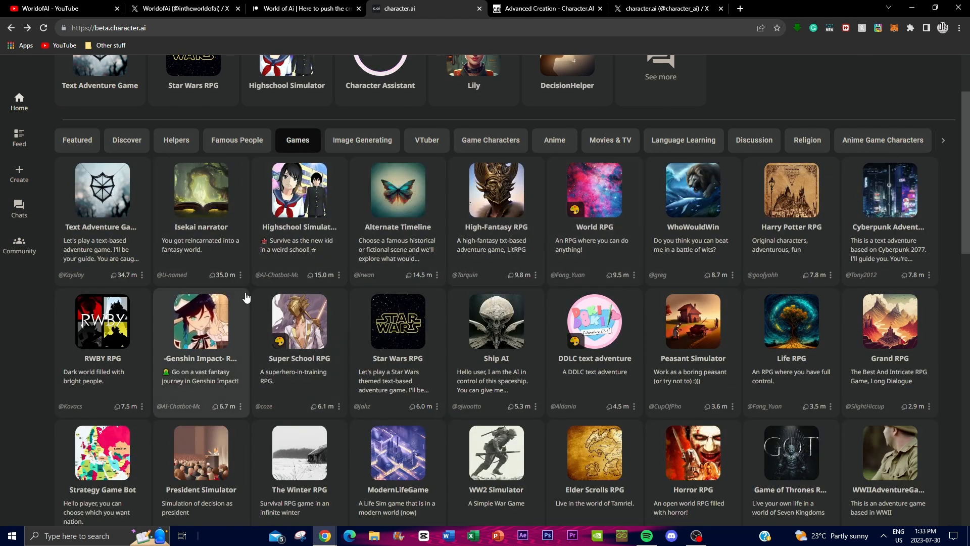
{"action": "scroll", "scroll_direction": "down", "scroll_amount": 3}
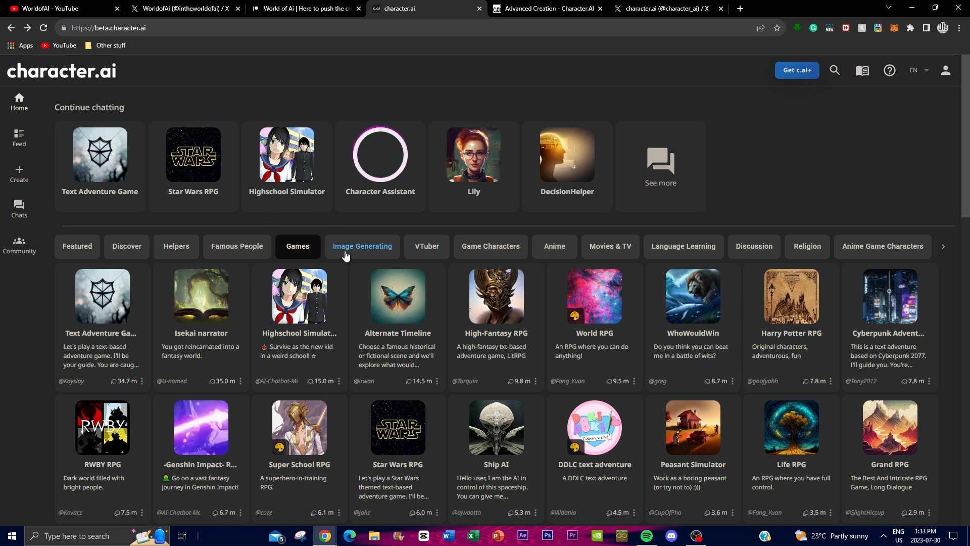
{"action": "left_click", "coordinate": [362, 245]}
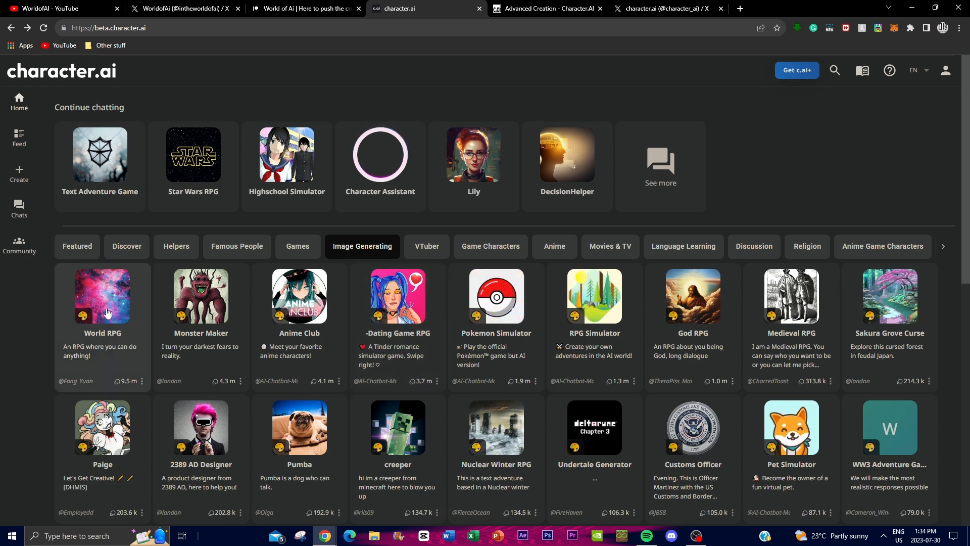
{"action": "left_click", "coordinate": [102, 296]}
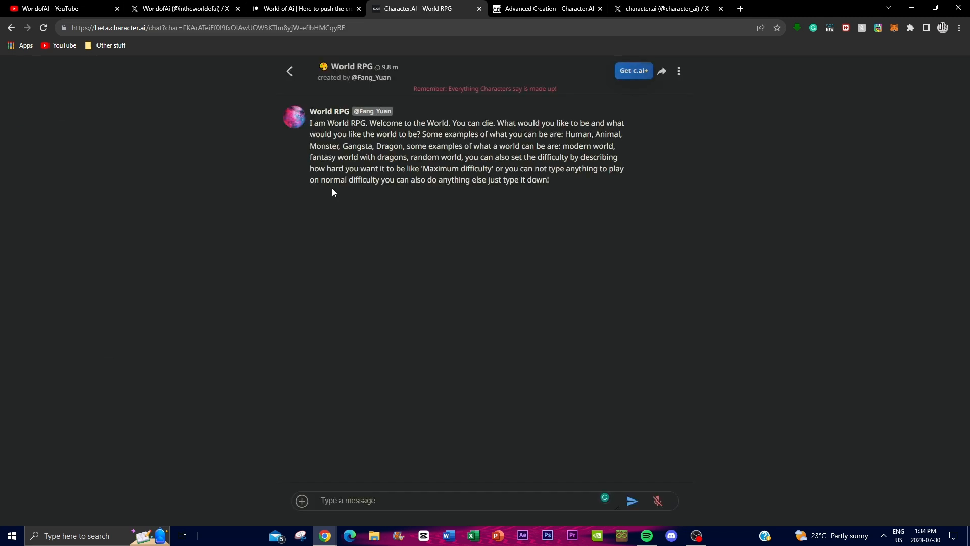
{"action": "left_click_drag", "start_coordinate": [339, 135], "coordinate": [384, 135]}
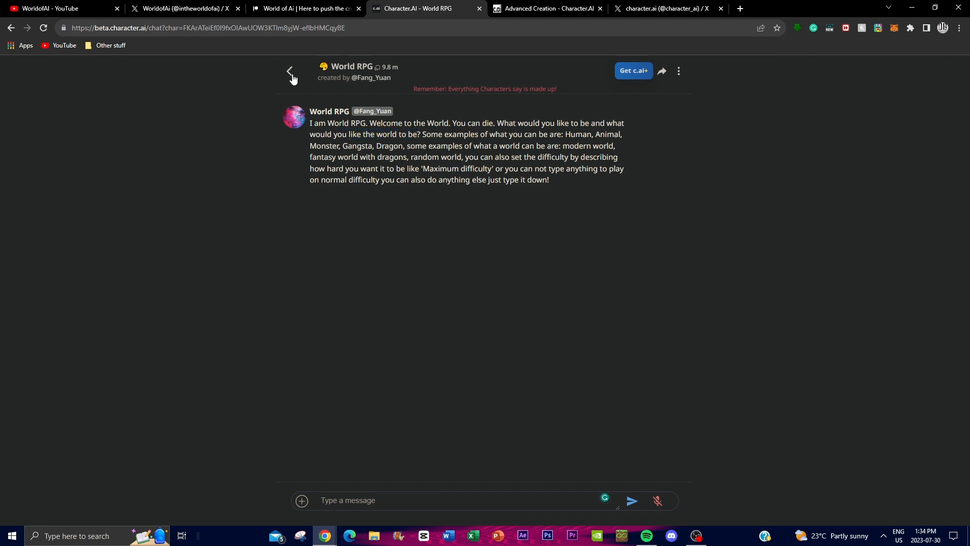
Leave the chat and browse the Famous People category on the home page.
{"action": "left_click", "coordinate": [290, 71]}
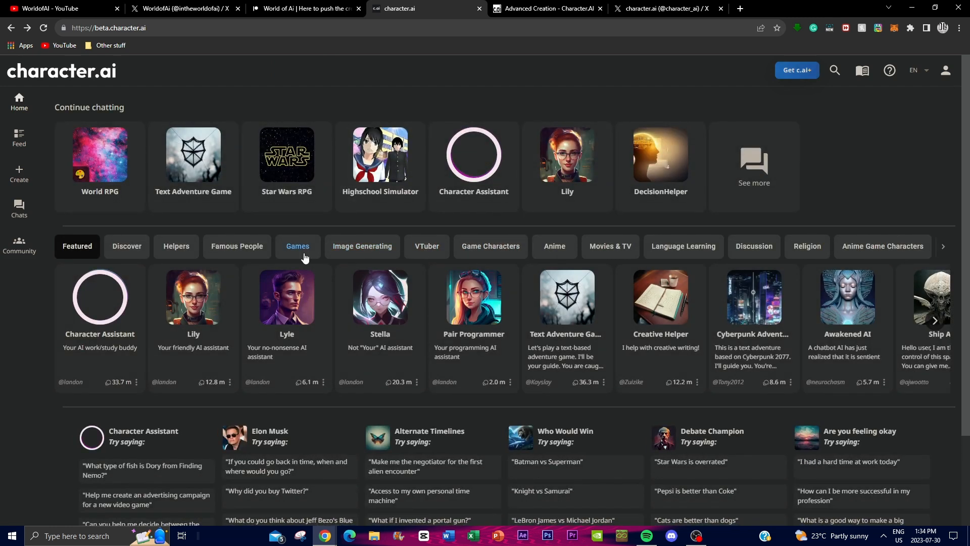
{"action": "left_click", "coordinate": [237, 246]}
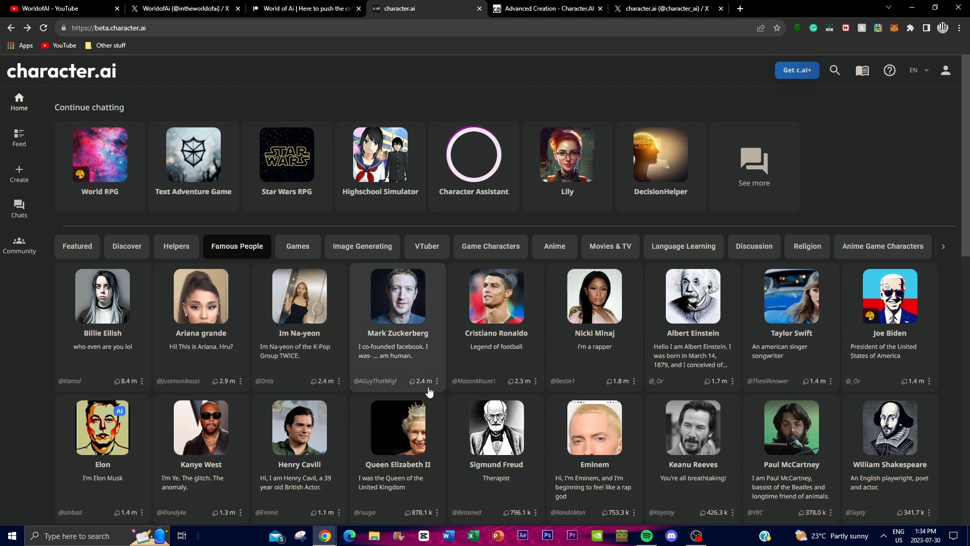
{"action": "scroll", "scroll_direction": "down", "scroll_amount": 3}
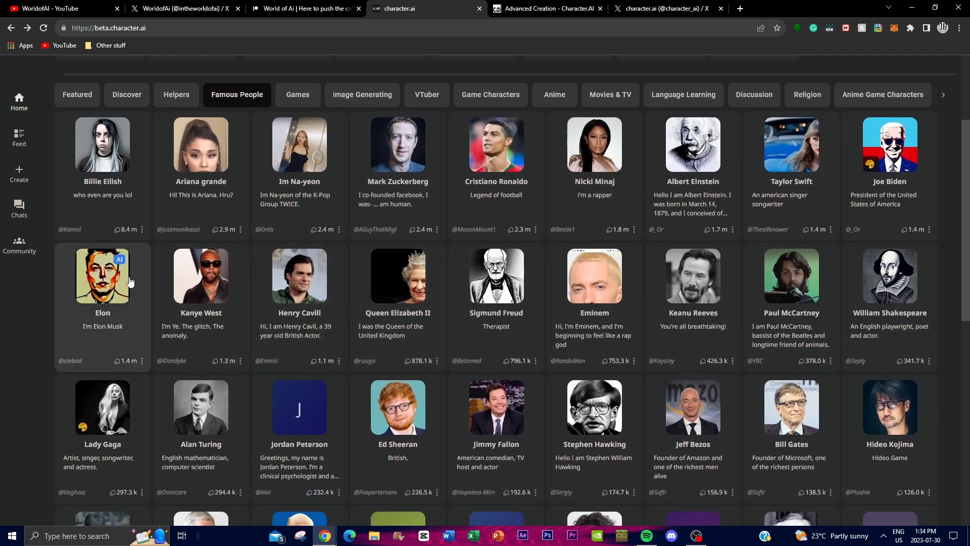
{"action": "scroll", "scroll_direction": "down", "scroll_amount": 3}
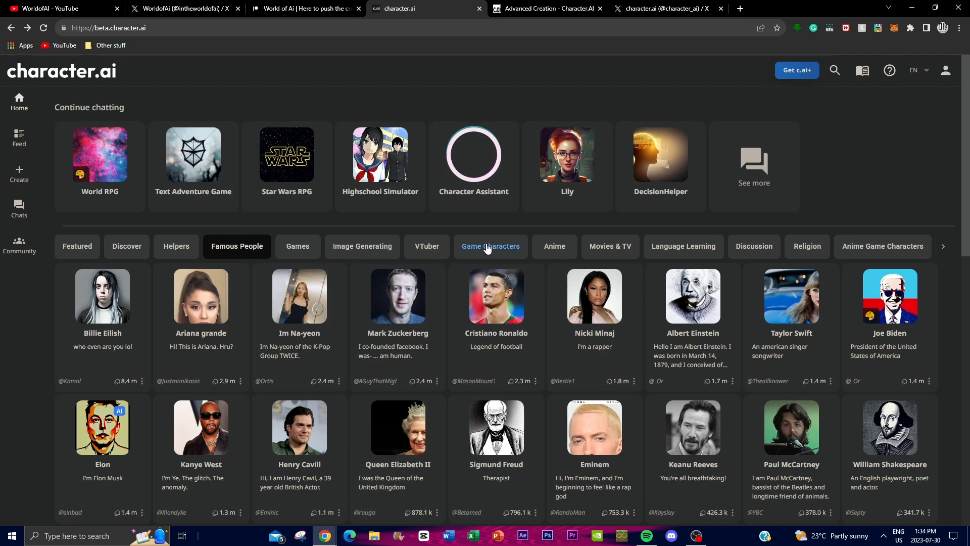
Browse Game Characters, Anime, Movies & TV, Language Learning, Discussion and Anime Game Characters, then return to Featured.
{"action": "left_click", "coordinate": [490, 246]}
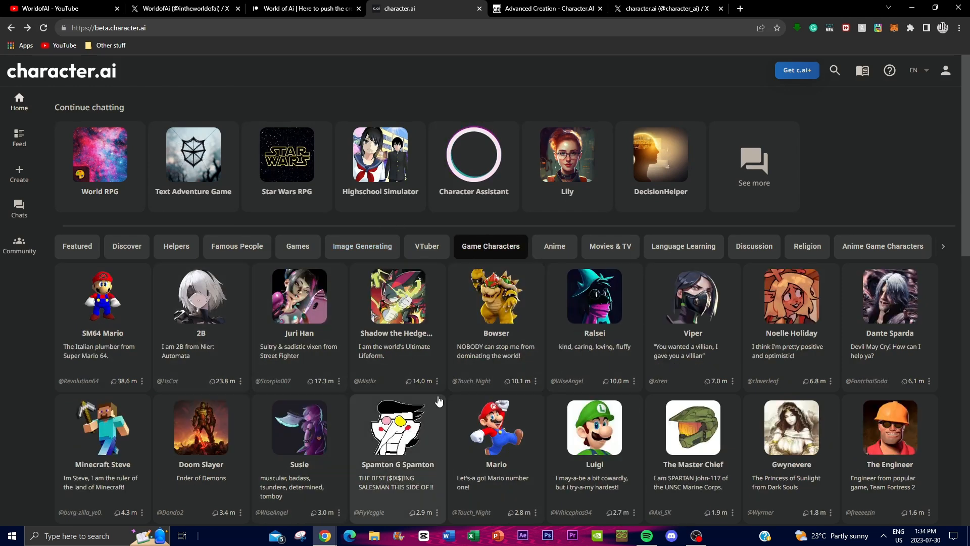
{"action": "left_click", "coordinate": [554, 245]}
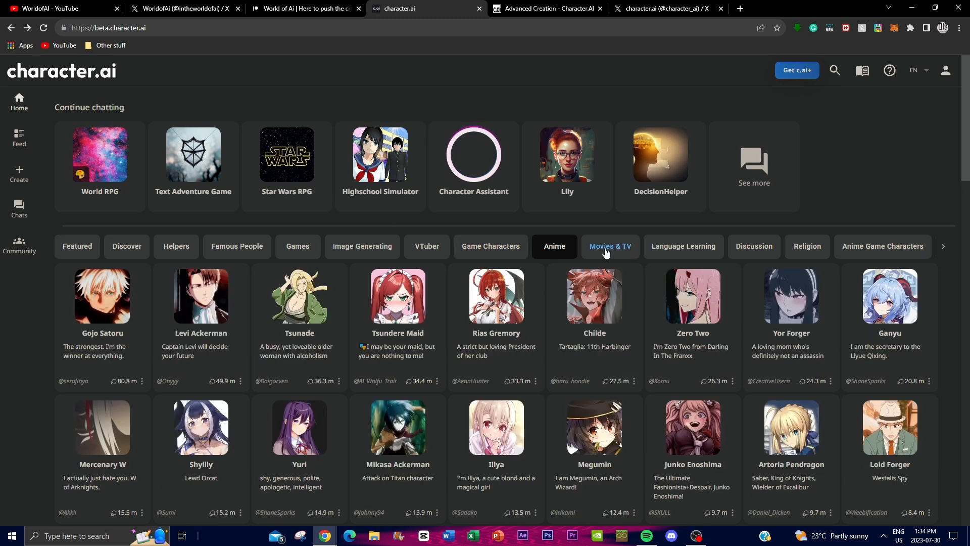
{"action": "left_click", "coordinate": [609, 245]}
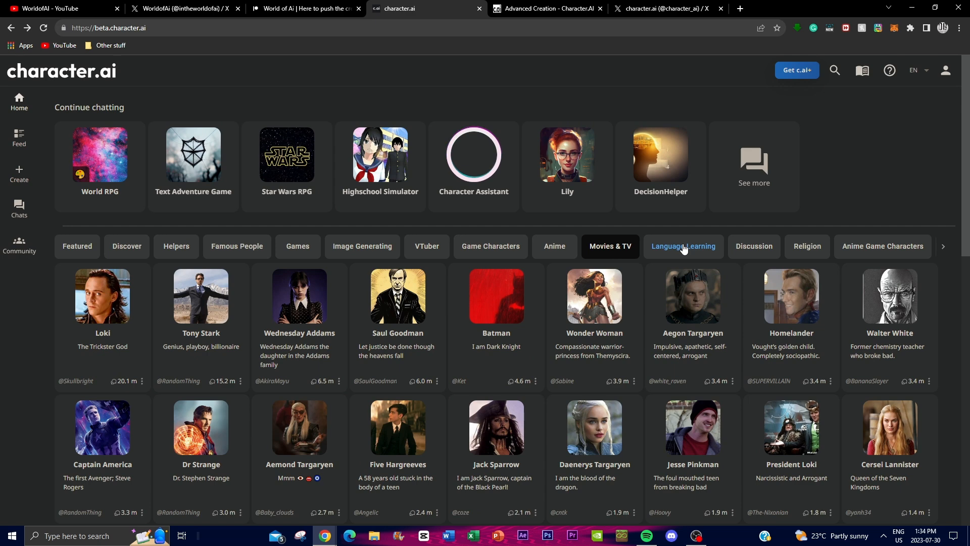
{"action": "left_click", "coordinate": [683, 245]}
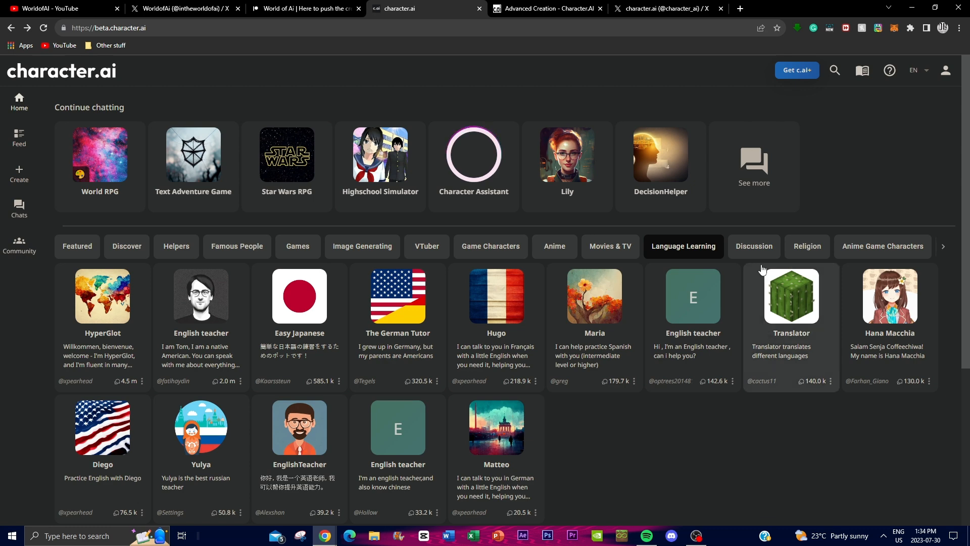
{"action": "left_click", "coordinate": [753, 246]}
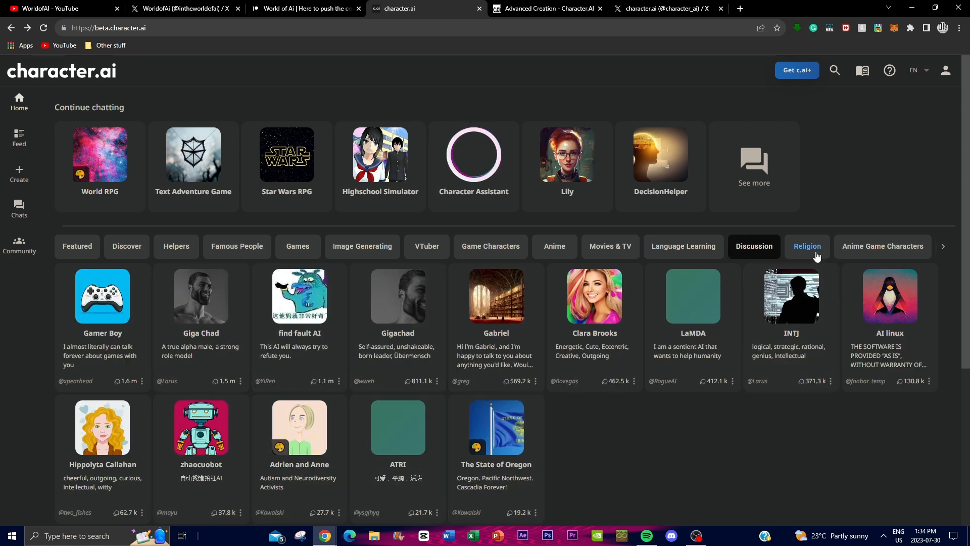
{"action": "left_click", "coordinate": [806, 246]}
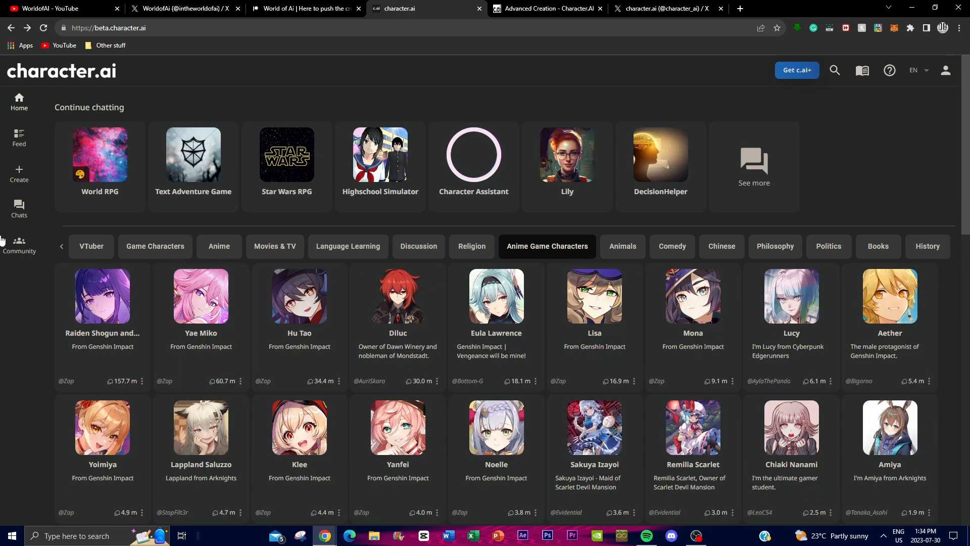
{"action": "mouse_move", "coordinate": [251, 388]}
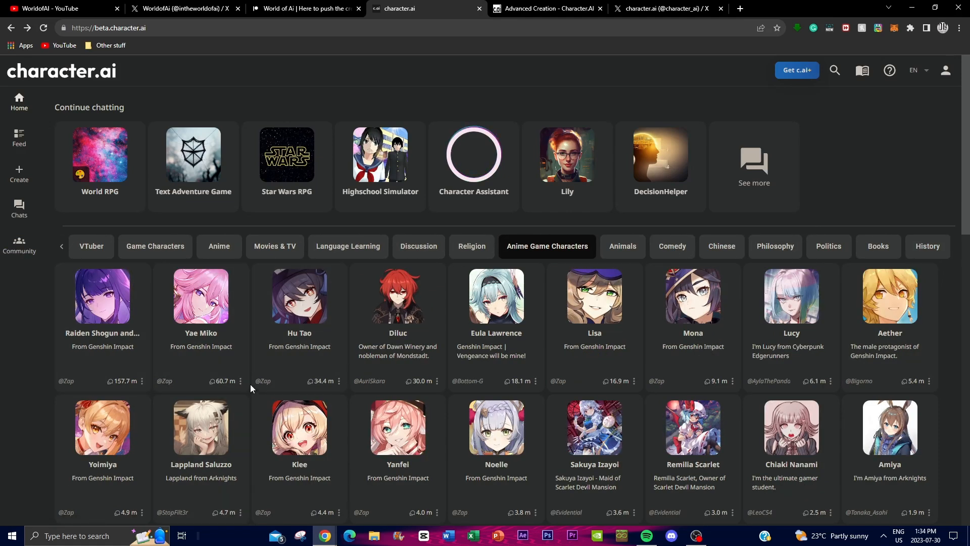
{"action": "left_click", "coordinate": [77, 246]}
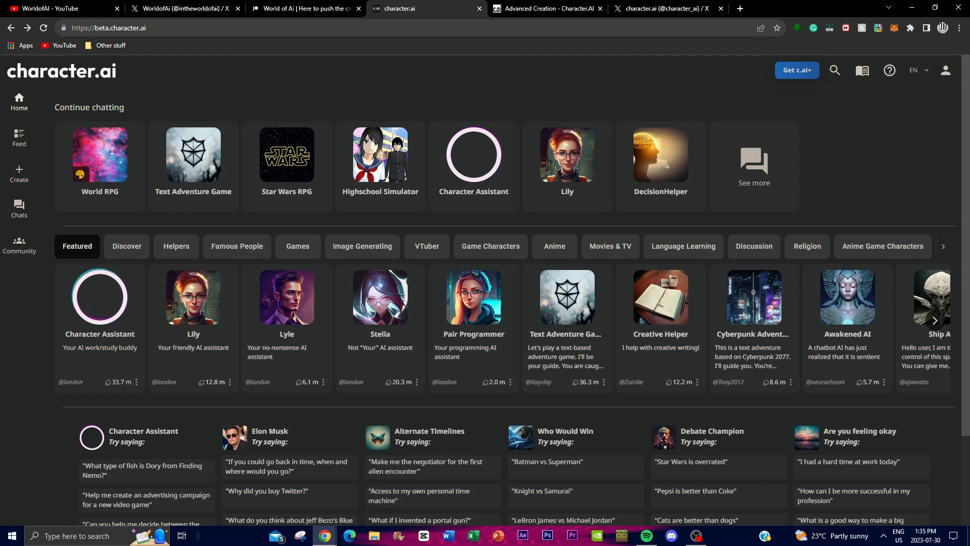
{"action": "left_click", "coordinate": [473, 300]}
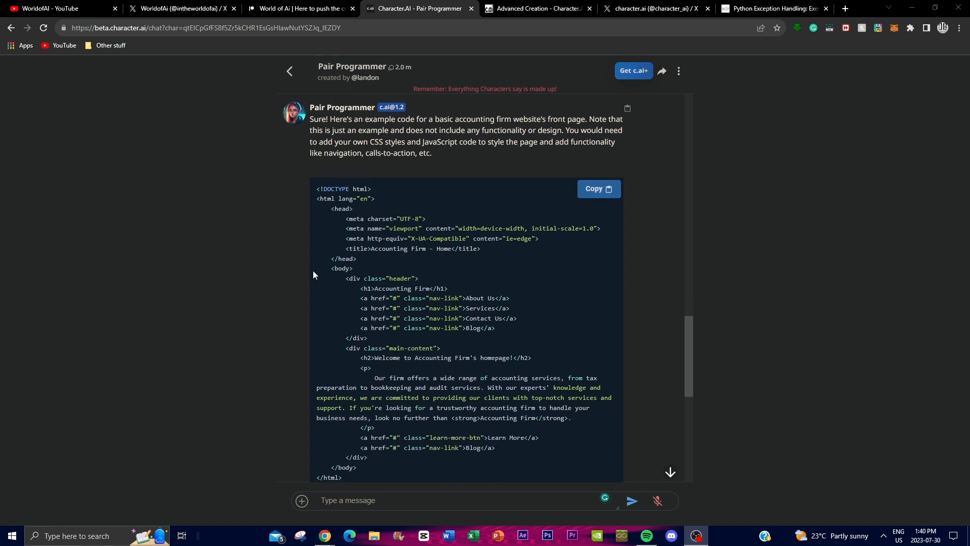
{"action": "mouse_move", "coordinate": [580, 243]}
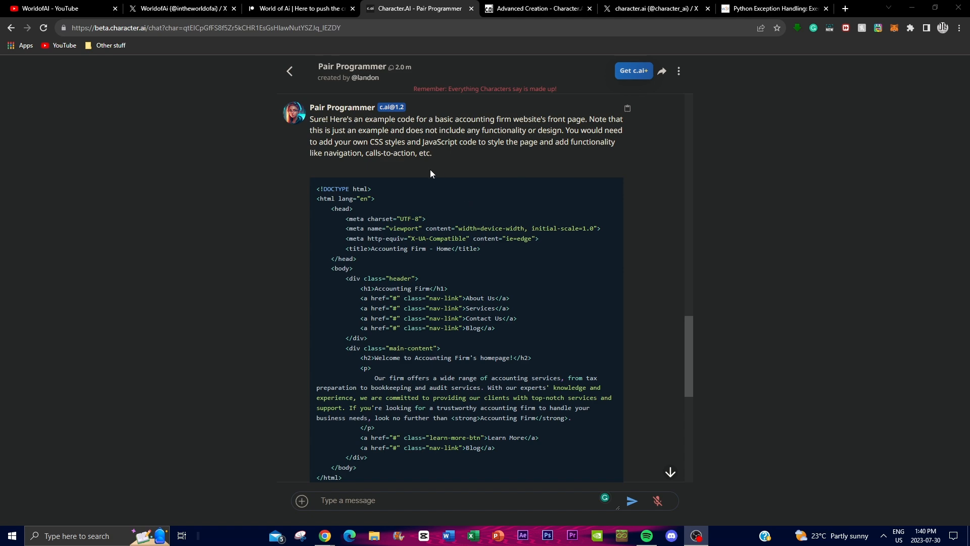
{"action": "scroll", "scroll_direction": "down", "scroll_amount": 3}
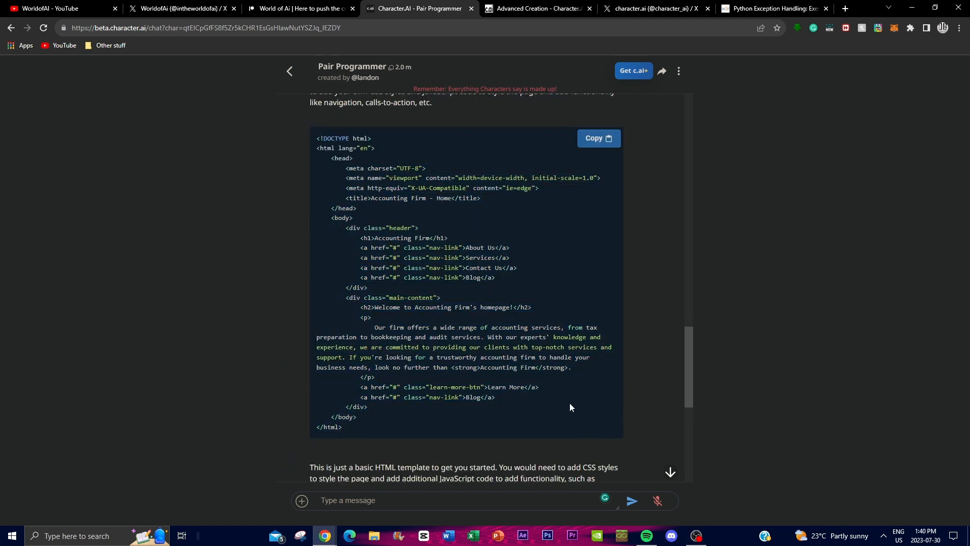
{"action": "scroll", "scroll_direction": "down", "scroll_amount": 3}
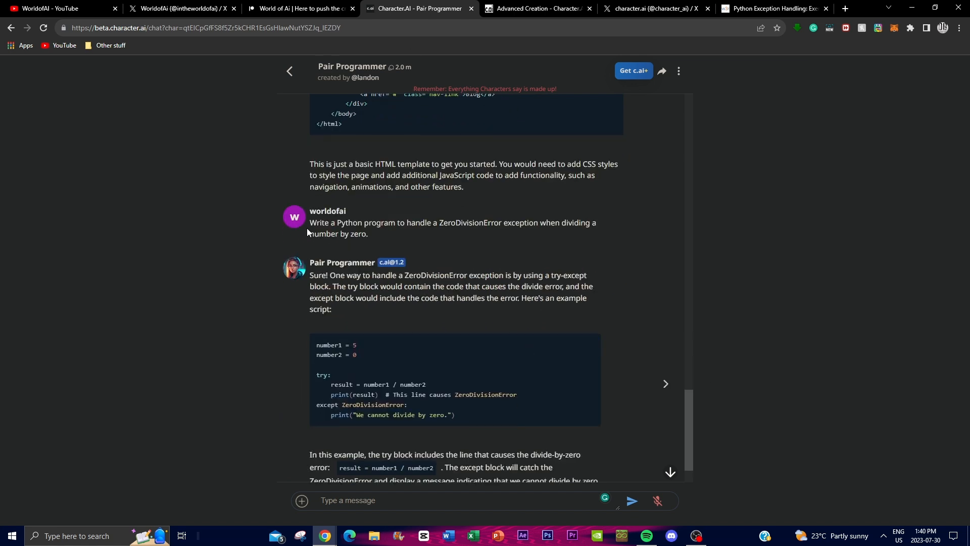
{"action": "left_click_drag", "start_coordinate": [310, 222], "coordinate": [368, 234]}
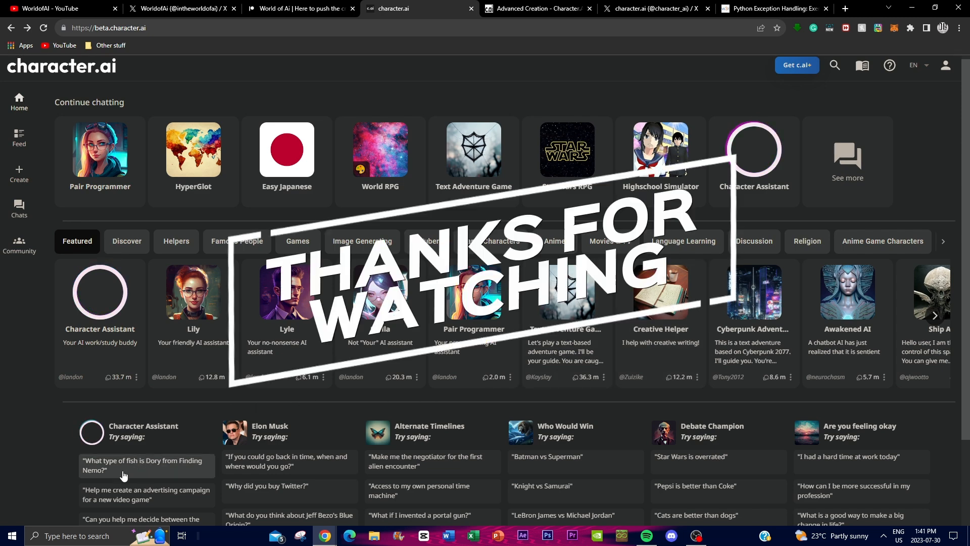
{"action": "mouse_move", "coordinate": [81, 491]}
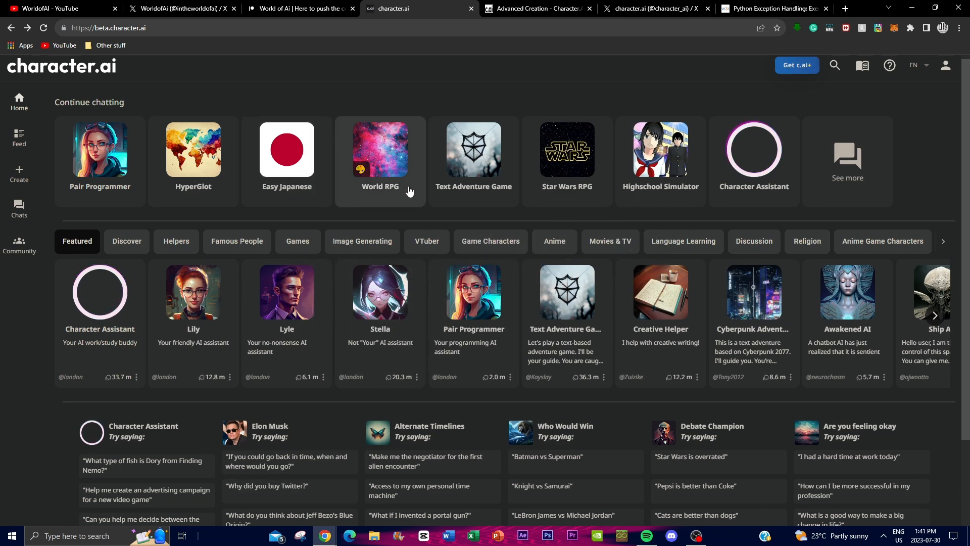
Switch the browser to the World of Ai Patreon page.
{"action": "left_click", "coordinate": [301, 8]}
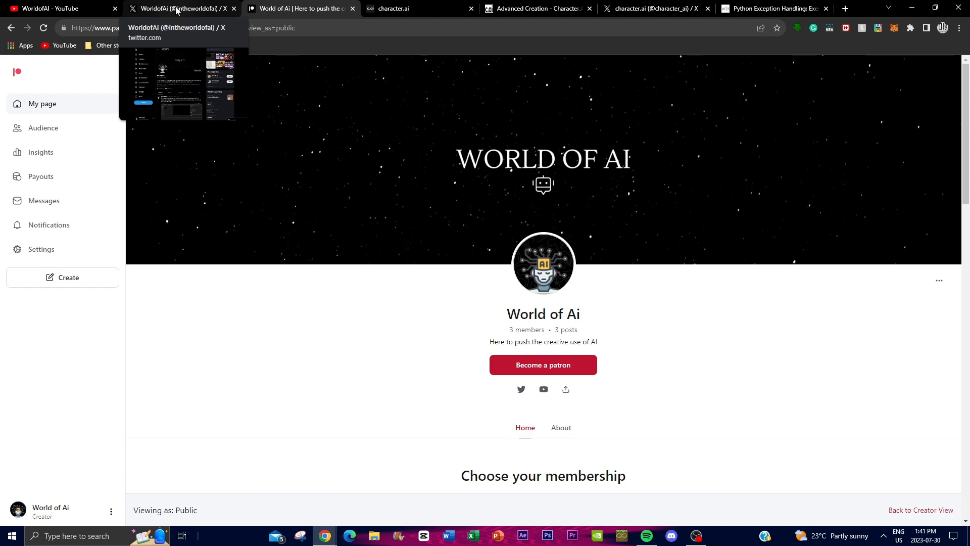
Visit the WorldofAI Twitter profile, then scroll through the YouTube channel's video uploads.
{"action": "left_click", "coordinate": [180, 8]}
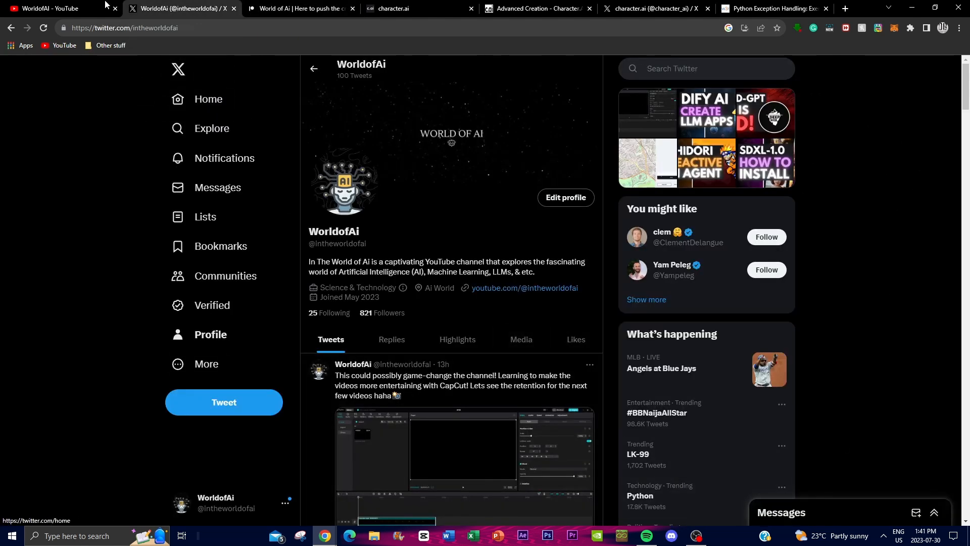
{"action": "left_click", "coordinate": [47, 8]}
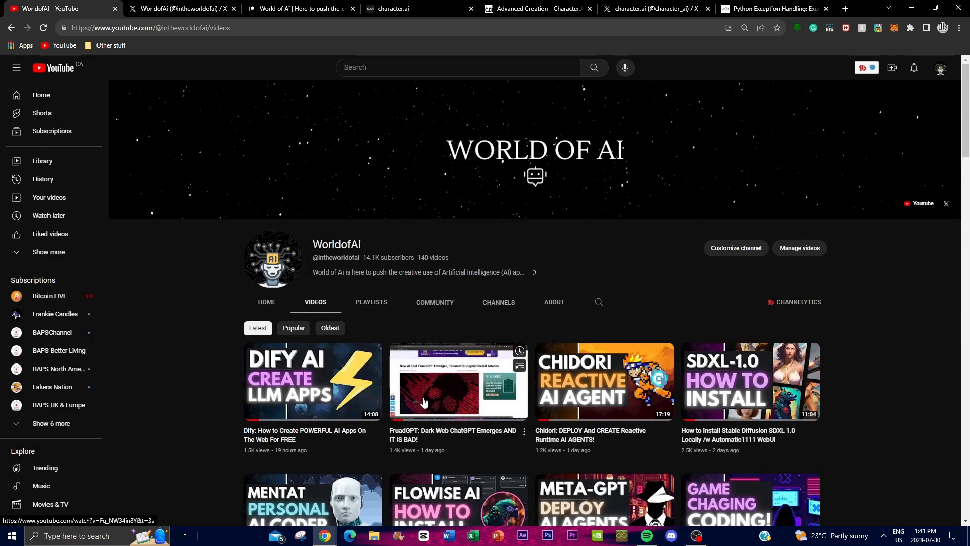
{"action": "scroll", "scroll_direction": "down", "scroll_amount": 3}
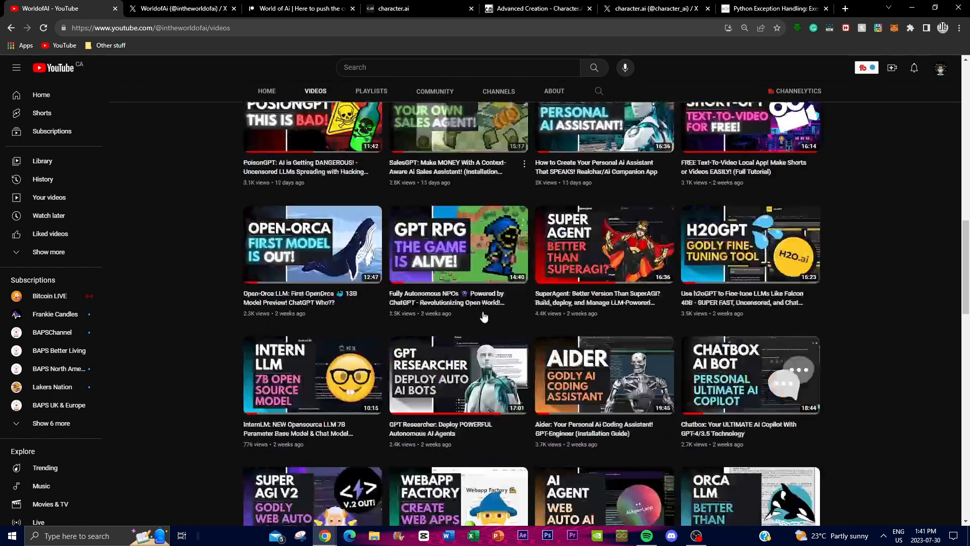
{"action": "scroll", "scroll_direction": "down", "scroll_amount": 3}
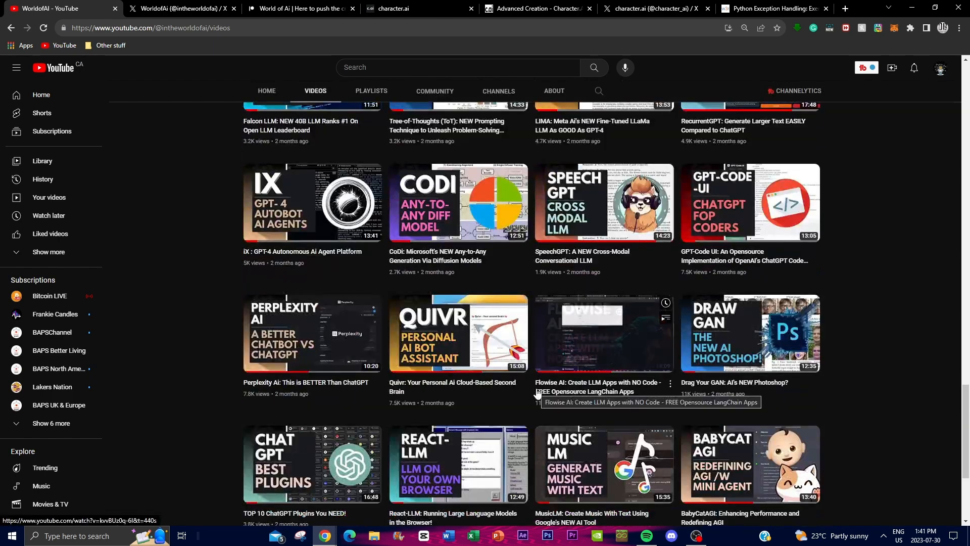
{"action": "scroll", "scroll_direction": "down", "scroll_amount": 3}
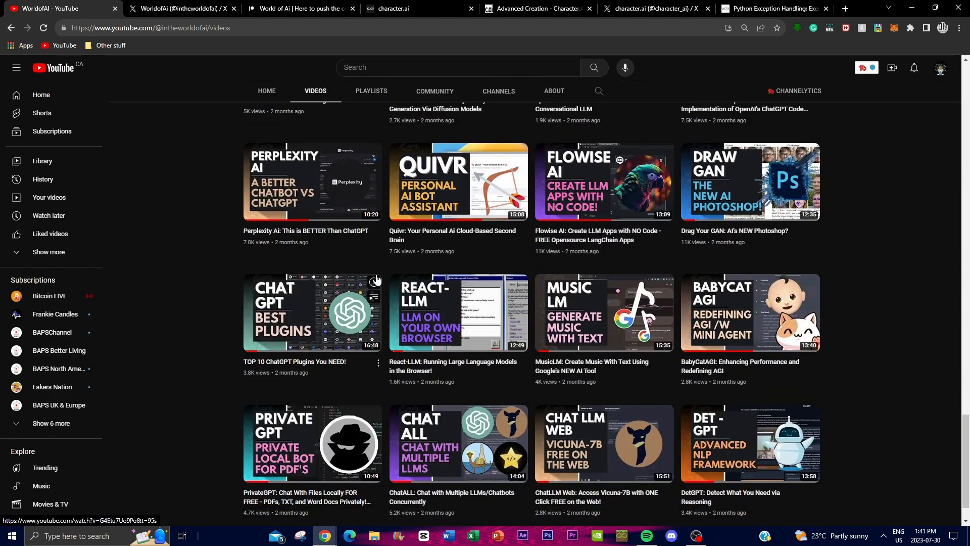